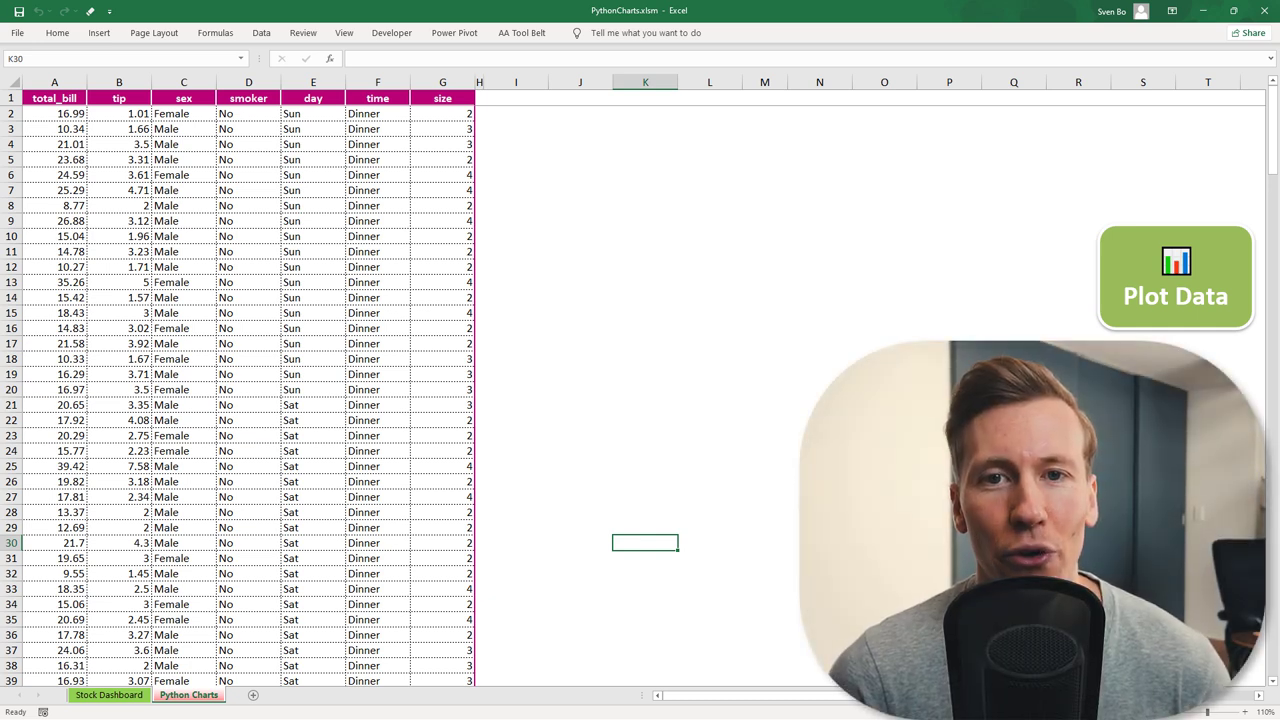
# Run Plot Data to generate six tips-data charts beside the table, dismissing 'Task completed!'
pyautogui.click(1175, 276)
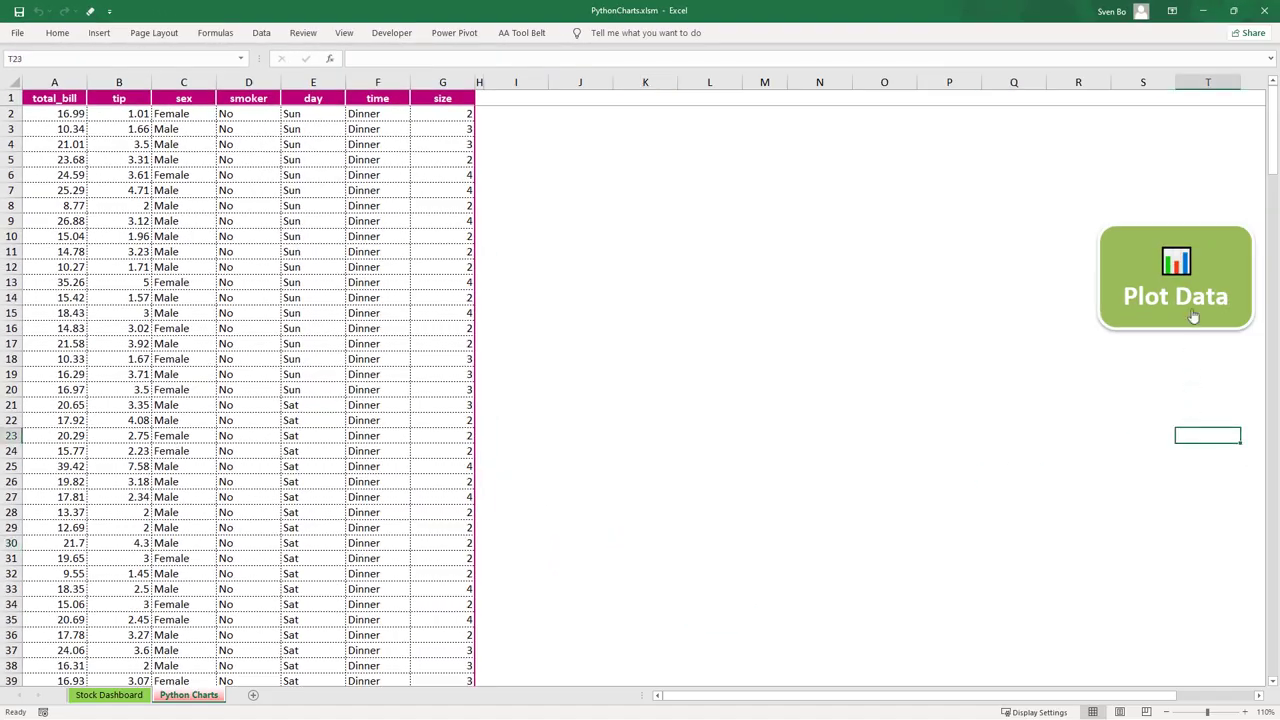
pyautogui.click(1178, 294)
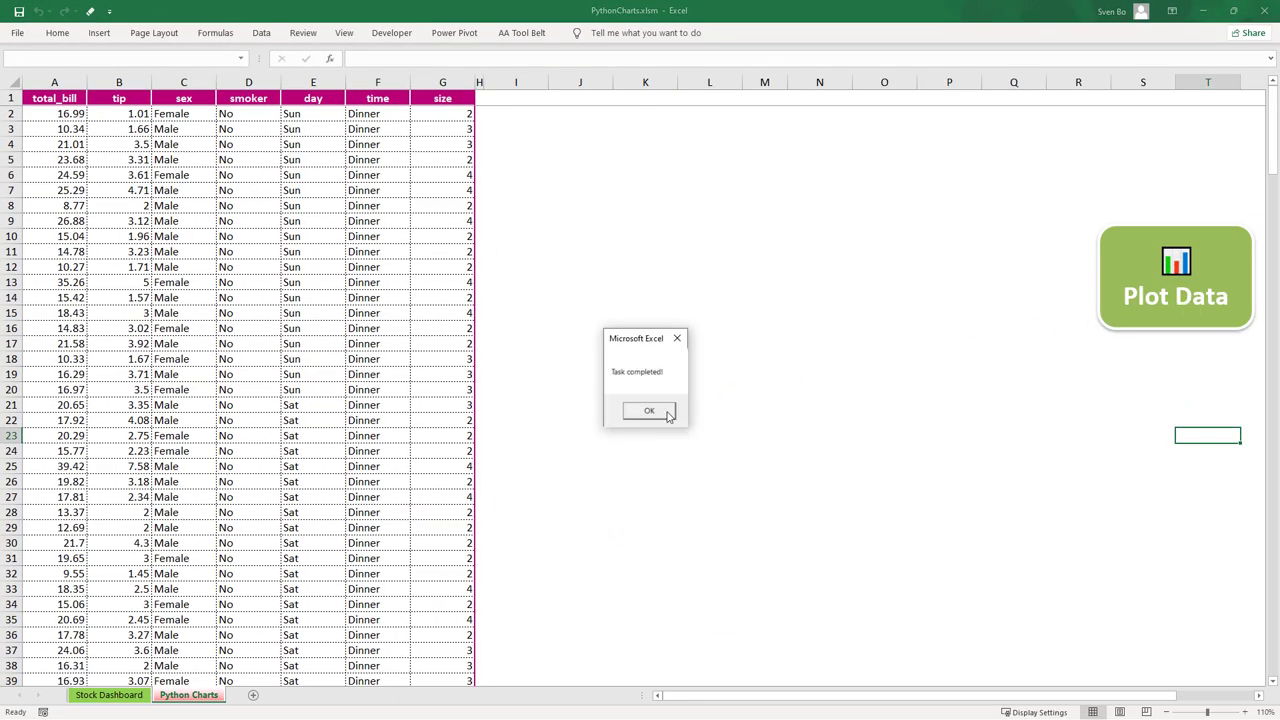
pyautogui.click(648, 410)
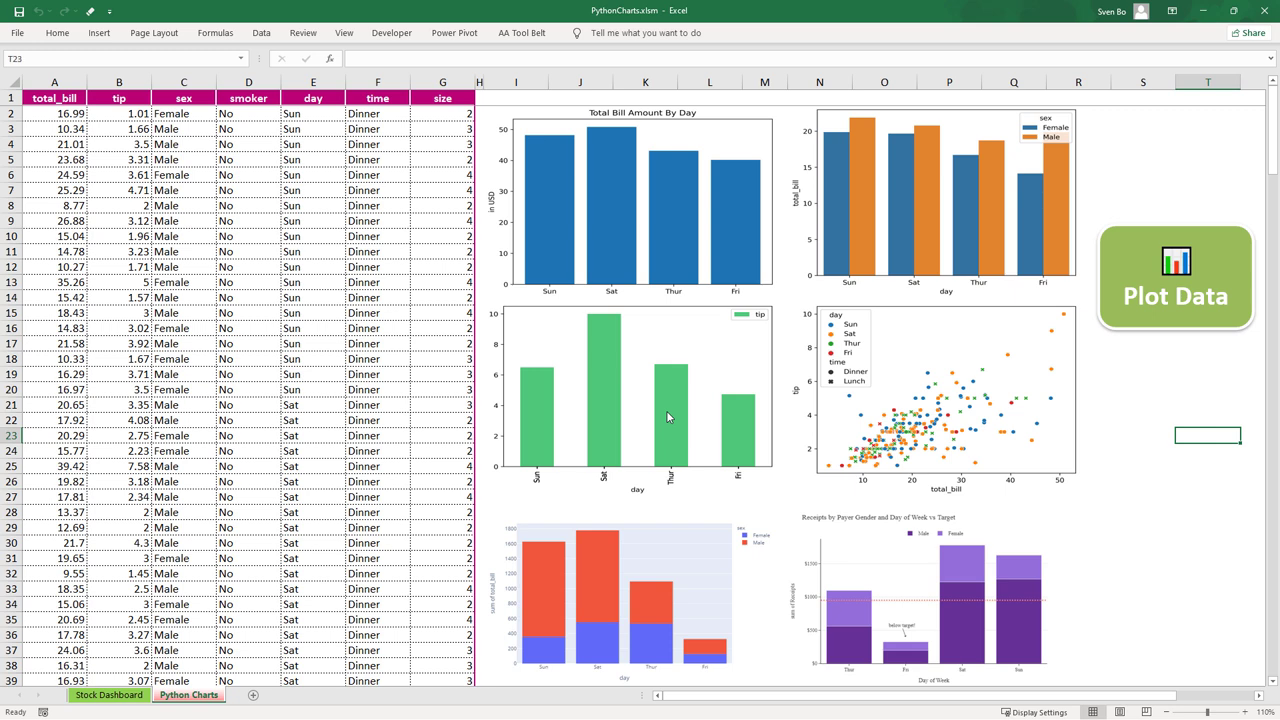
pyautogui.moveTo(1170, 448)
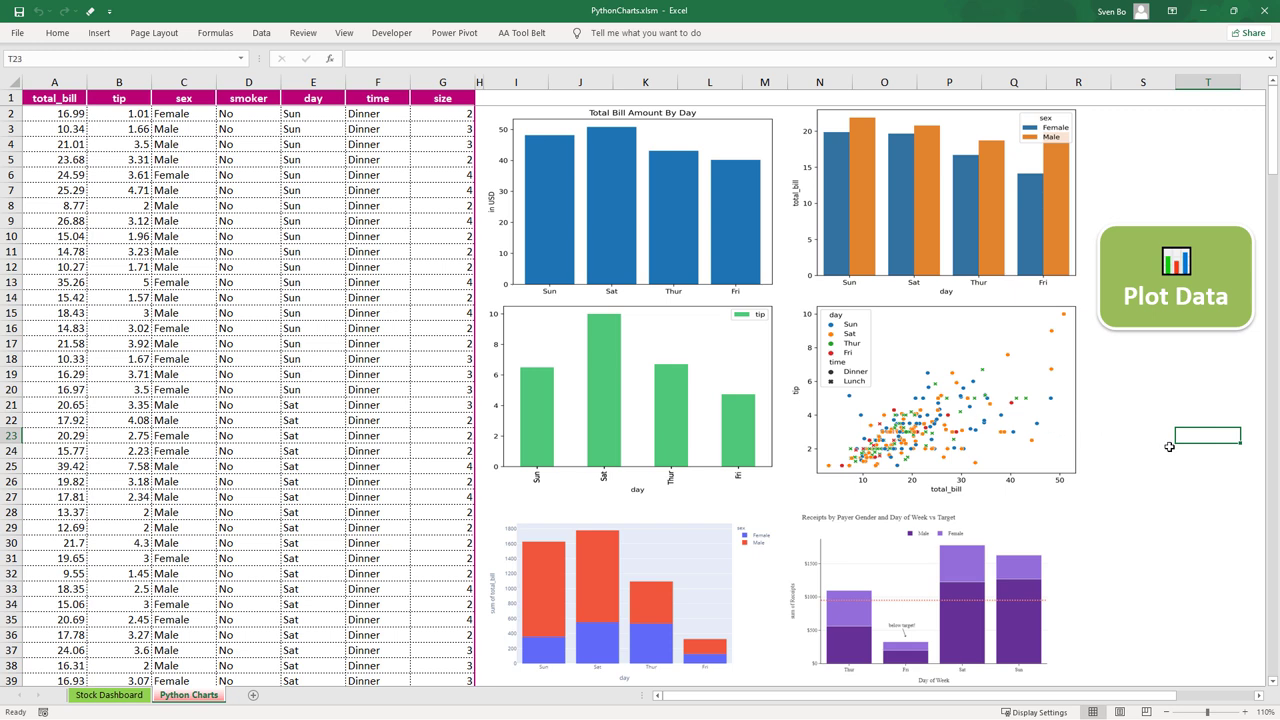
pyautogui.click(1177, 294)
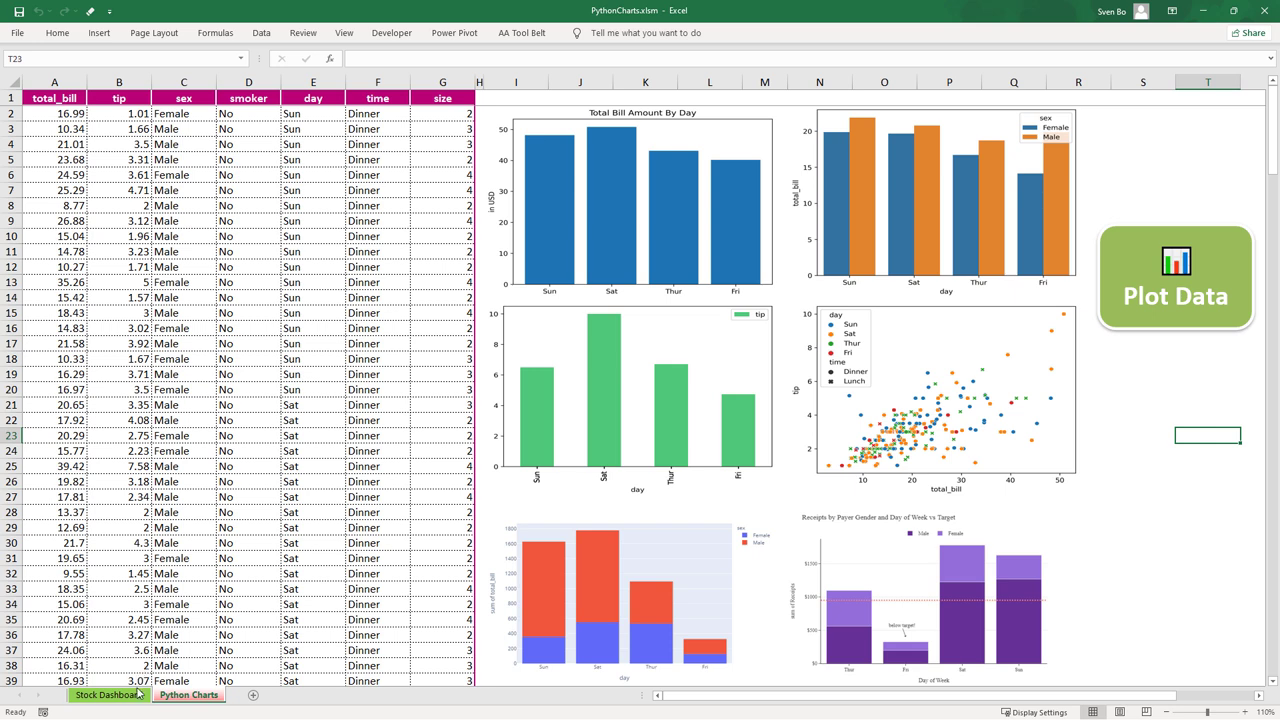
# Replot the Stock Dashboard for ticker TSLA starting 2021-07-01 and confirm the completion message
pyautogui.click(110, 696)
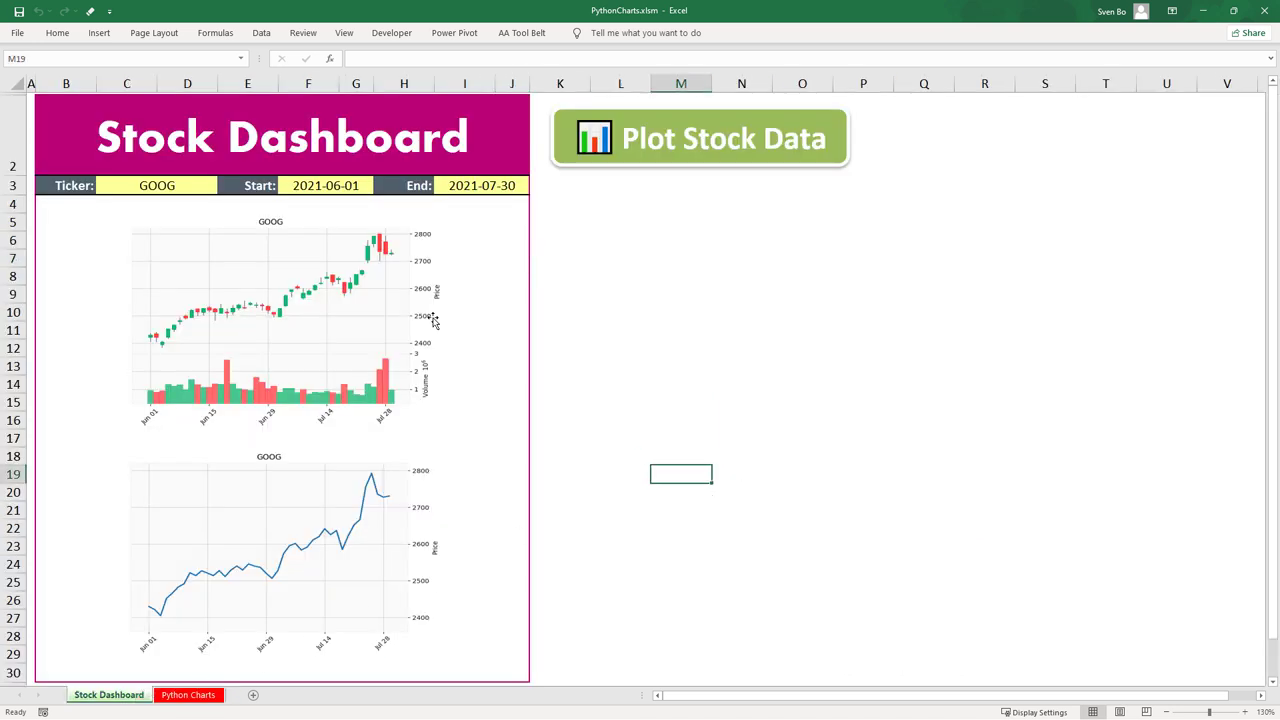
pyautogui.click(155, 185)
pyautogui.write('TSLA')
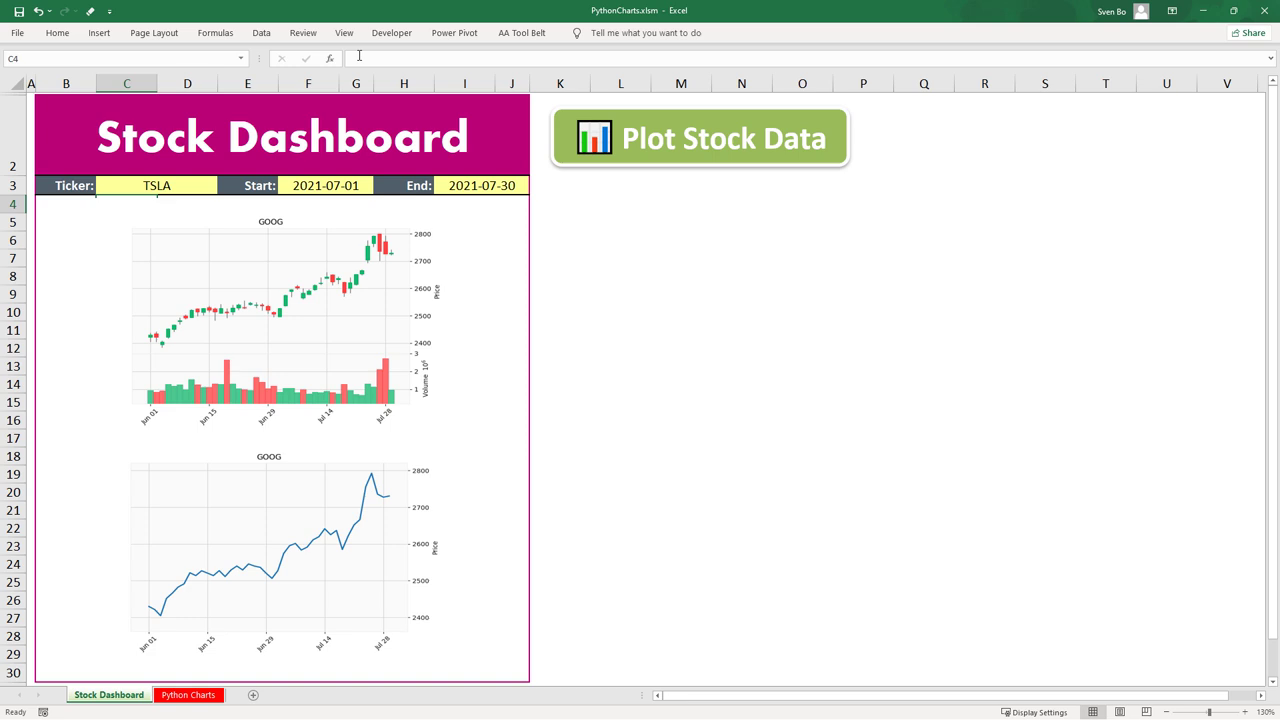
pyautogui.click(708, 137)
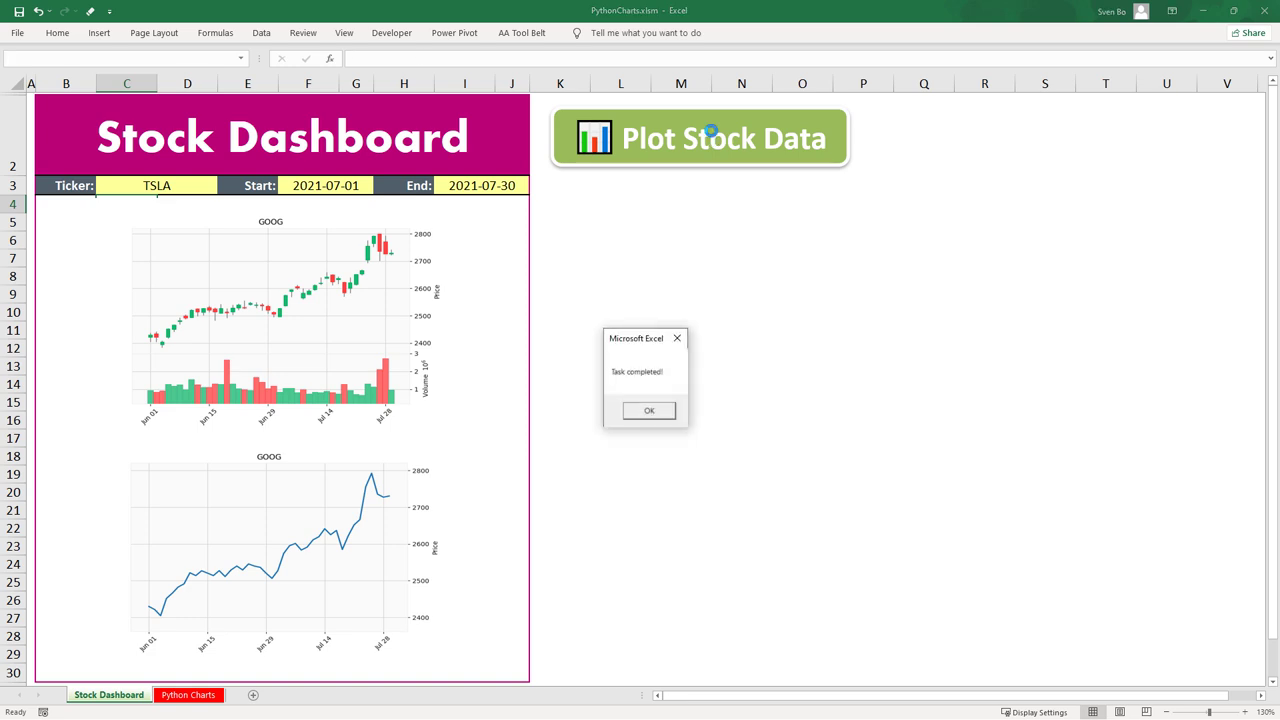
pyautogui.click(647, 410)
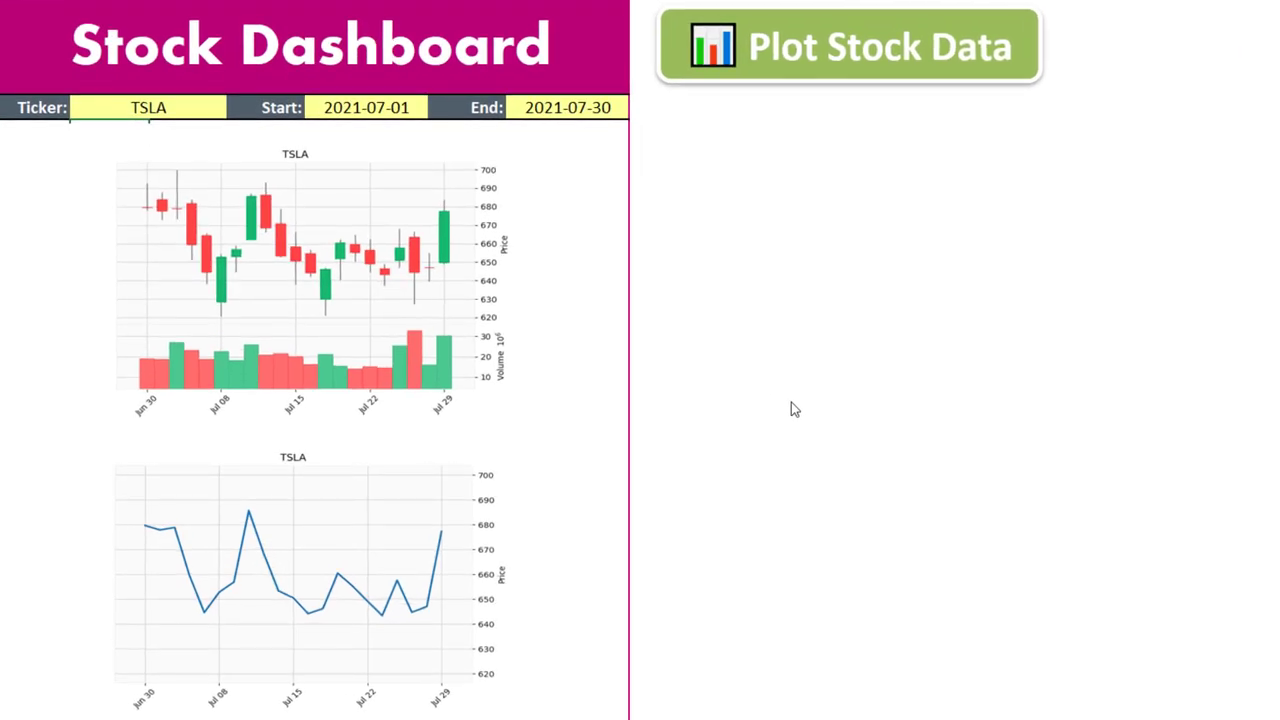
pyautogui.moveTo(735, 400)
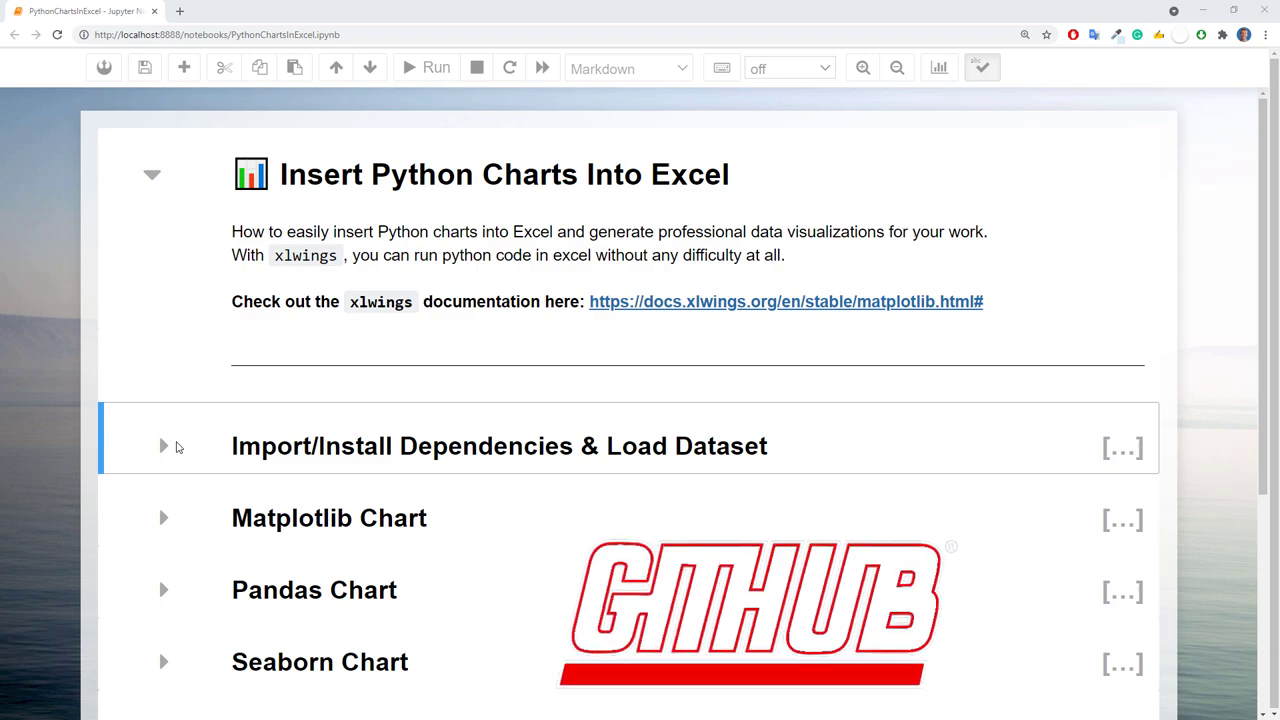
pyautogui.click(163, 446)
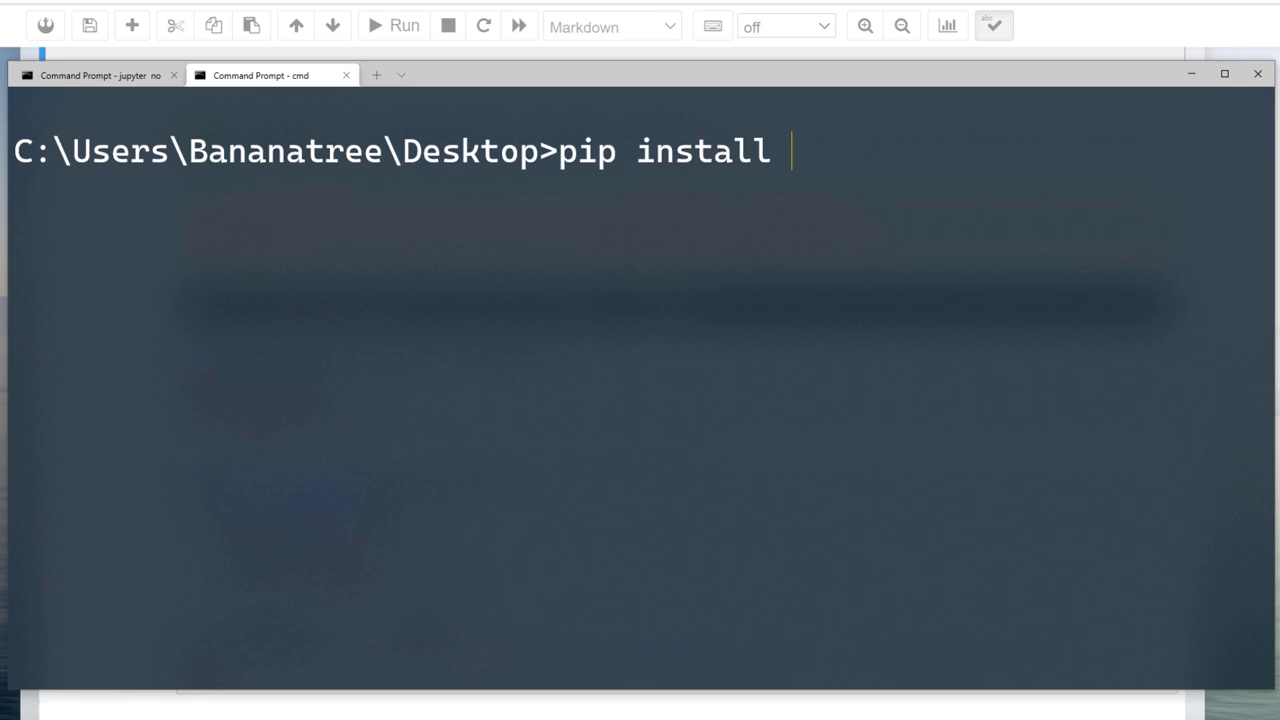
# Run pip installs for 'xlwings --upgrade' and 'pandas' in the cmd tab
pyautogui.write('xlwings --upgrade')
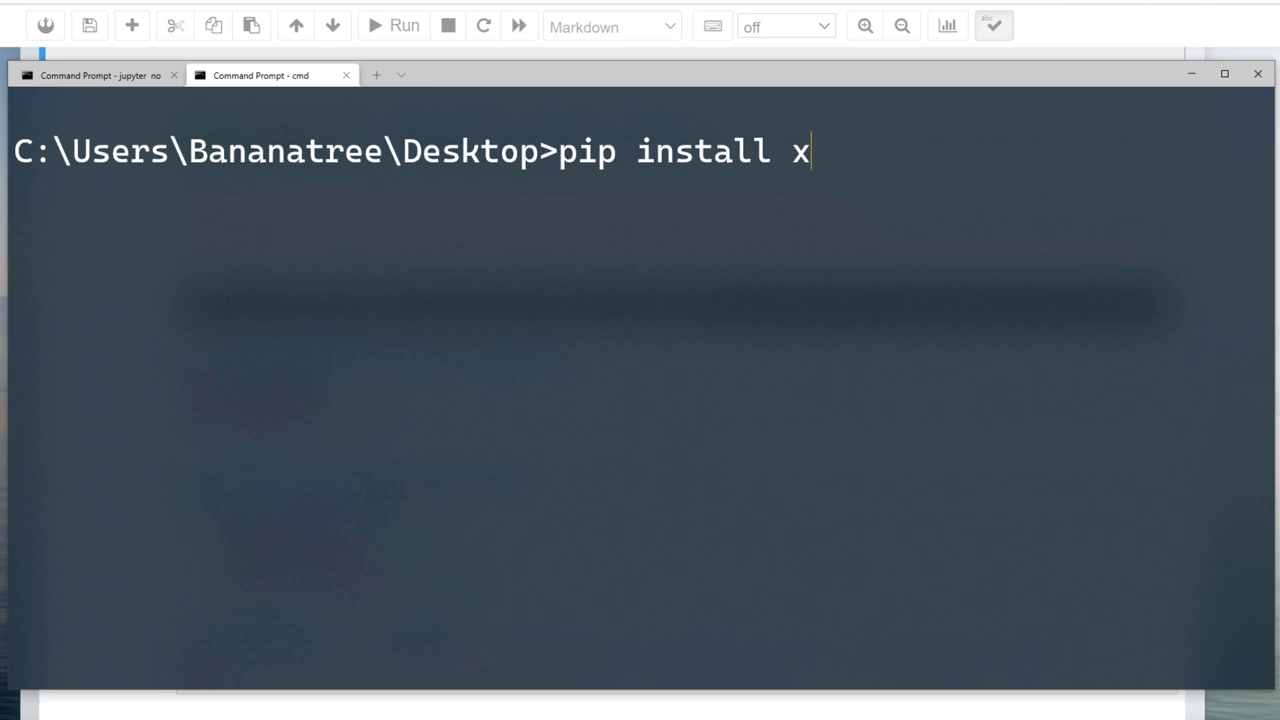
pyautogui.write('andas as pd  # pip install pandas')
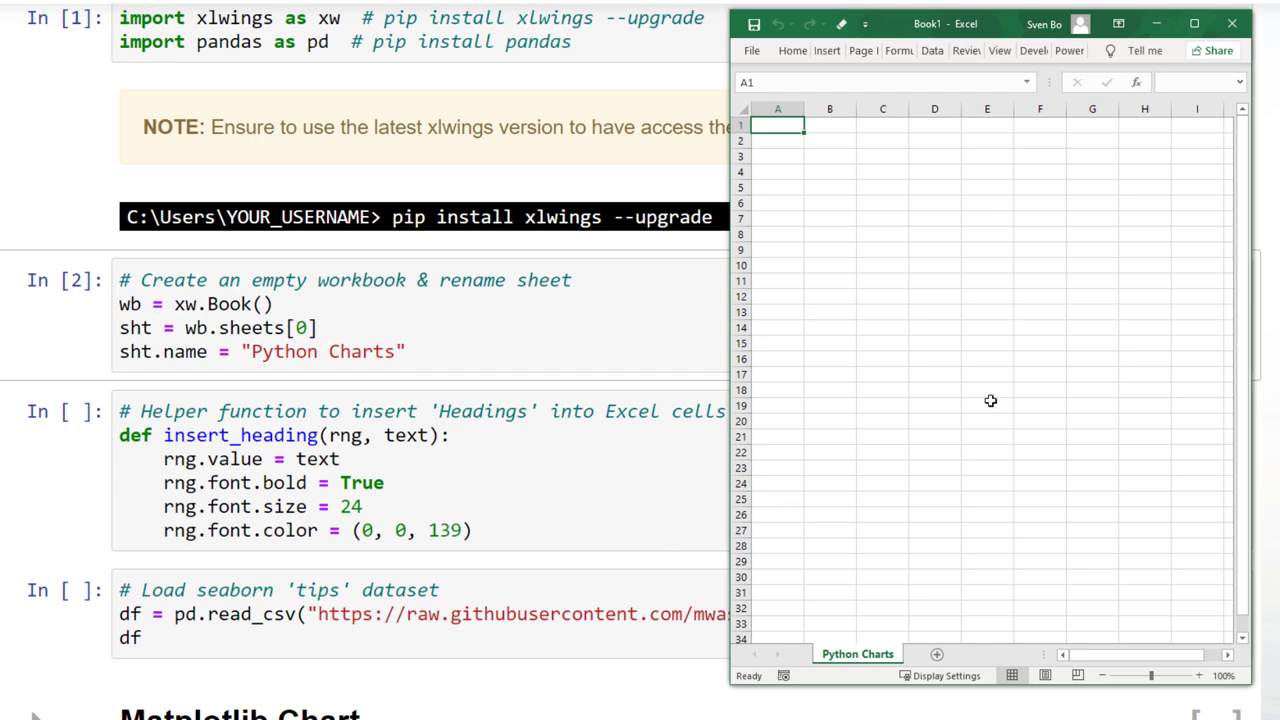
pyautogui.moveTo(1165, 27)
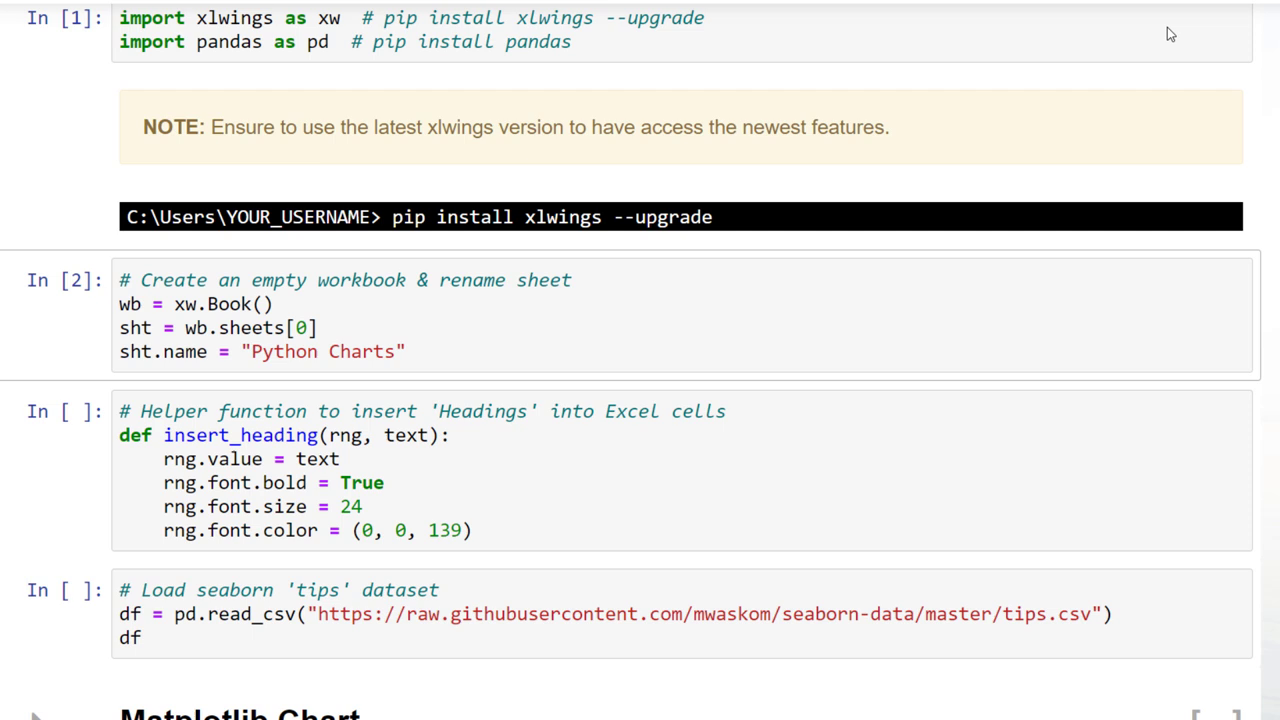
# Run the insert_heading helper cell and the read_csv cell, showing 244 rows × 7 columns
pyautogui.click(515, 538)
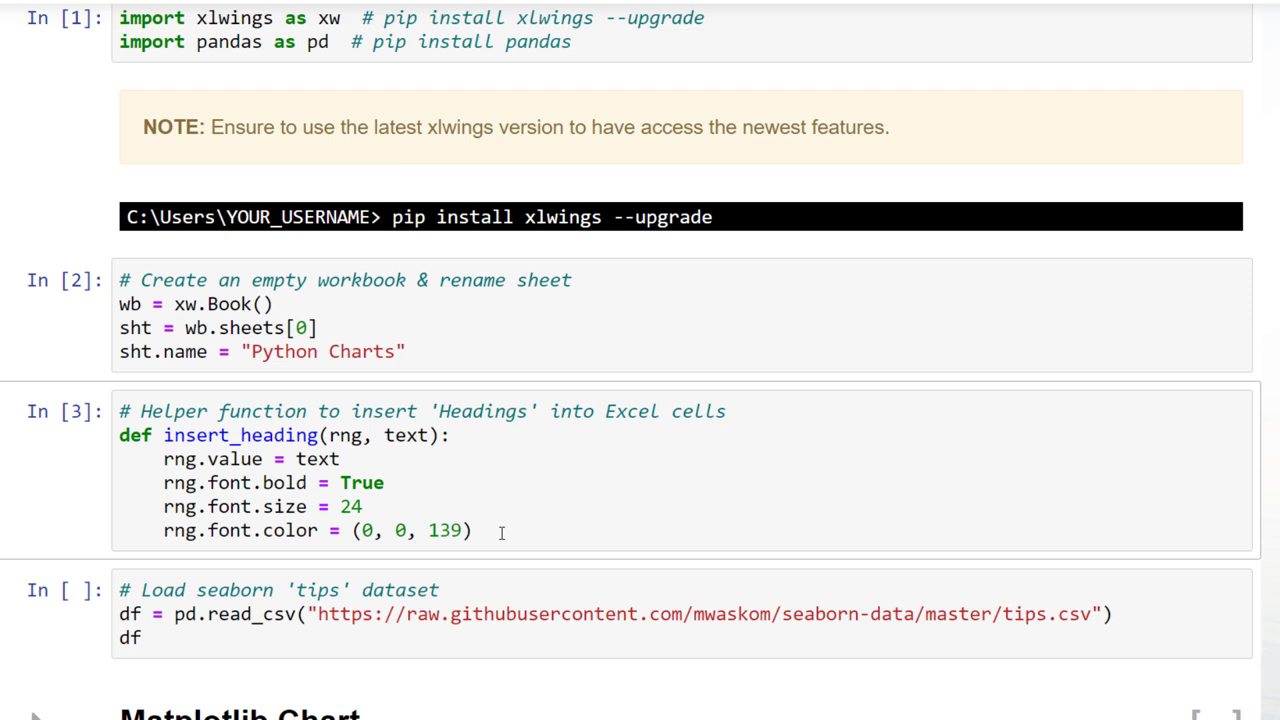
pyautogui.scroll(-3)
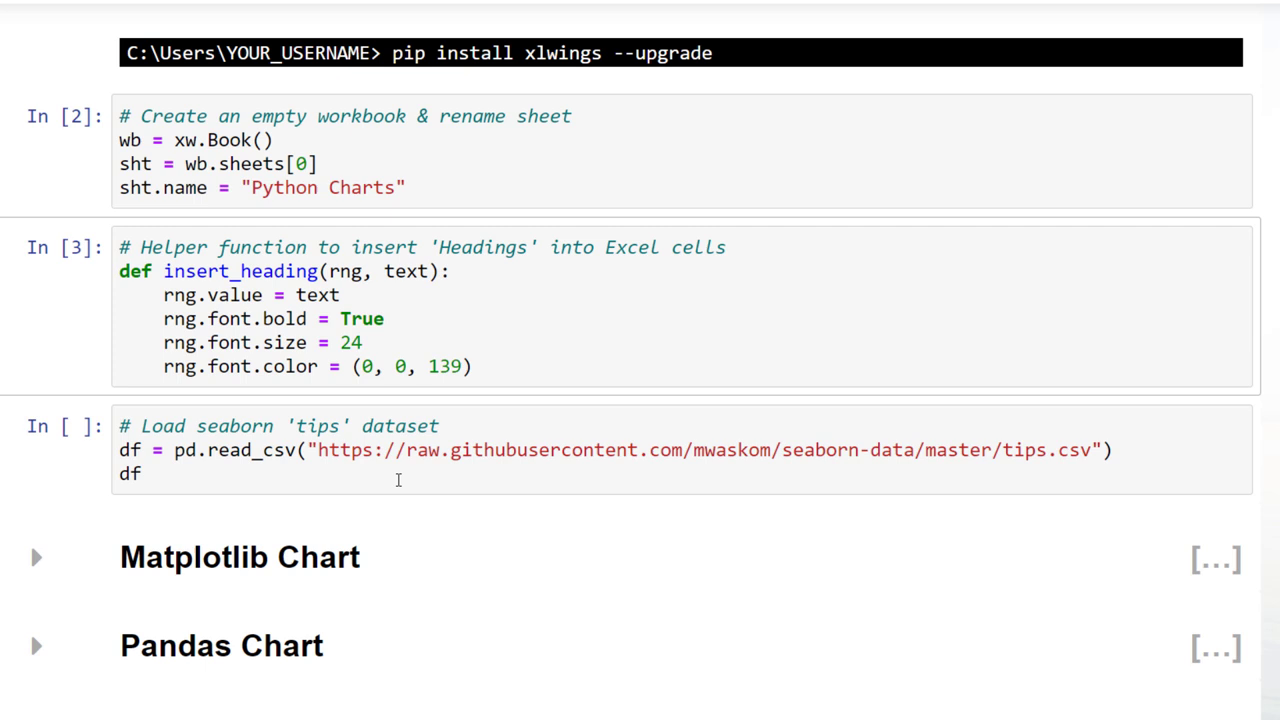
pyautogui.press('Shift+Enter')
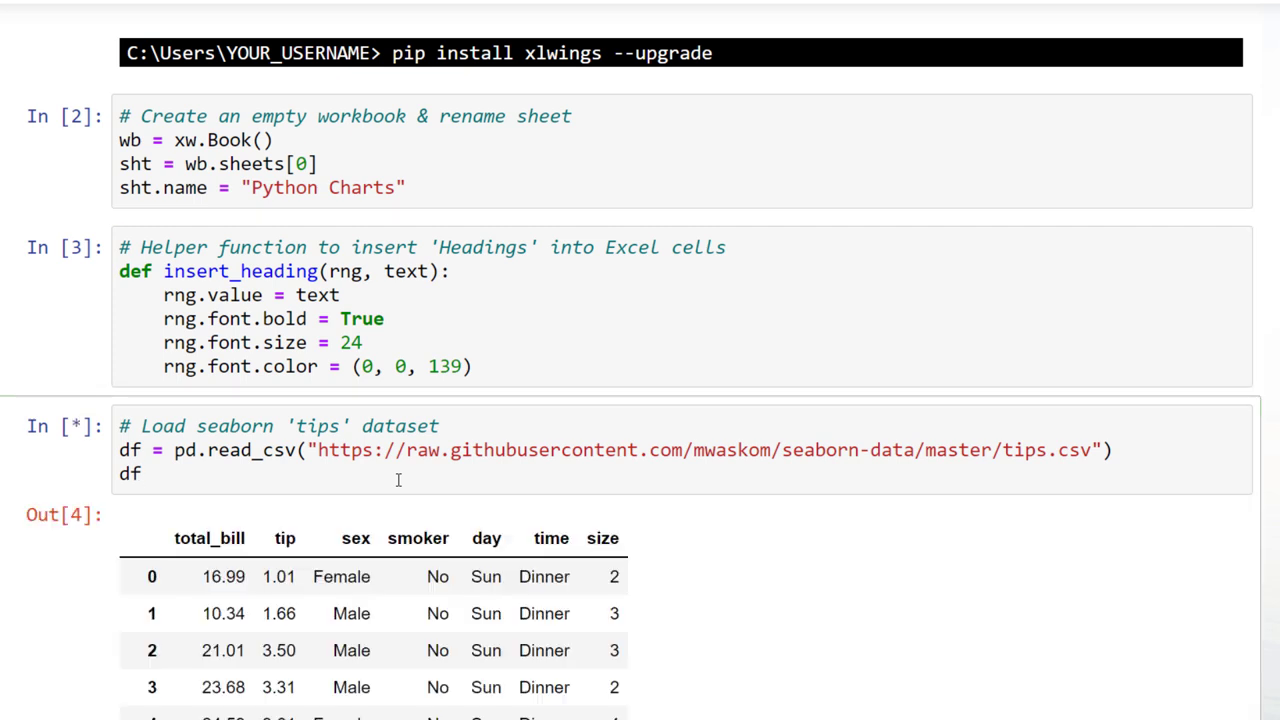
pyautogui.scroll(-3)
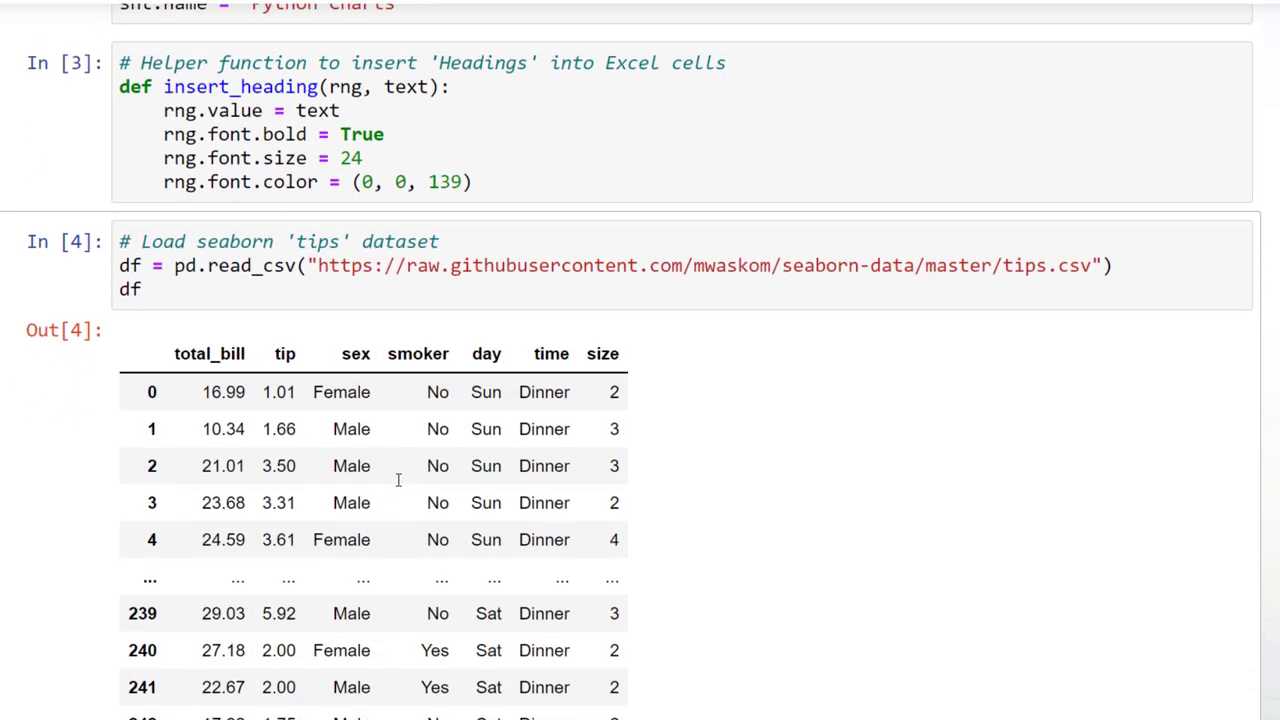
pyautogui.scroll(-3)
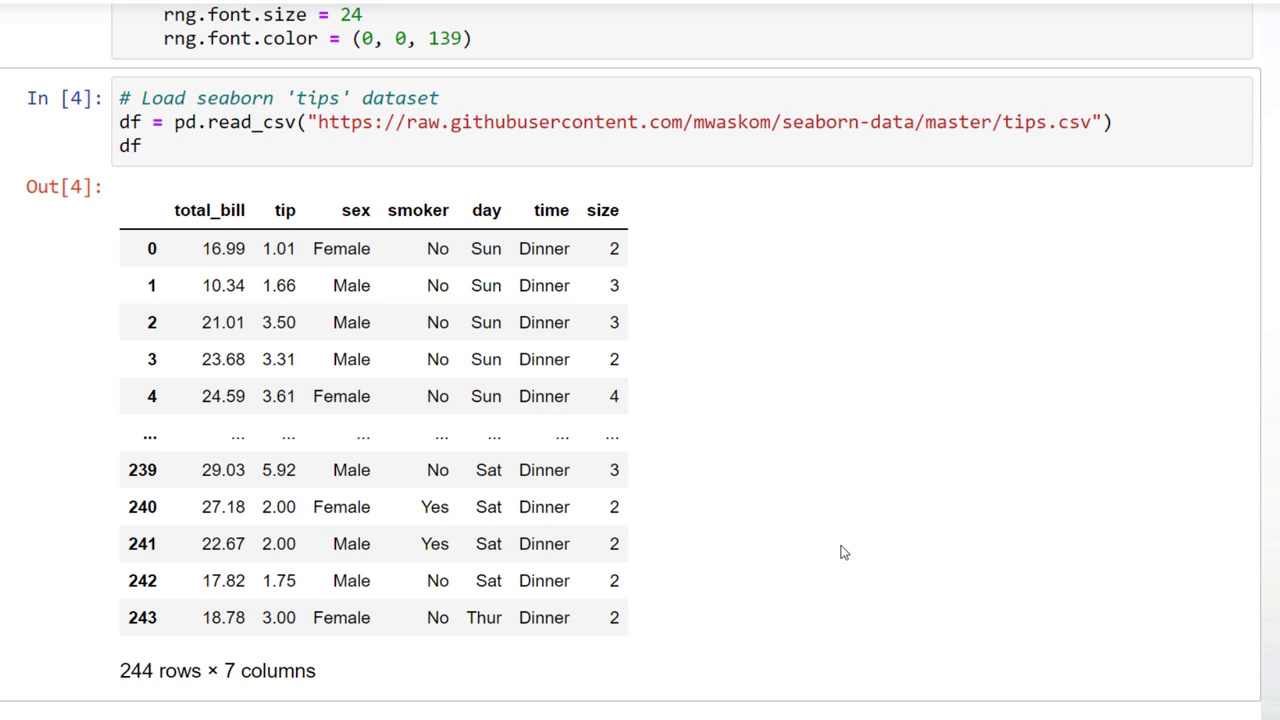
pyautogui.scroll(-3)
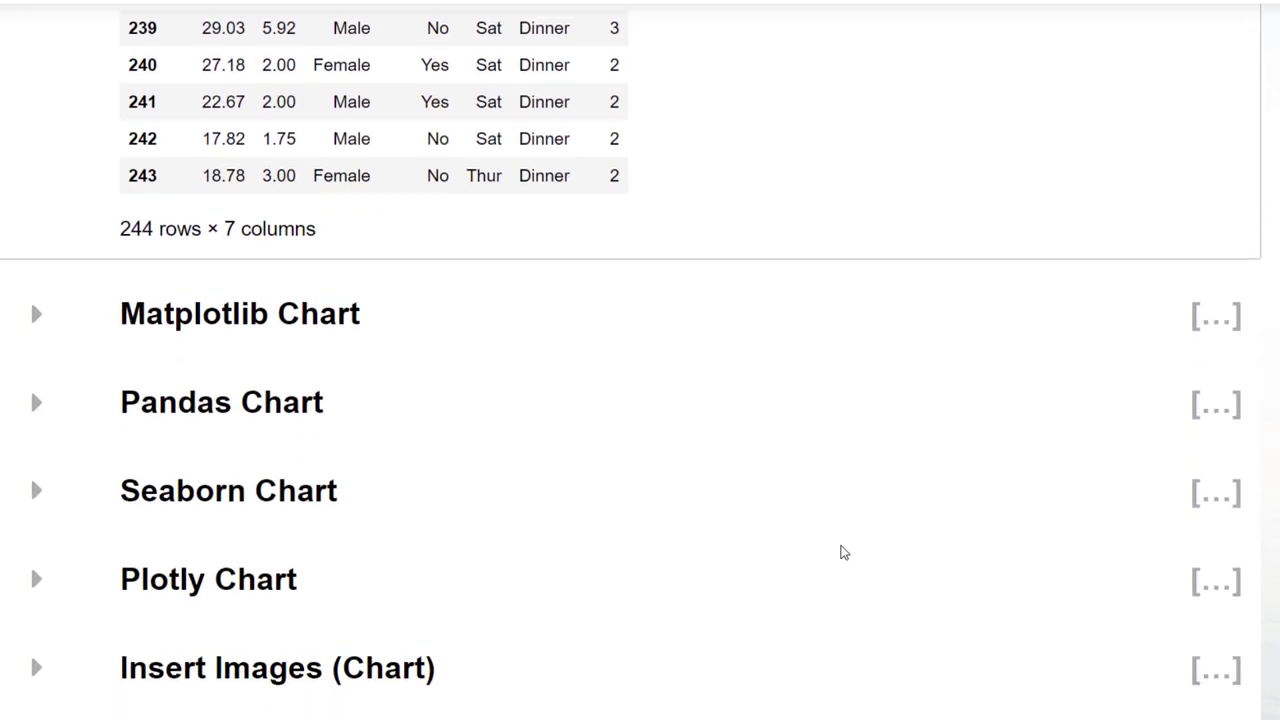
# Generate the Matplotlib total-bill-by-day bar chart and insert it at A4 on Python Charts
pyautogui.click(38, 314)
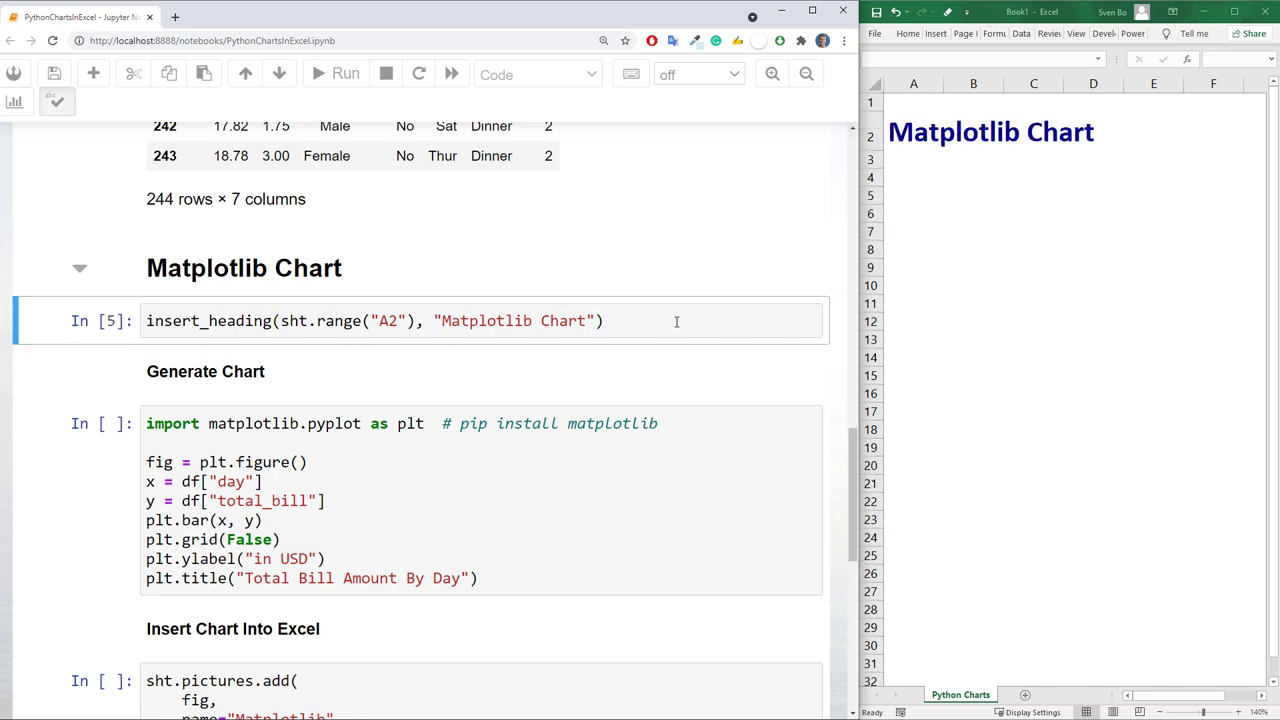
pyautogui.scroll(-3)
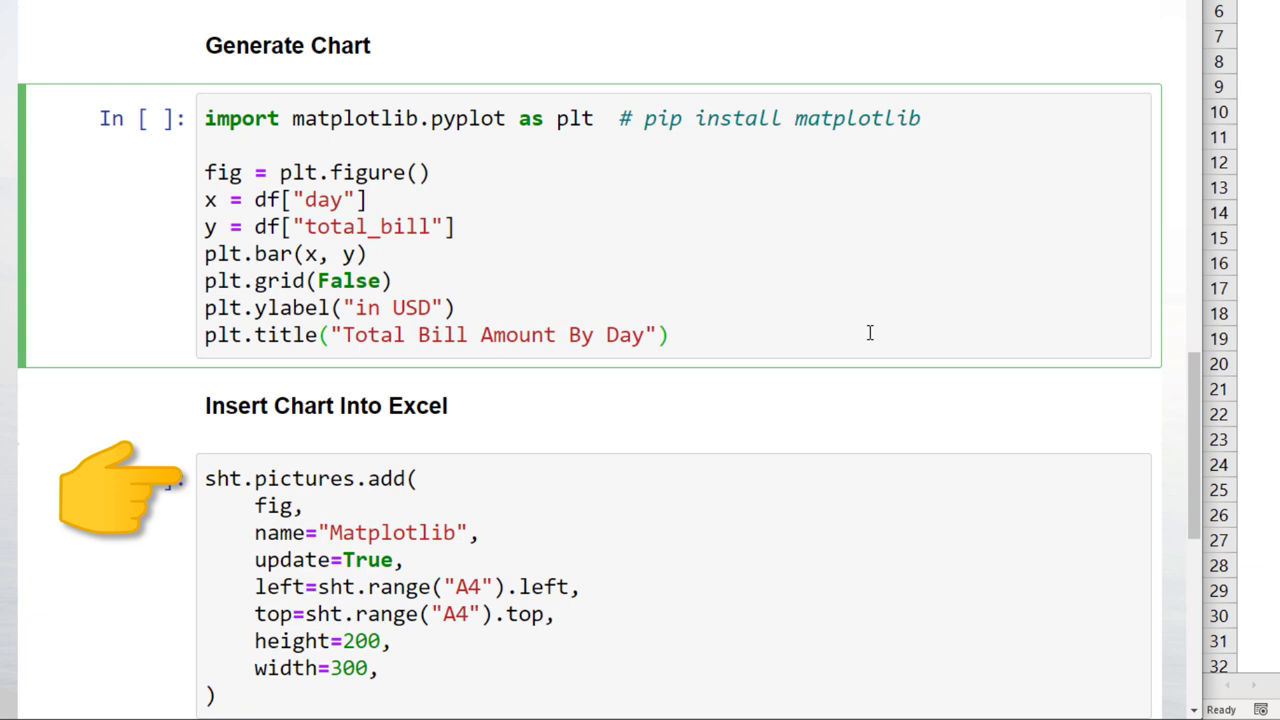
pyautogui.doubleClick(225, 478)
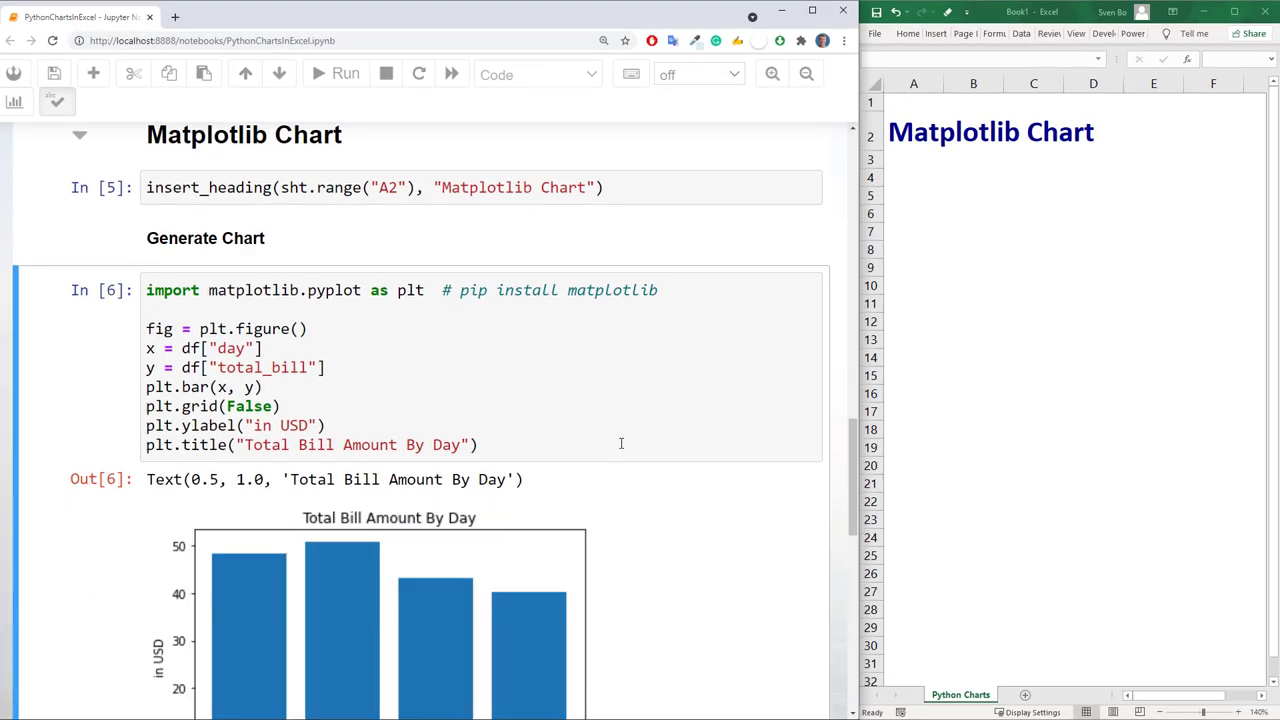
pyautogui.scroll(-3)
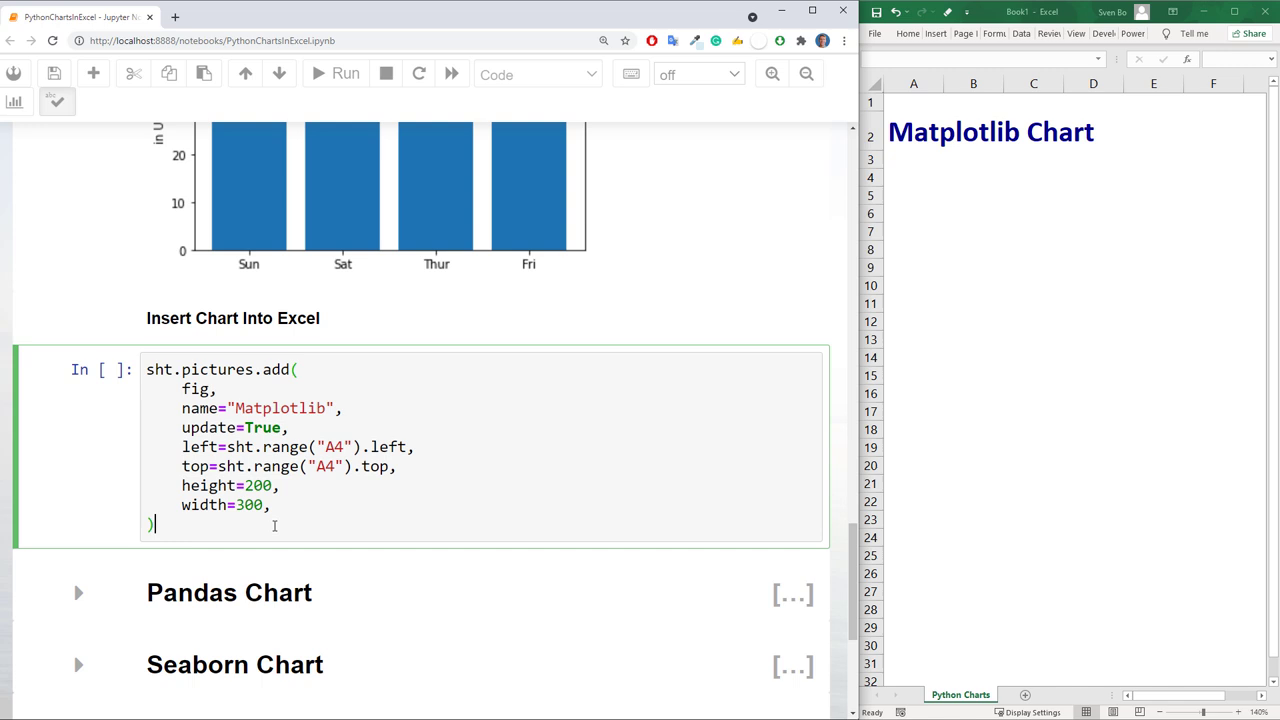
pyautogui.click(345, 73)
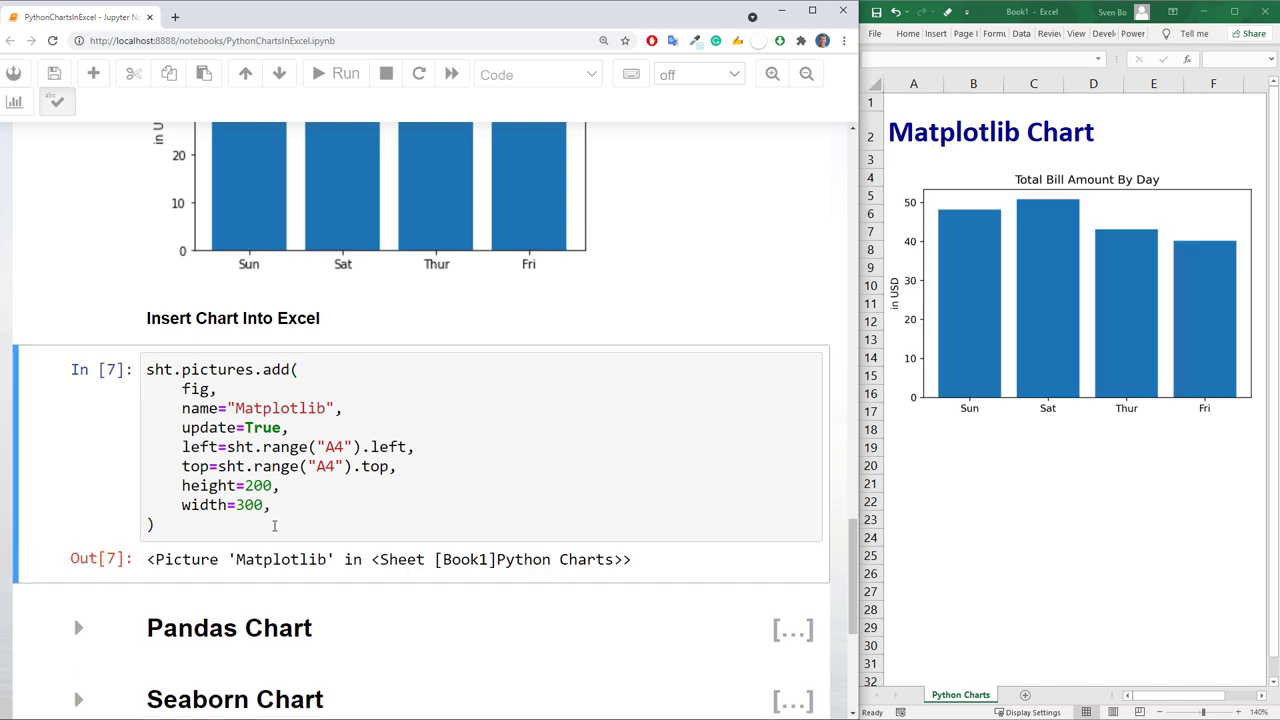
pyautogui.scroll(-3)
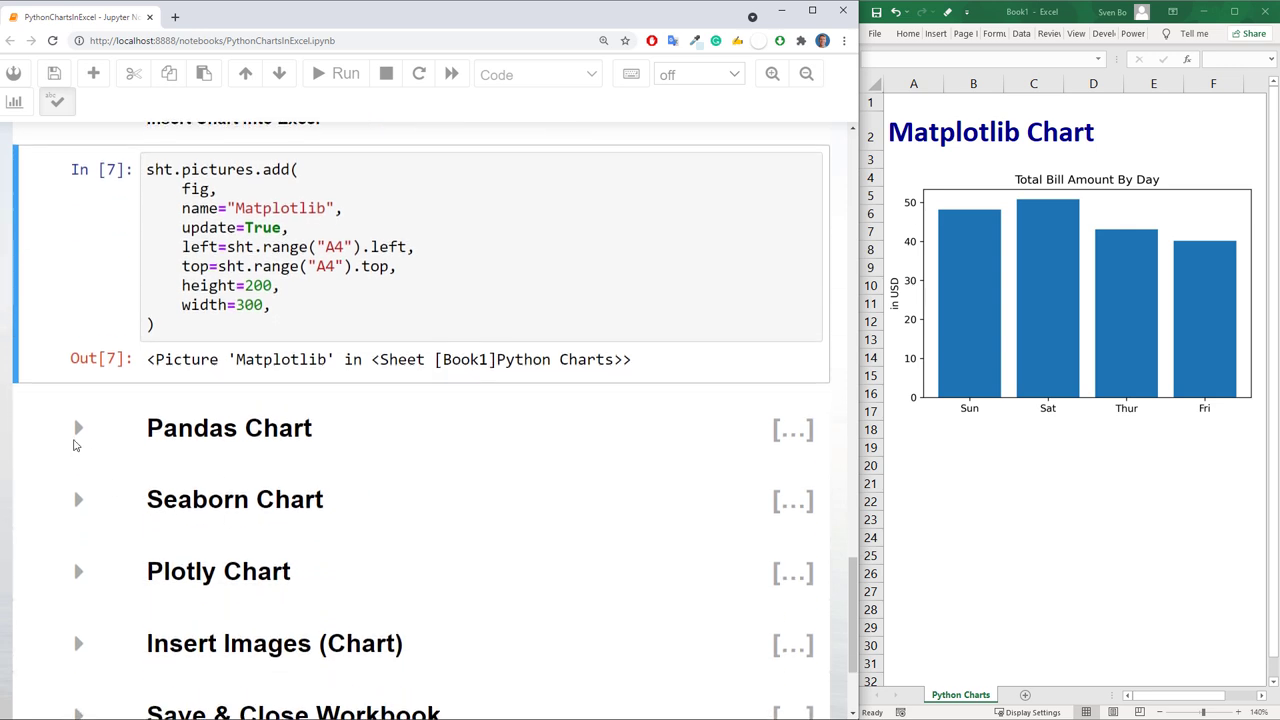
# Expand the Pandas Chart section and add its heading to the Excel sheet
pyautogui.click(79, 429)
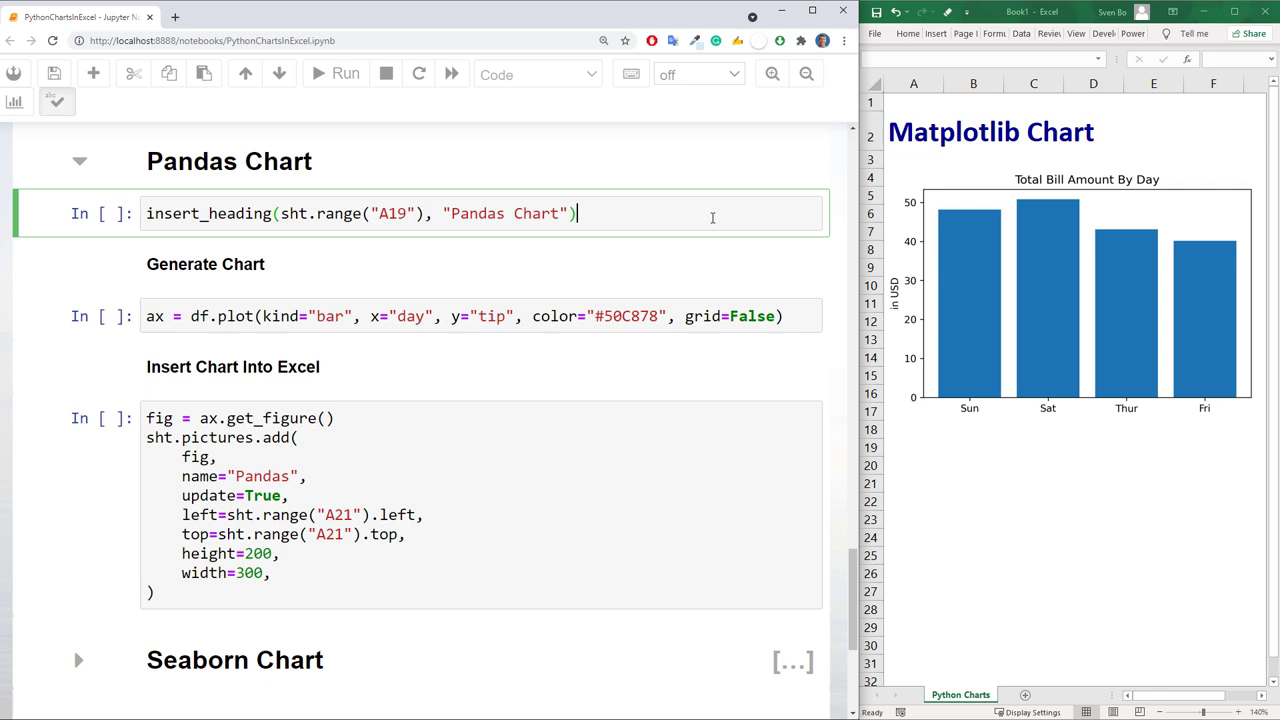
pyautogui.press('Shift+Enter')
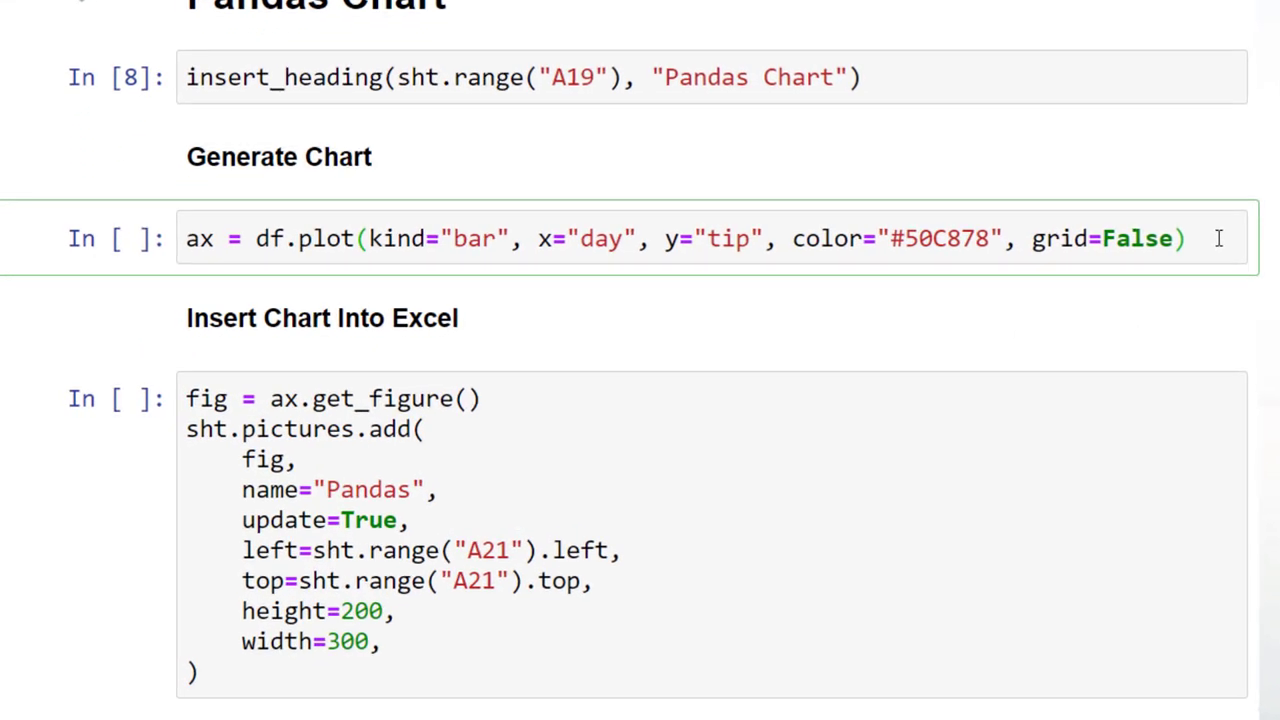
pyautogui.doubleClick(199, 238)
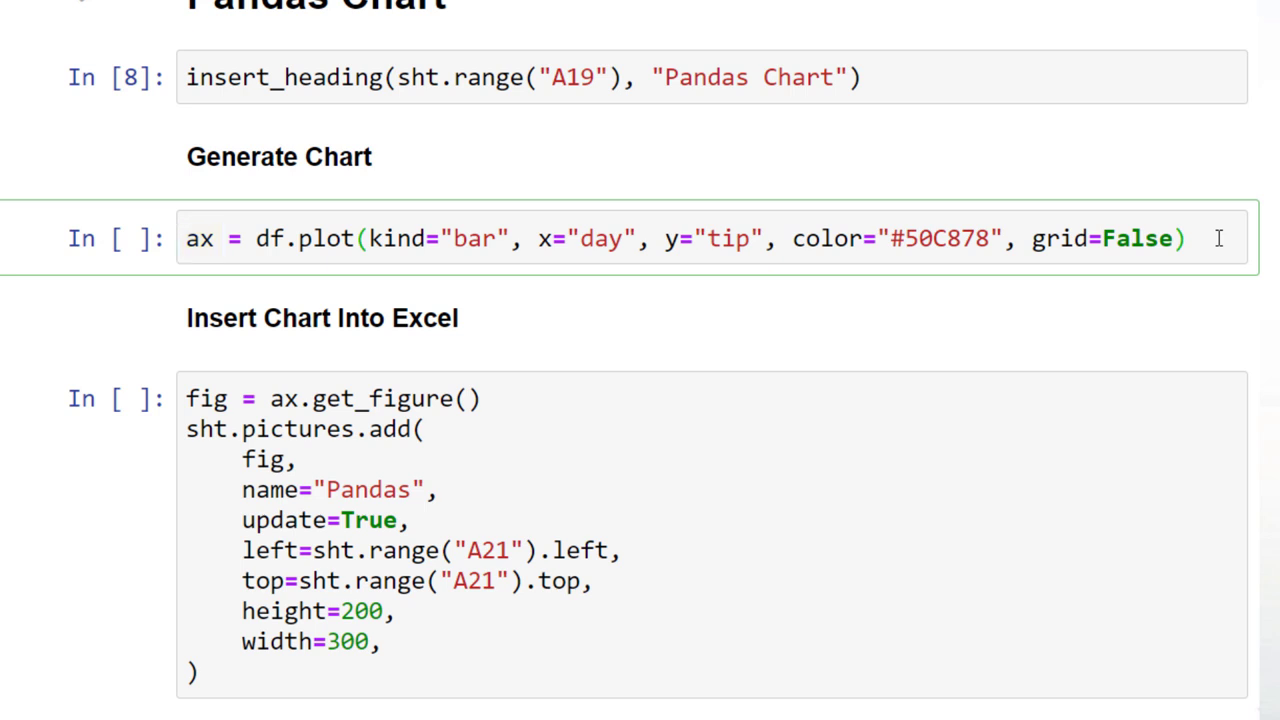
pyautogui.doubleClick(330, 398)
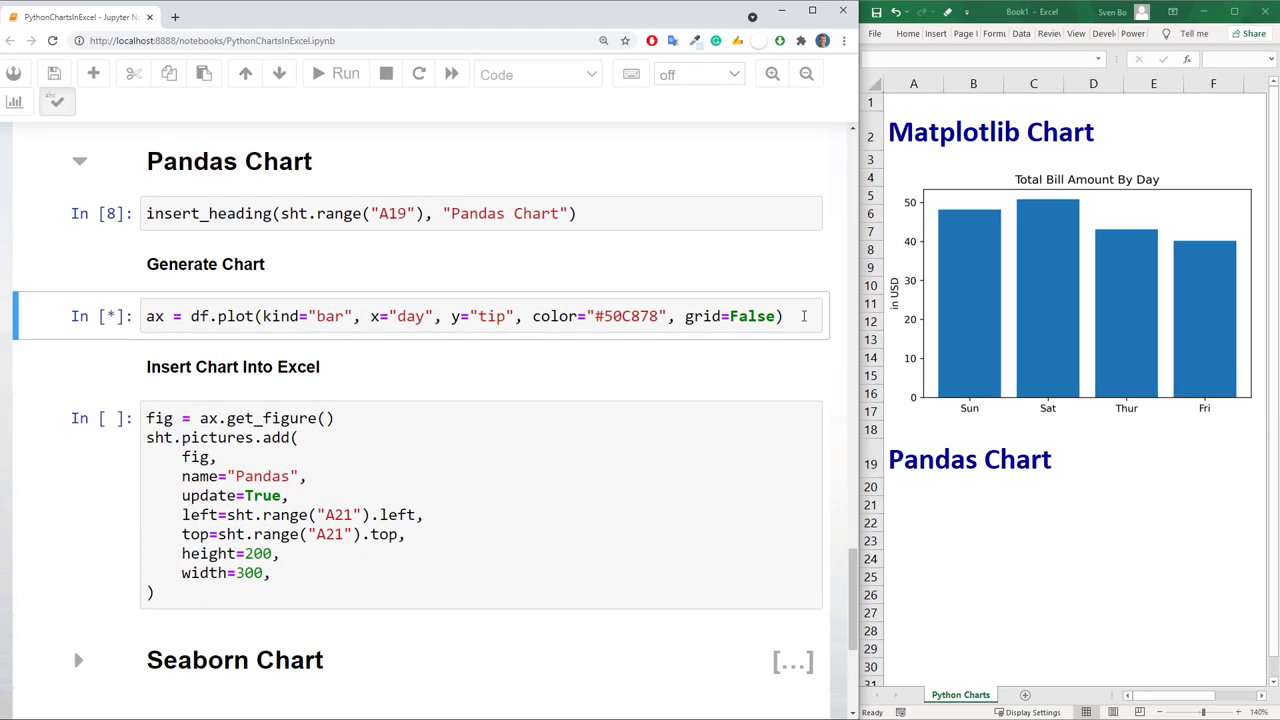
# Generate the green pandas tips-by-day bar chart and insert it into Excel
pyautogui.click(345, 73)
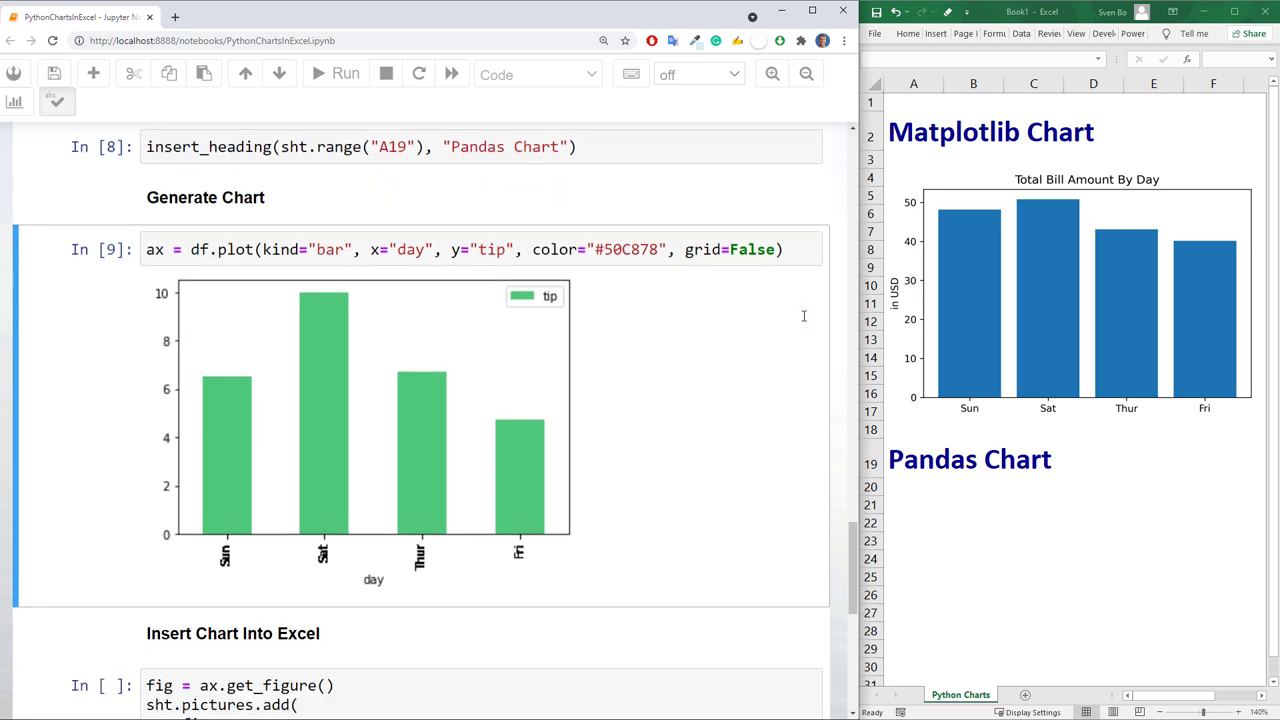
pyautogui.scroll(-3)
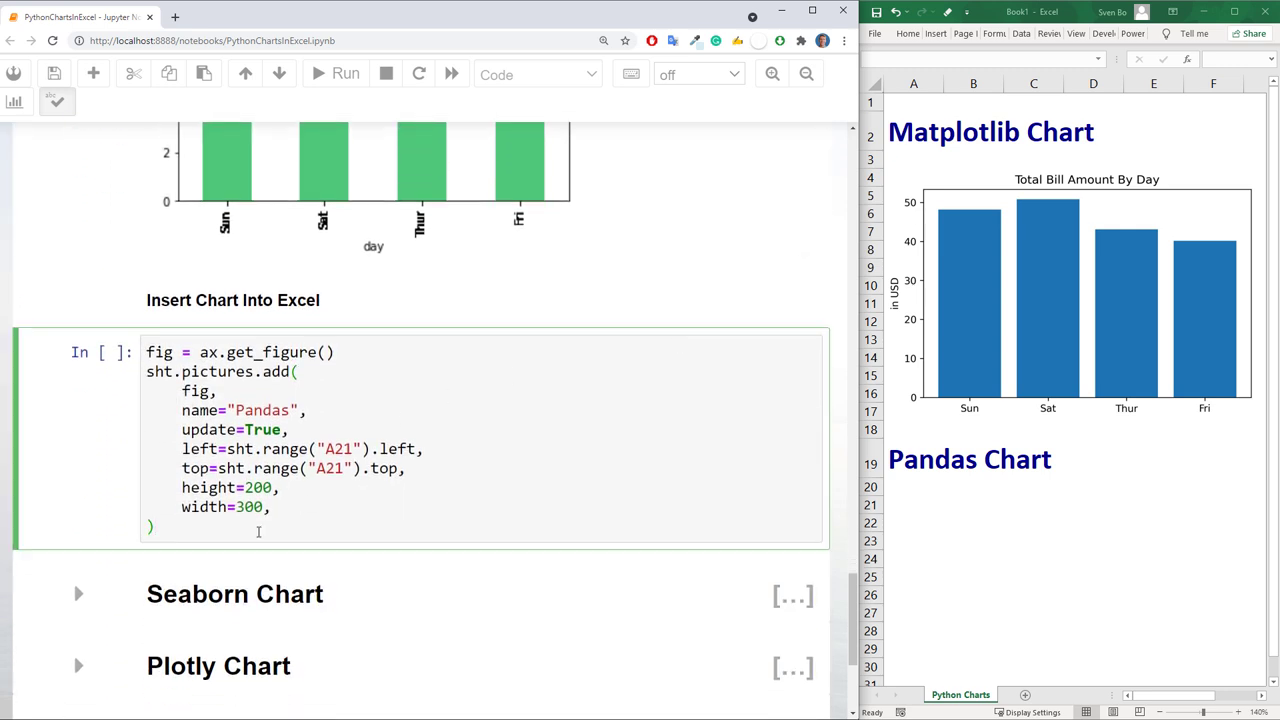
pyautogui.click(345, 73)
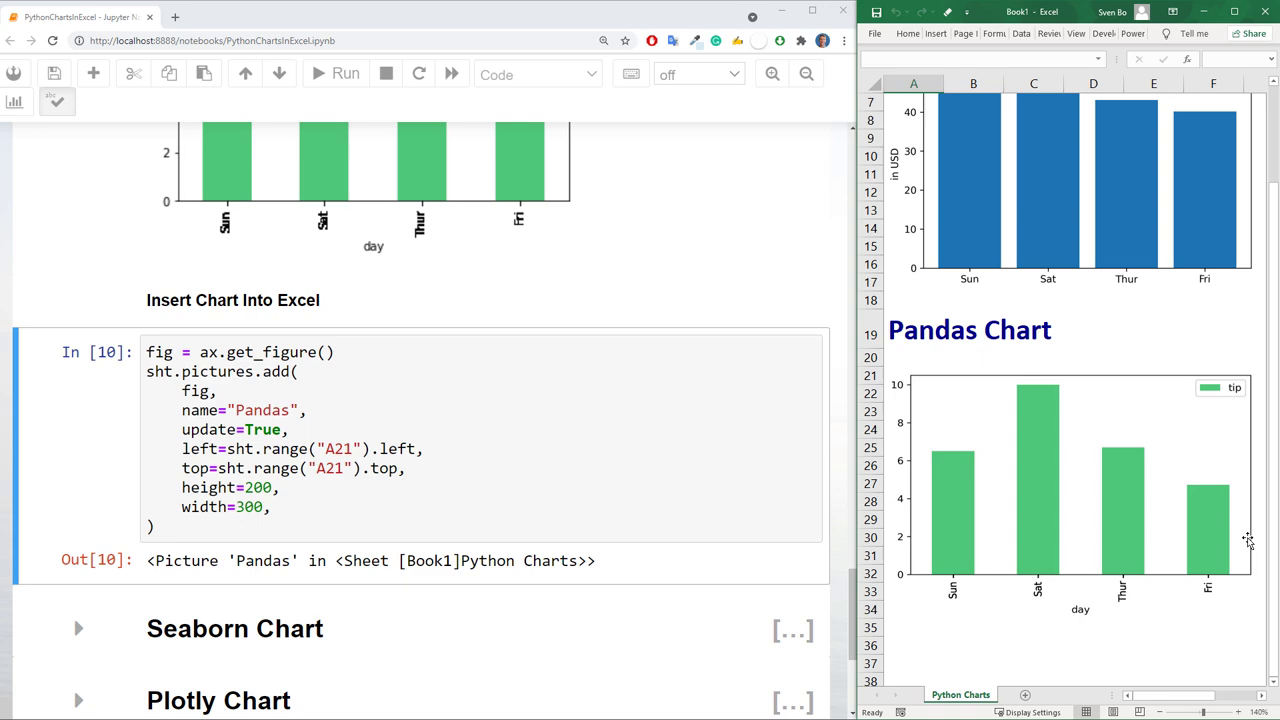
pyautogui.scroll(-3)
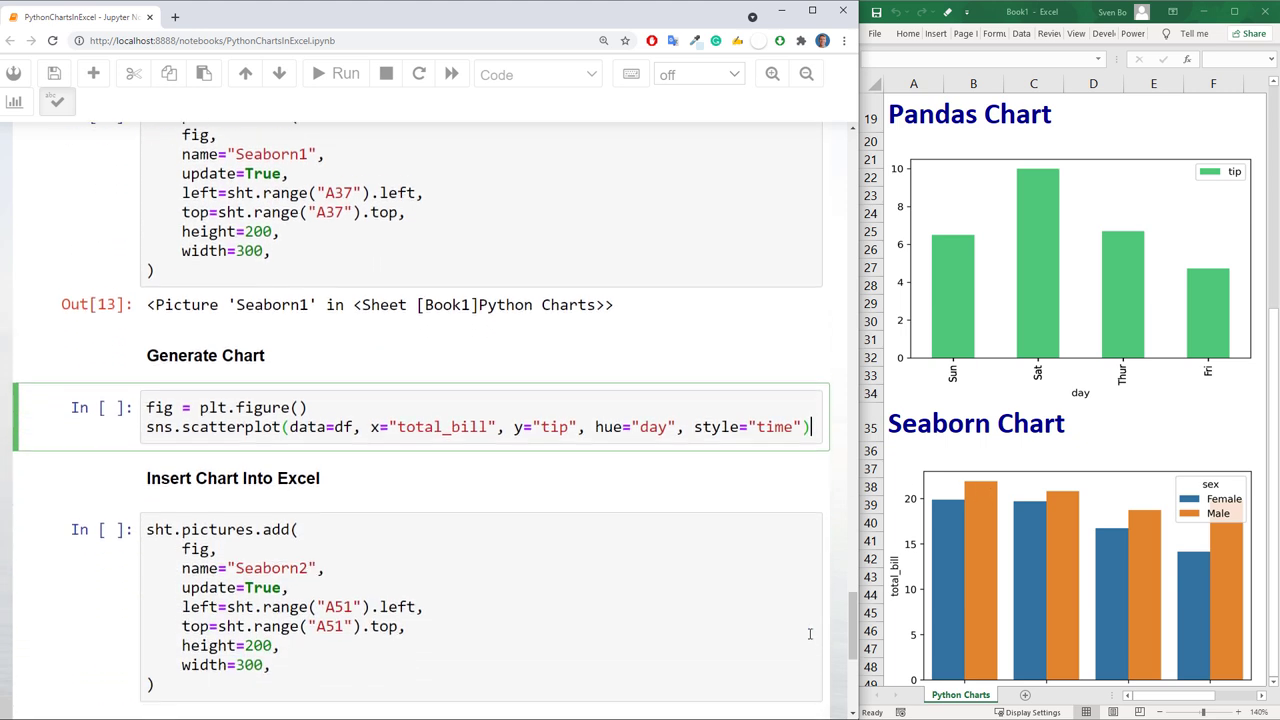
# Generate the sns.scatterplot of tips versus total bill by day and time, inserting it as Seaborn2
pyautogui.scroll(-3)
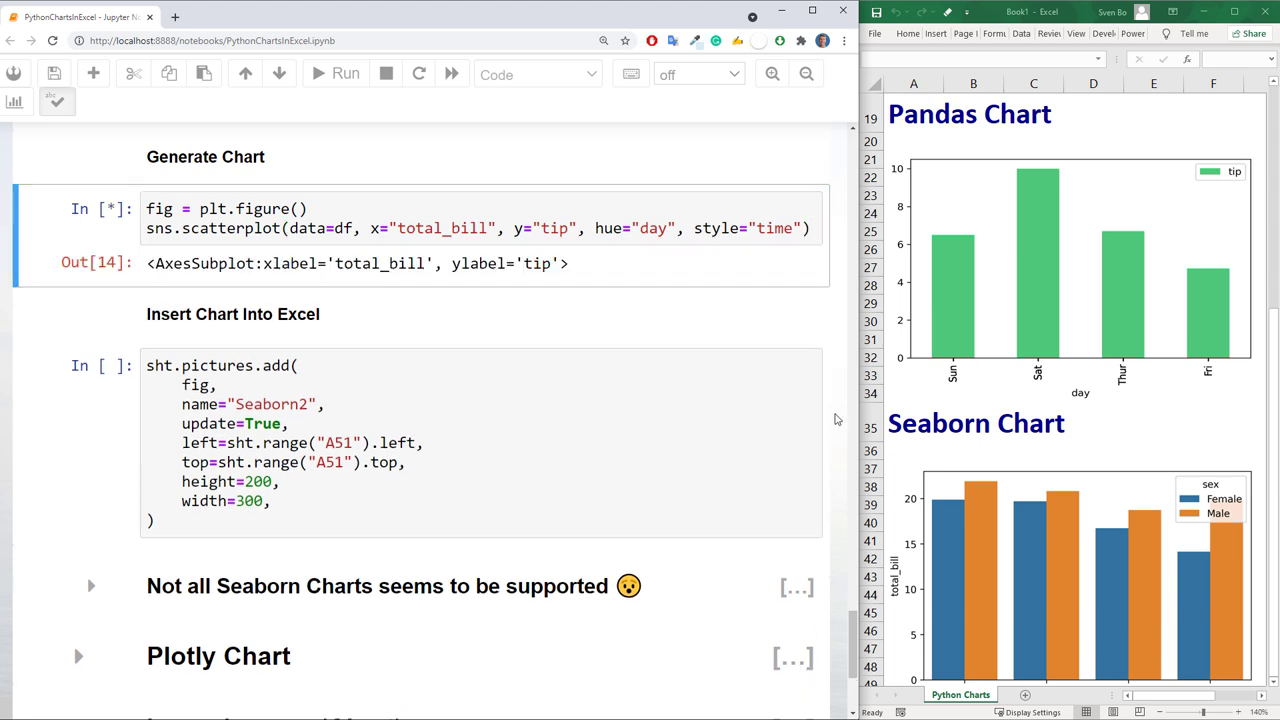
pyautogui.click(345, 73)
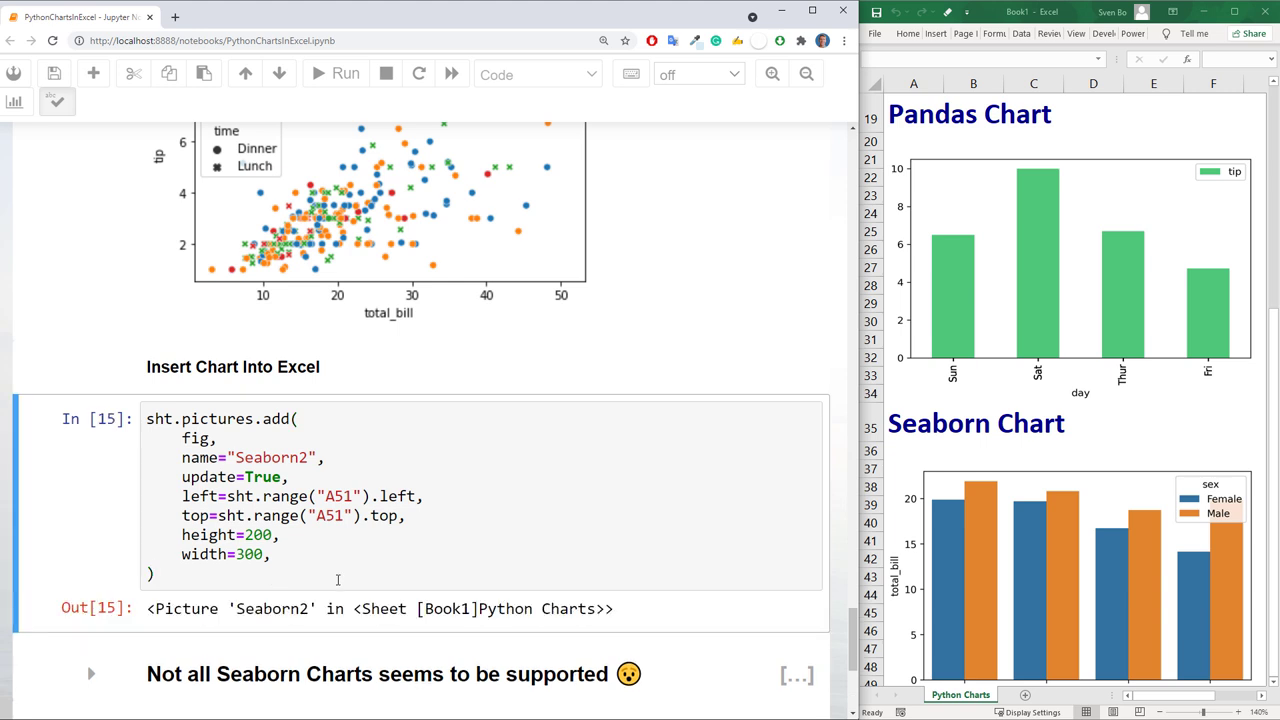
pyautogui.scroll(-3)
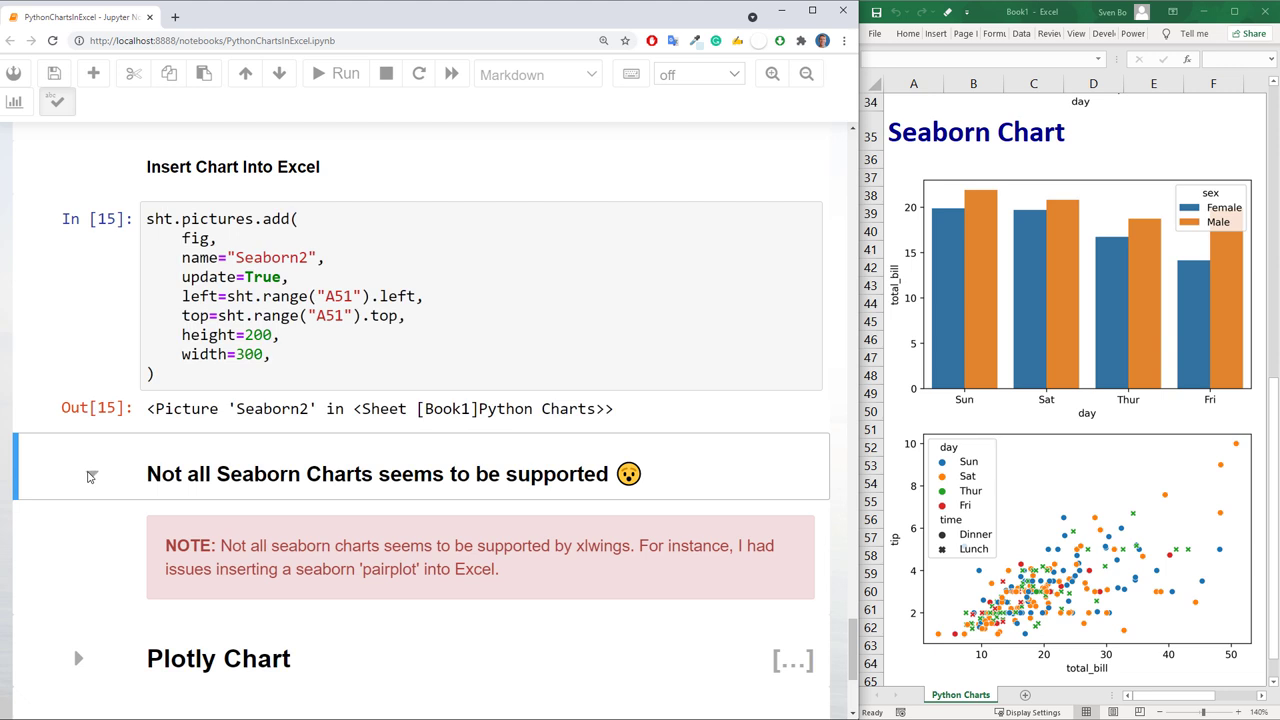
pyautogui.scroll(-3)
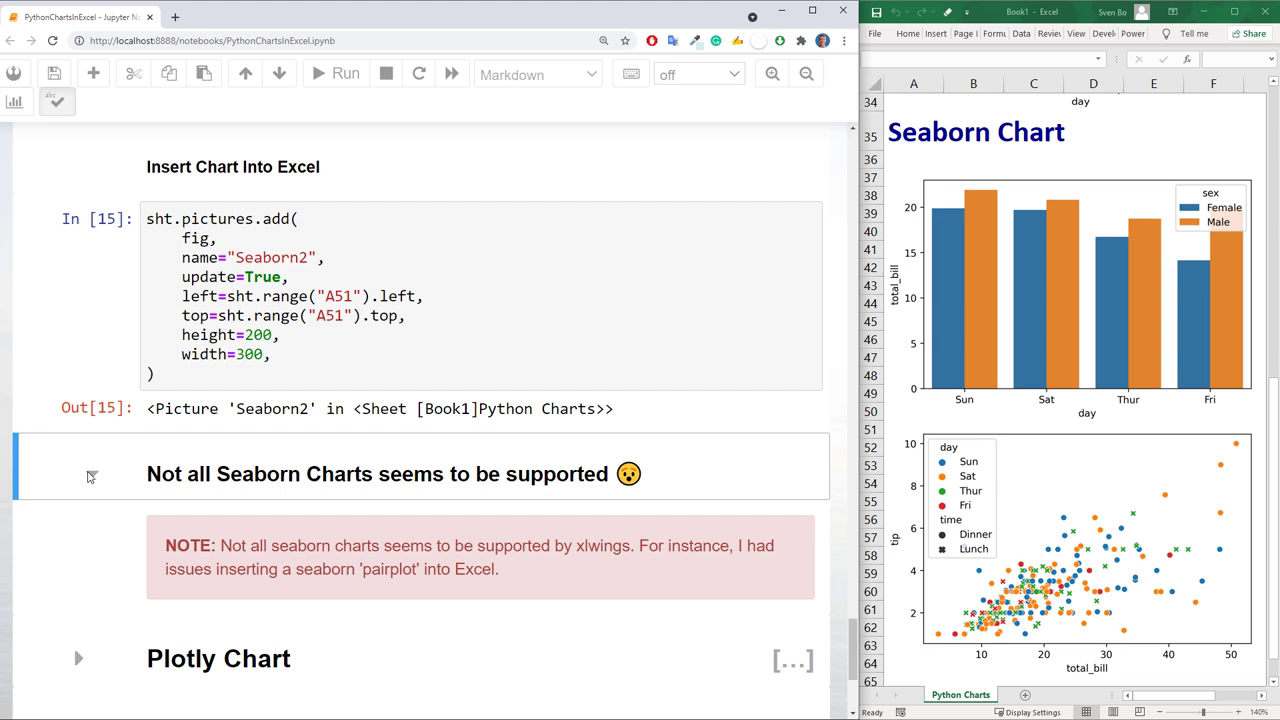
pyautogui.scroll(-3)
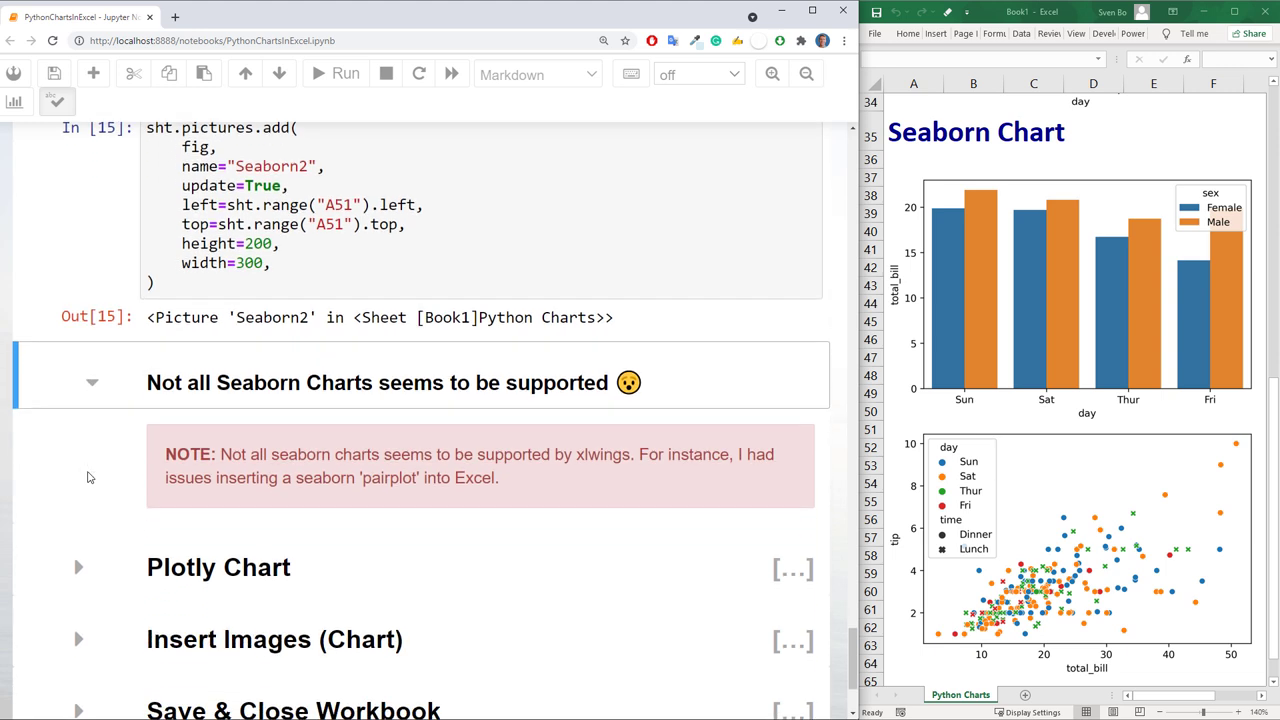
# Add the Plotly Chart heading, then generate and insert the stacked total-bill histogram as Plotly1
pyautogui.click(79, 567)
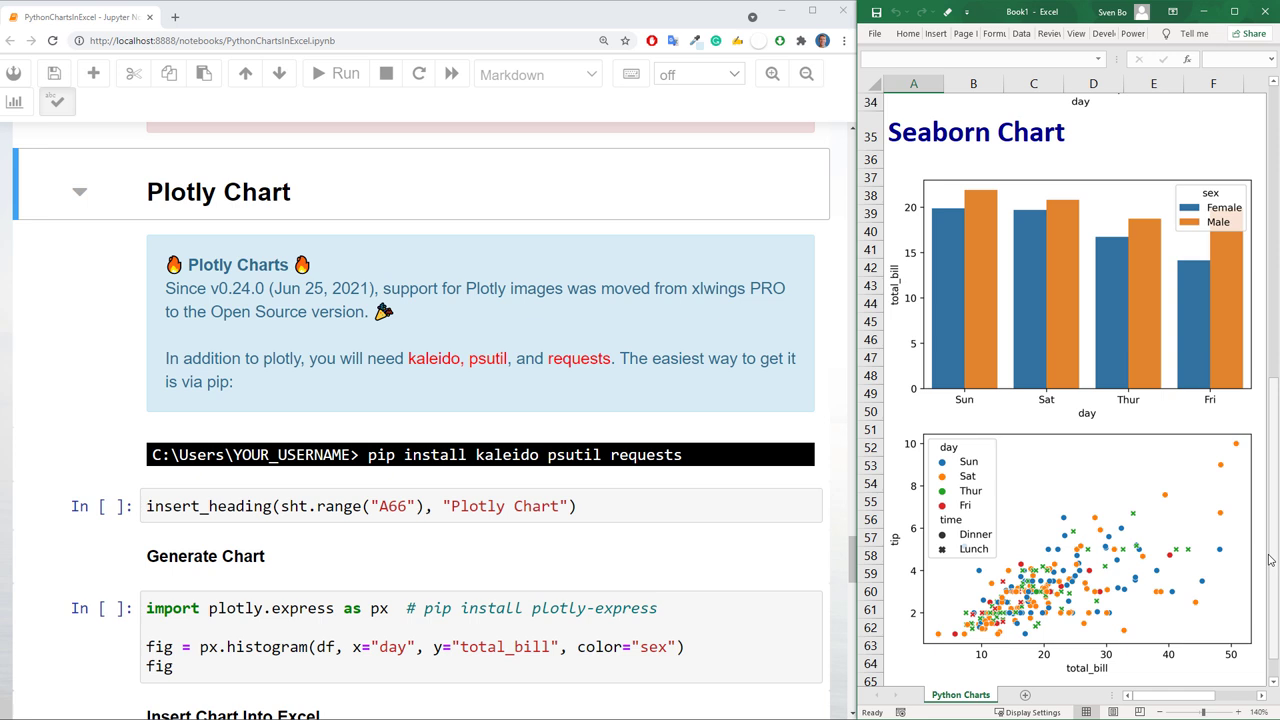
pyautogui.scroll(-3)
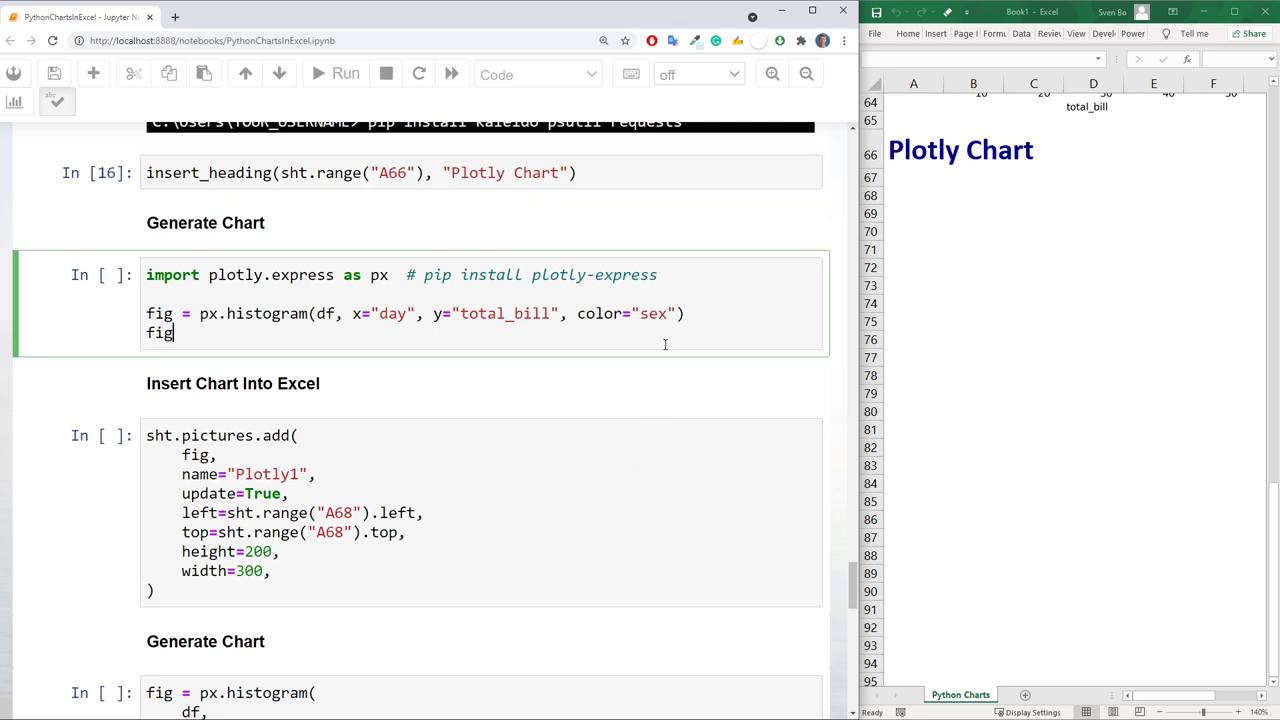
pyautogui.click(345, 73)
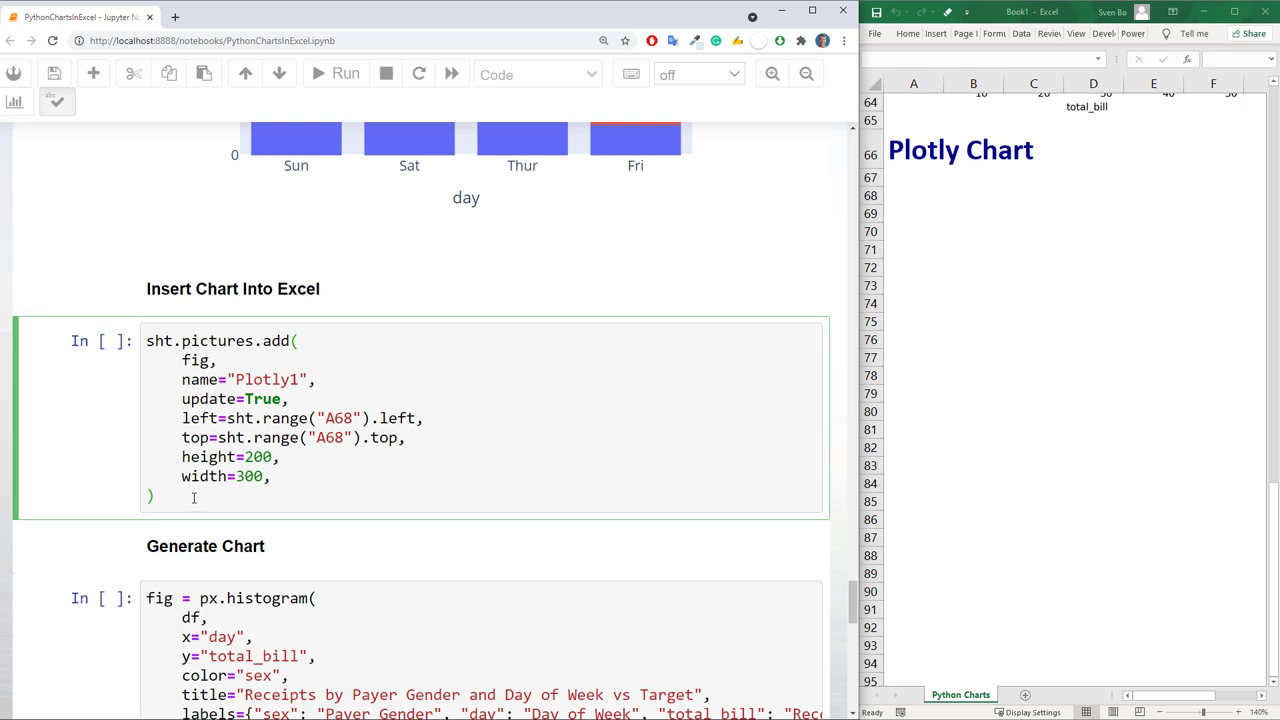
pyautogui.click(344, 73)
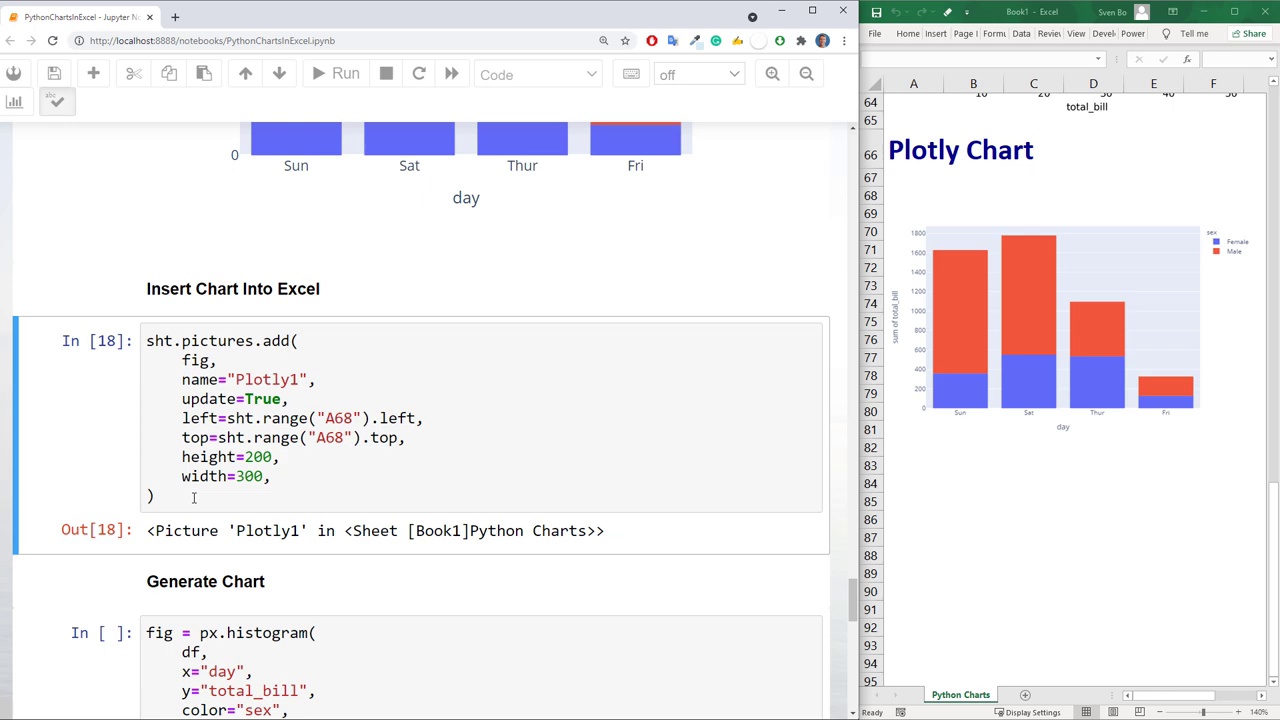
# Insert the purple receipts-by-gender Plotly chart with dotted target line as Plotly2 at A83
pyautogui.scroll(-3)
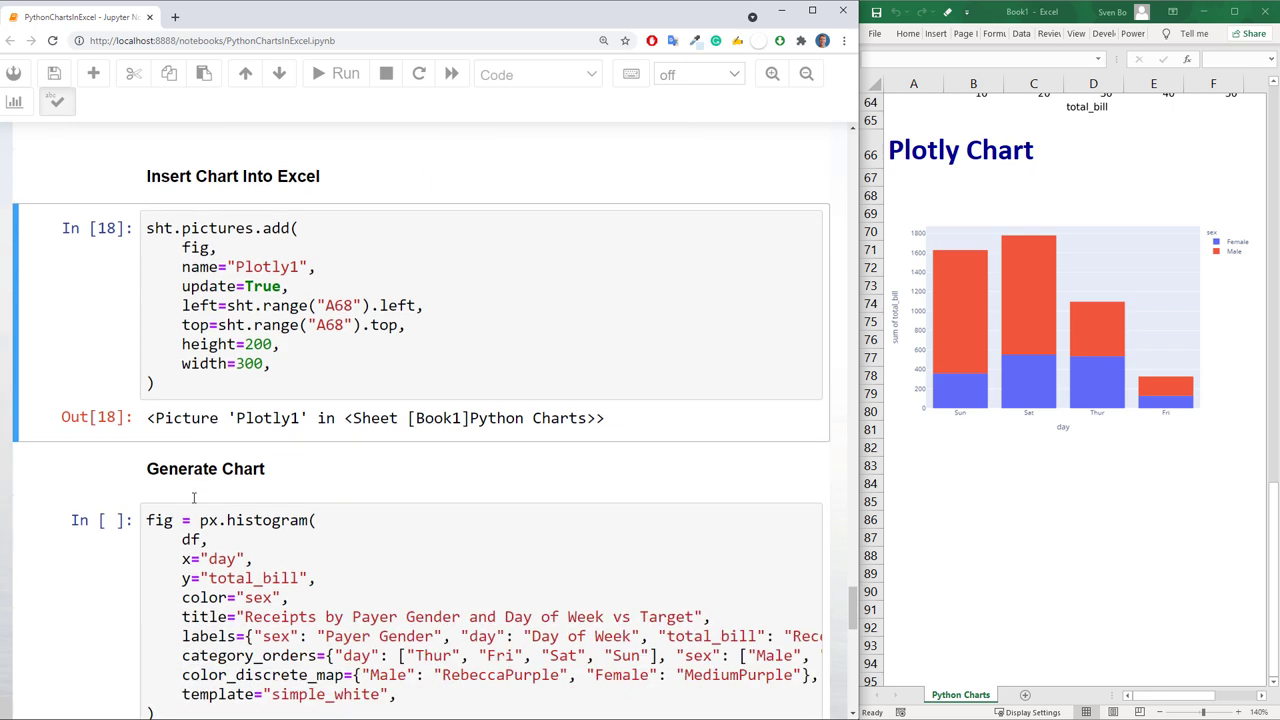
pyautogui.scroll(-3)
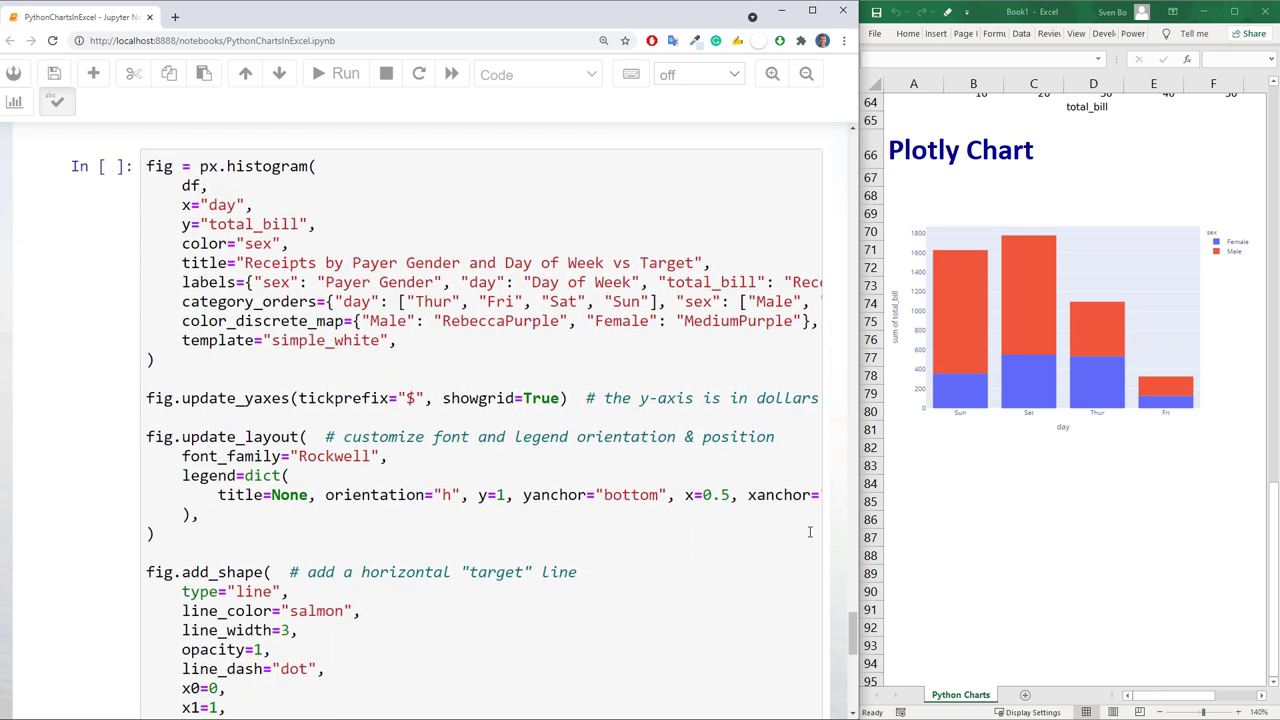
pyautogui.scroll(-3)
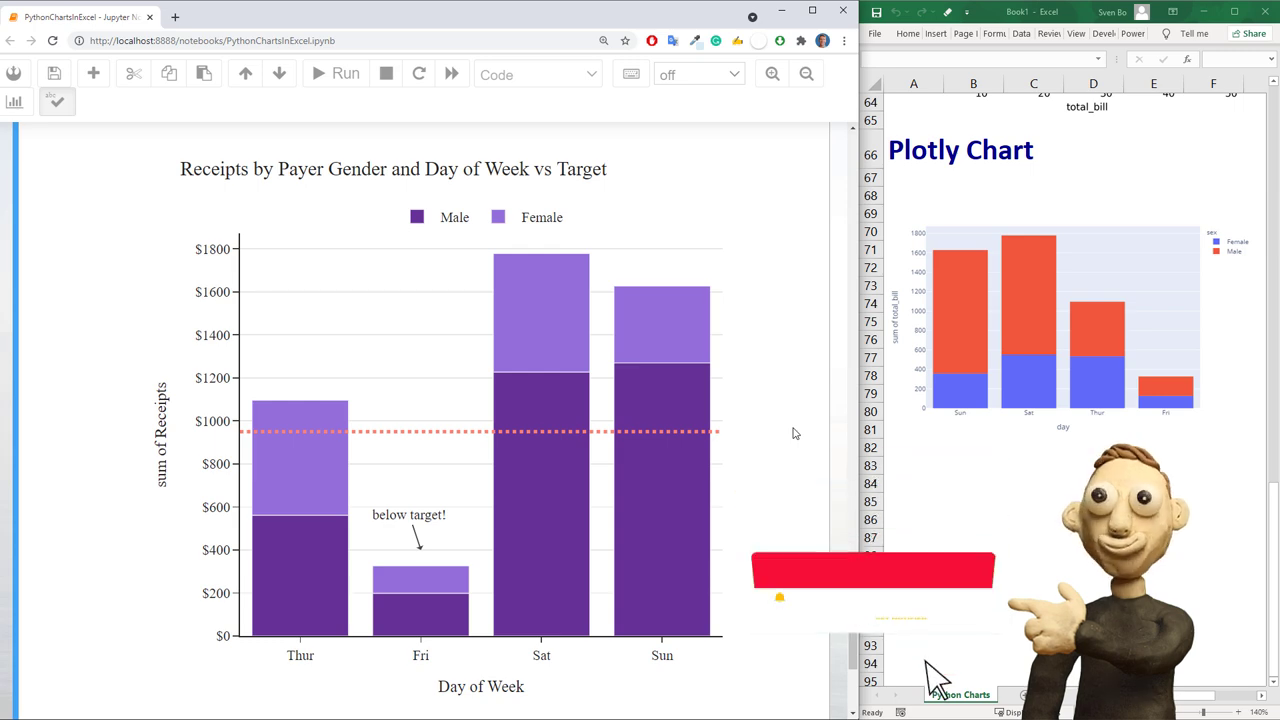
pyautogui.scroll(-3)
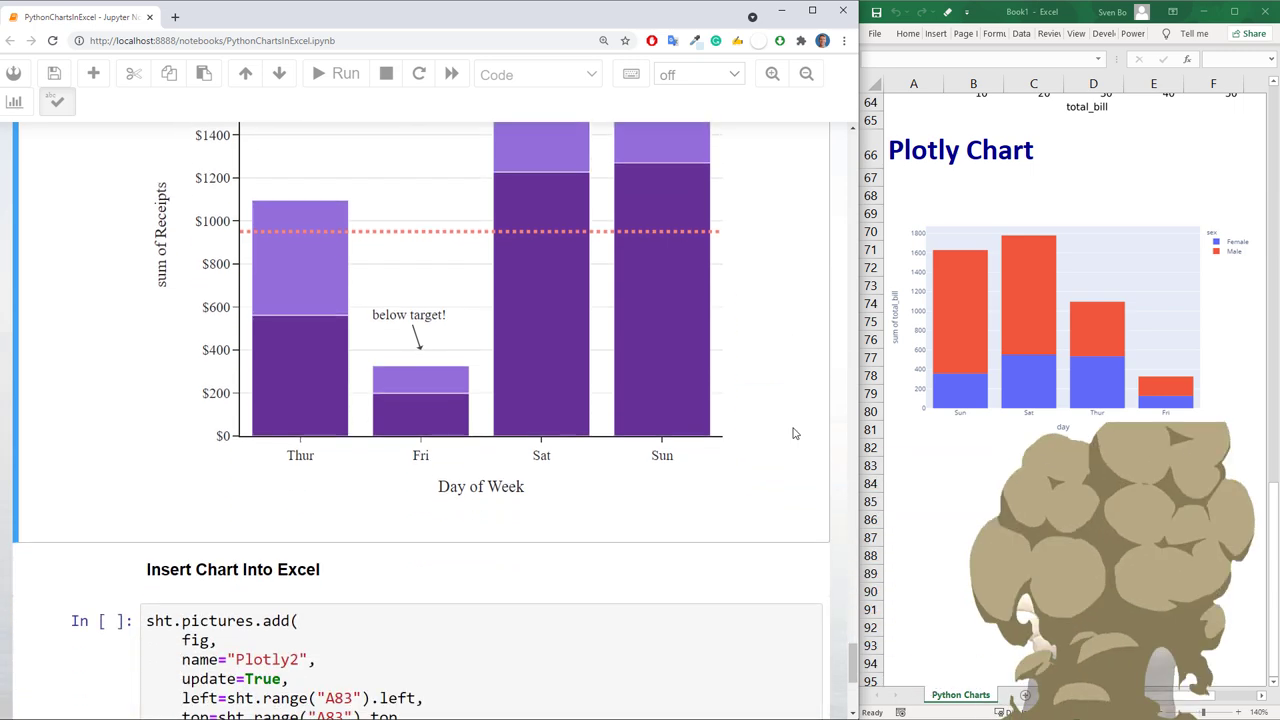
pyautogui.scroll(-3)
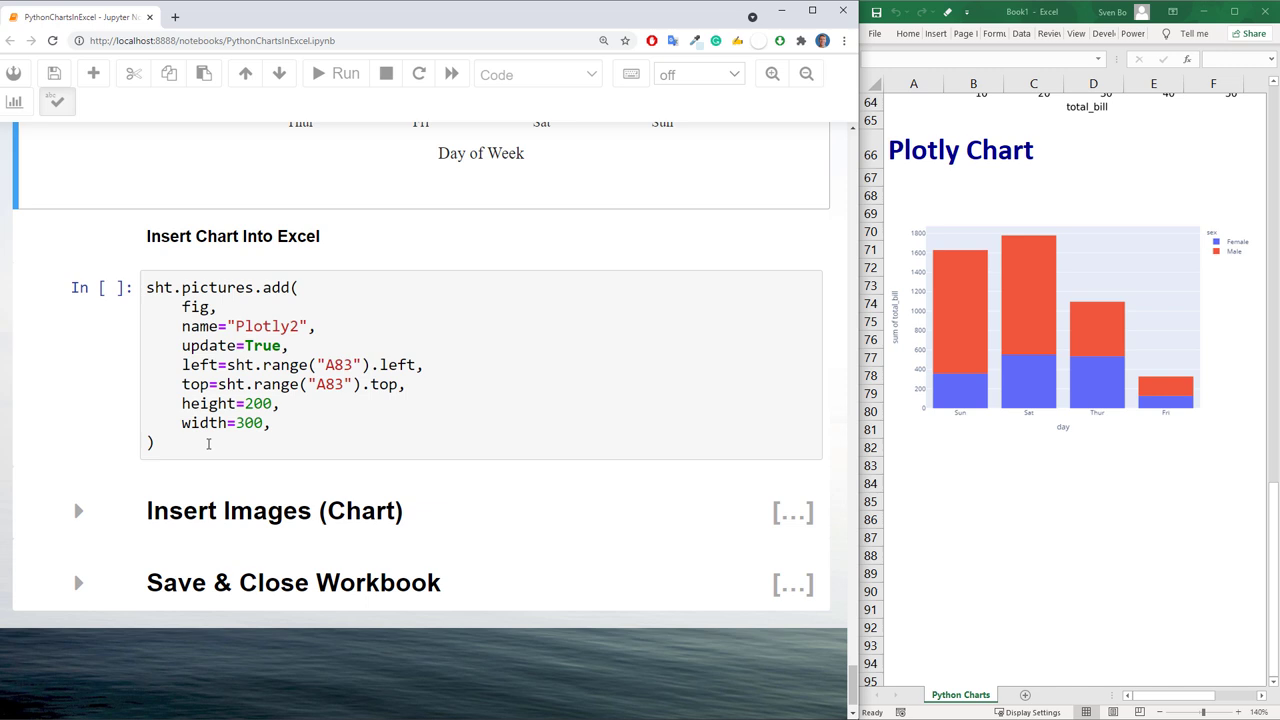
pyautogui.click(345, 75)
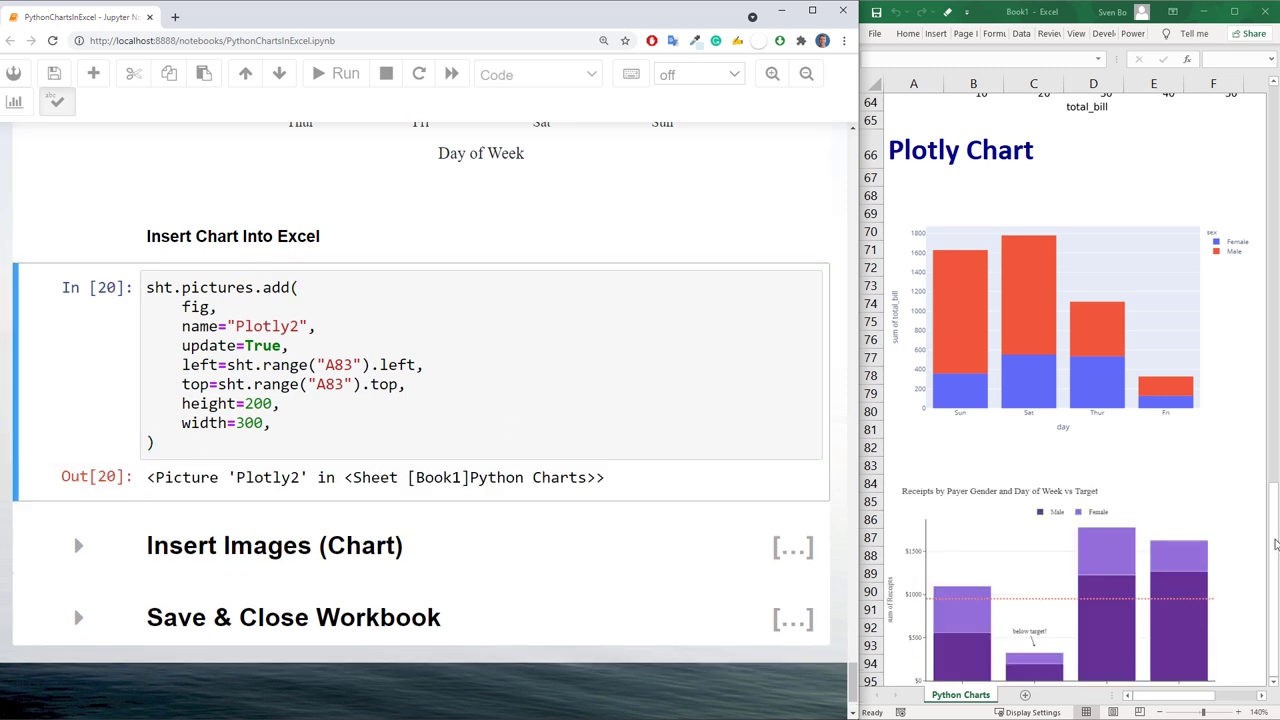
pyautogui.scroll(-3)
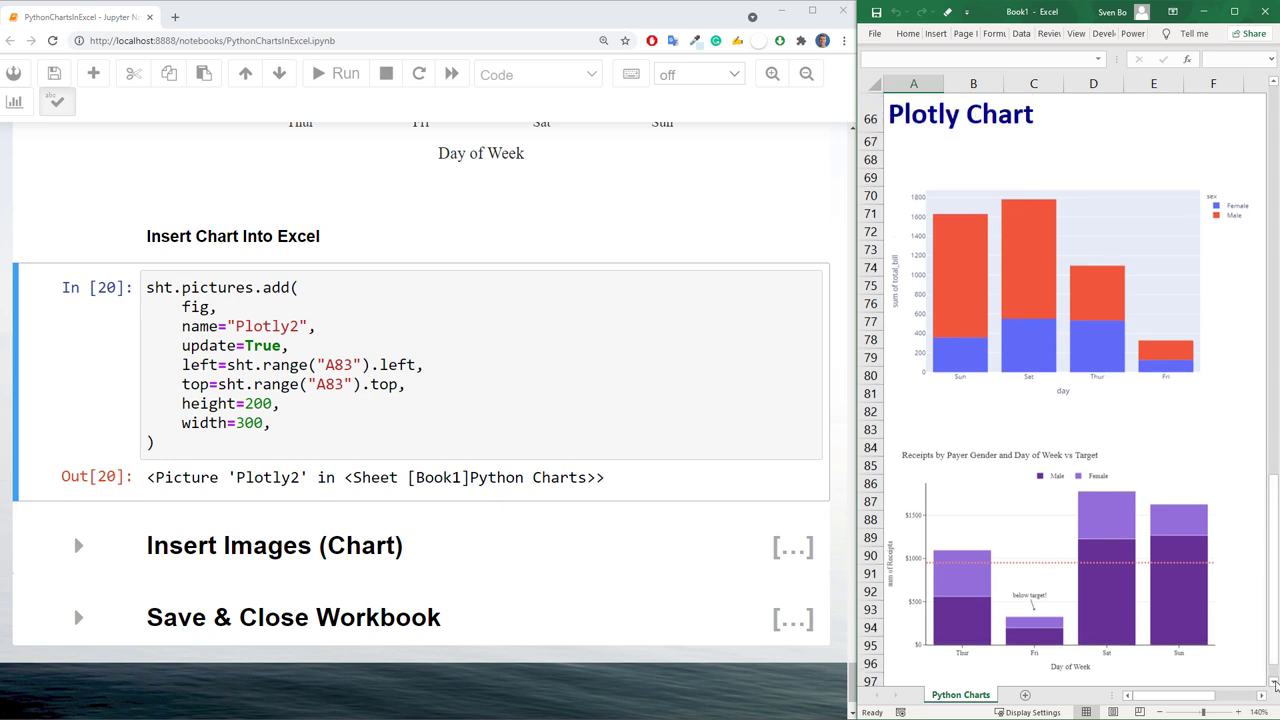
pyautogui.moveTo(495, 516)
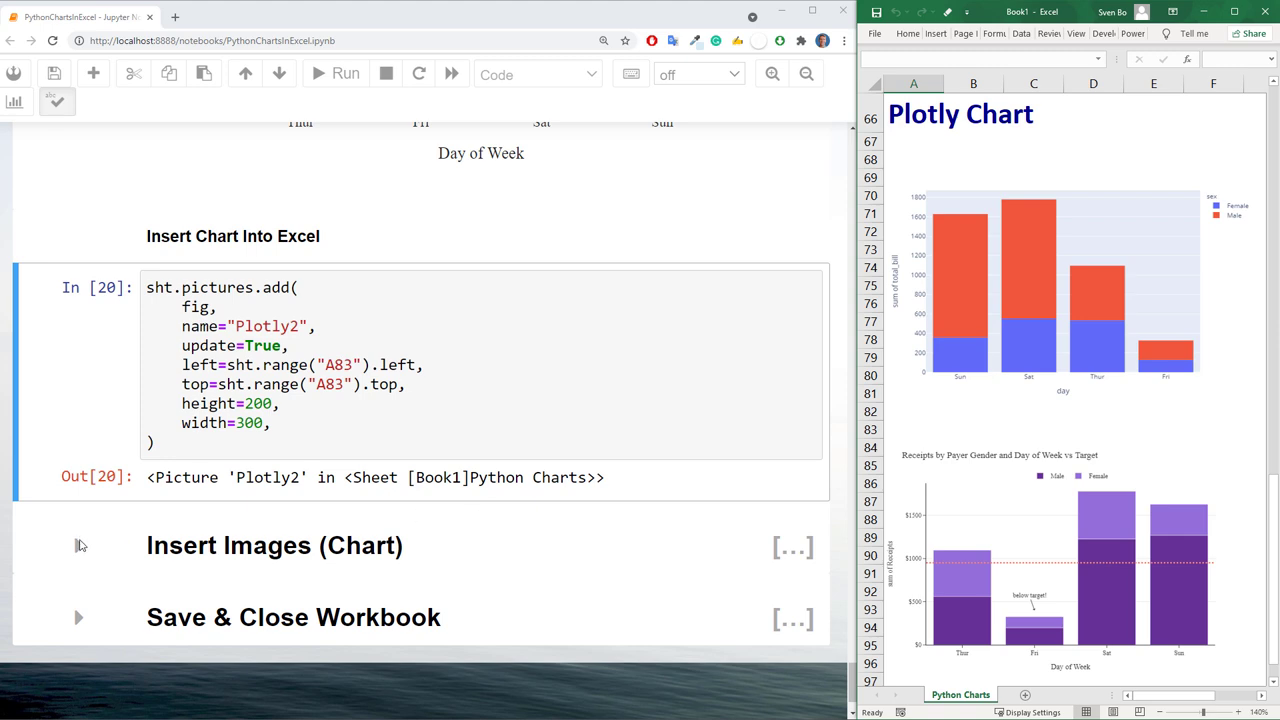
# Add the Insert Images (Charts) heading and save the TSLA candlestick image to Output
pyautogui.click(79, 545)
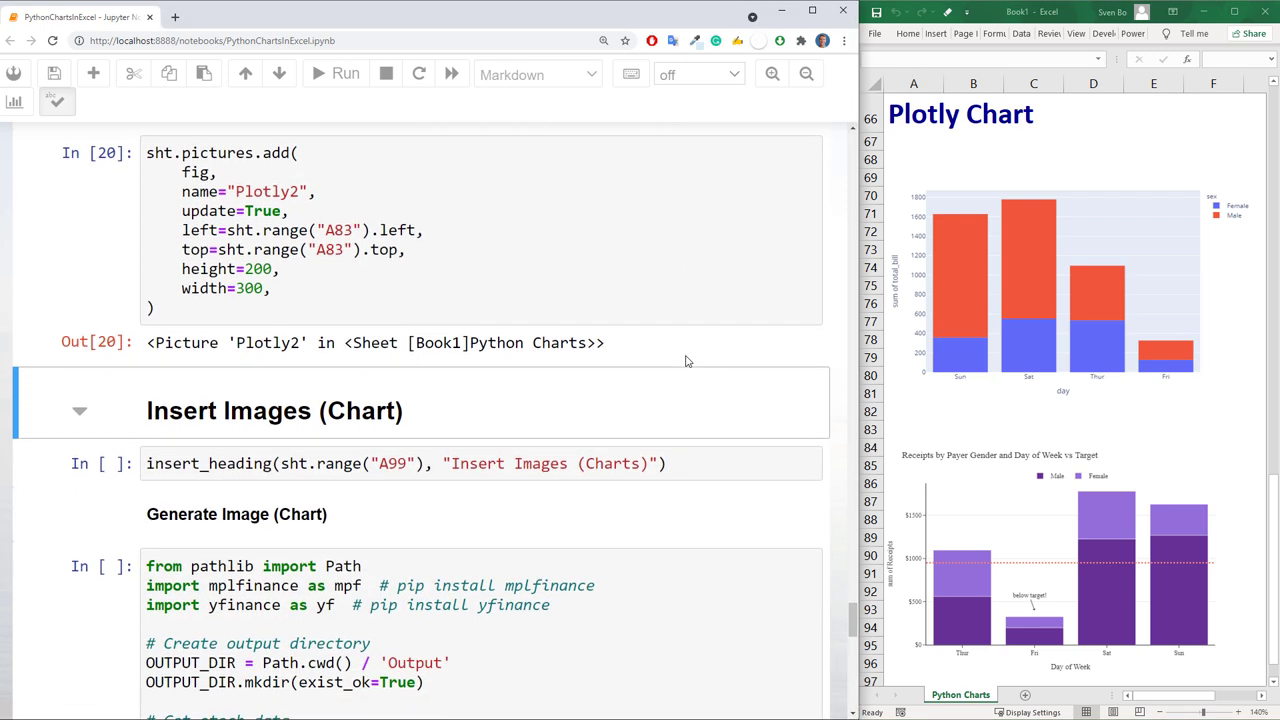
pyautogui.scroll(-3)
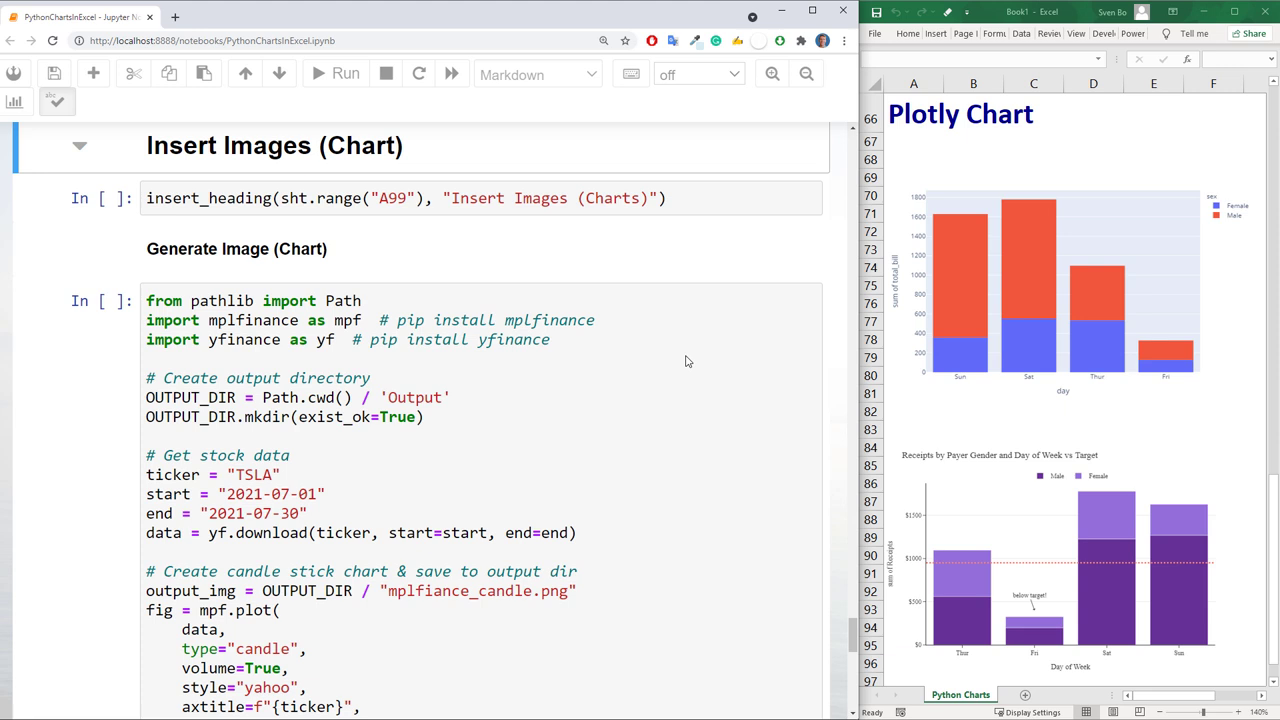
pyautogui.moveTo(977, 469)
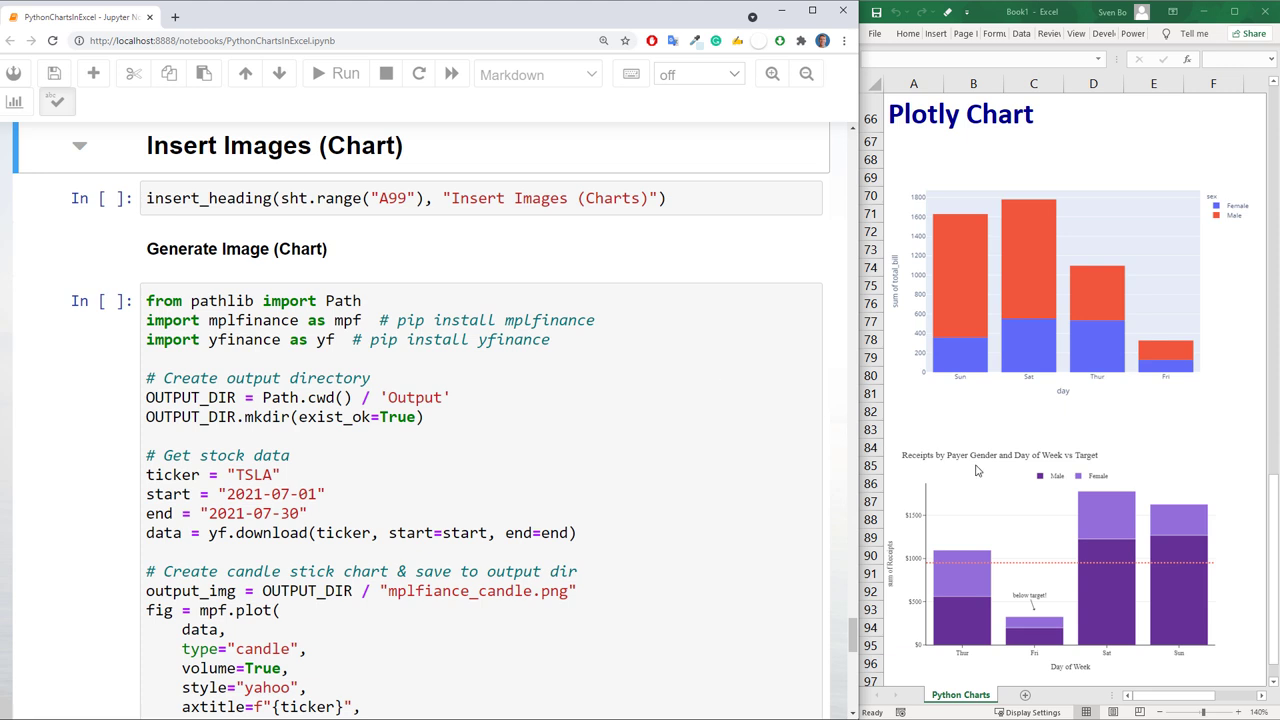
pyautogui.scroll(-3)
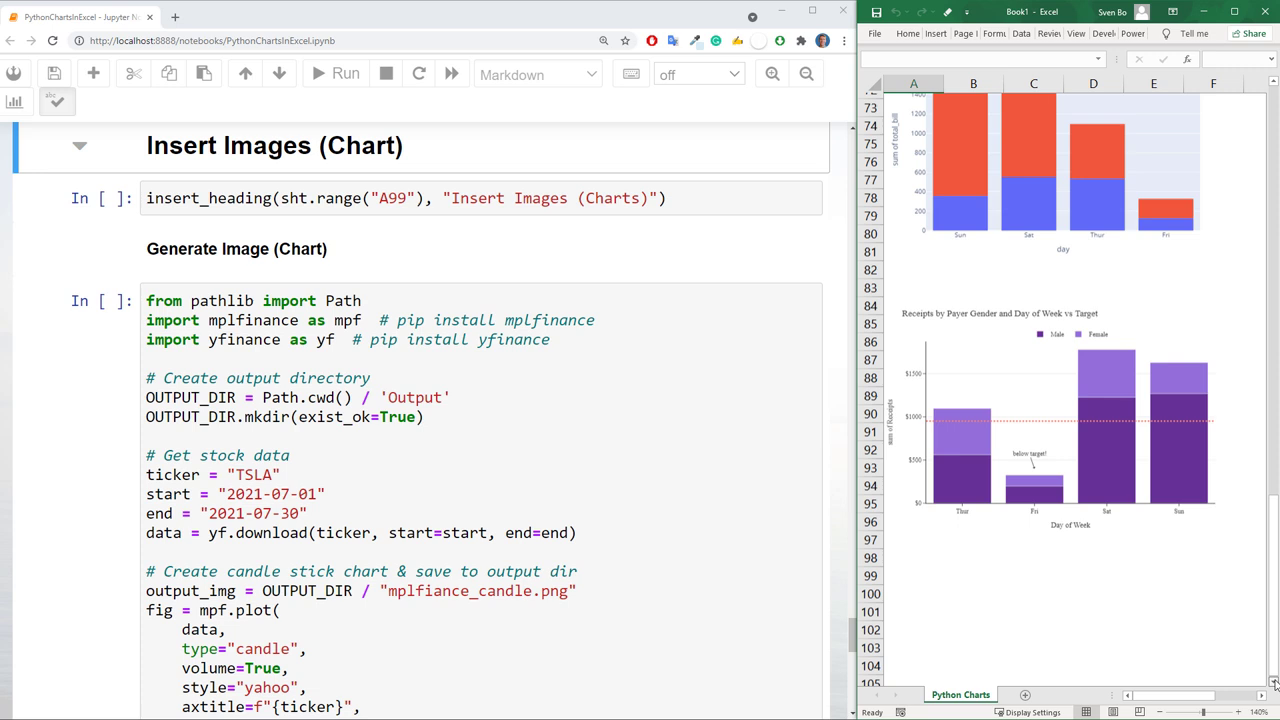
pyautogui.scroll(-3)
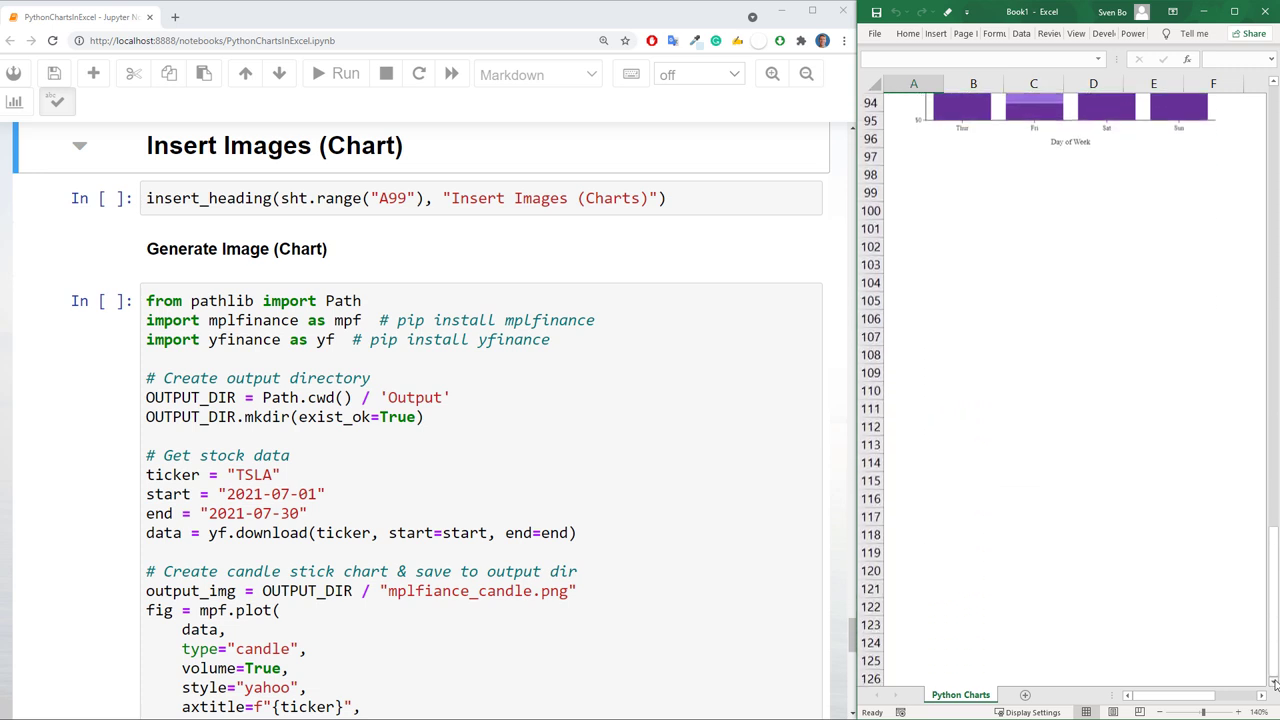
pyautogui.click(345, 73)
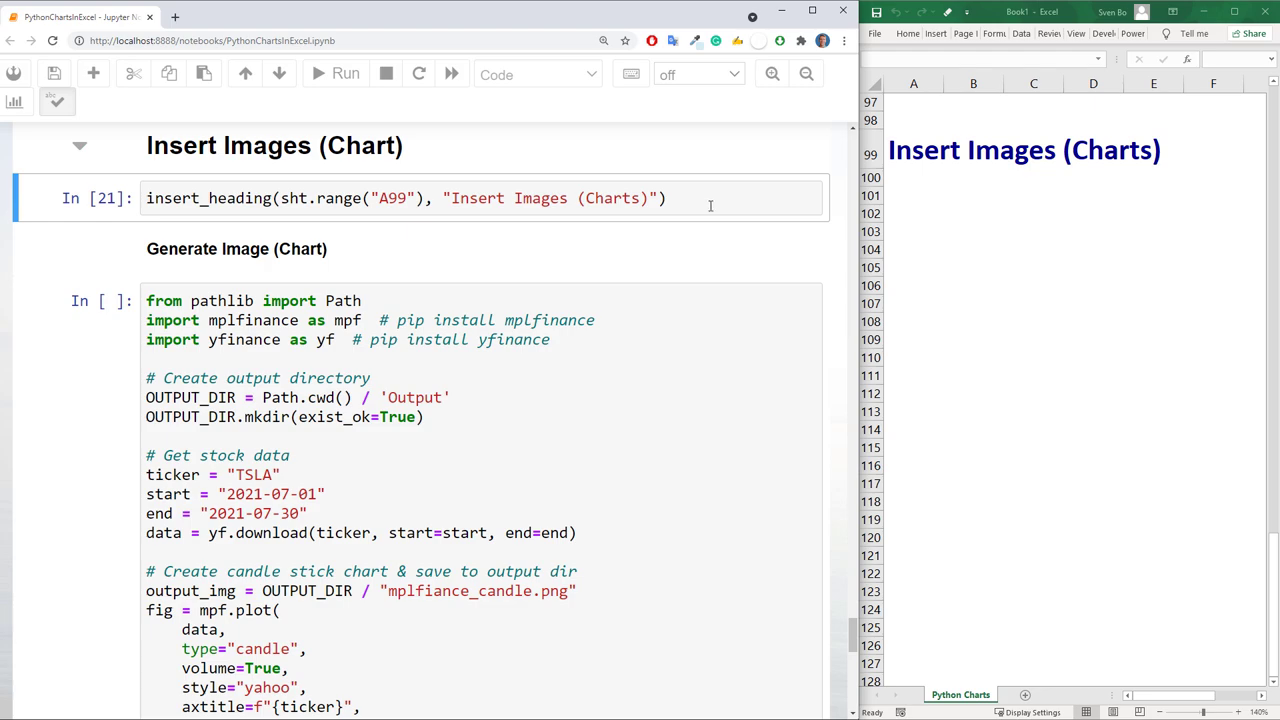
pyautogui.scroll(-3)
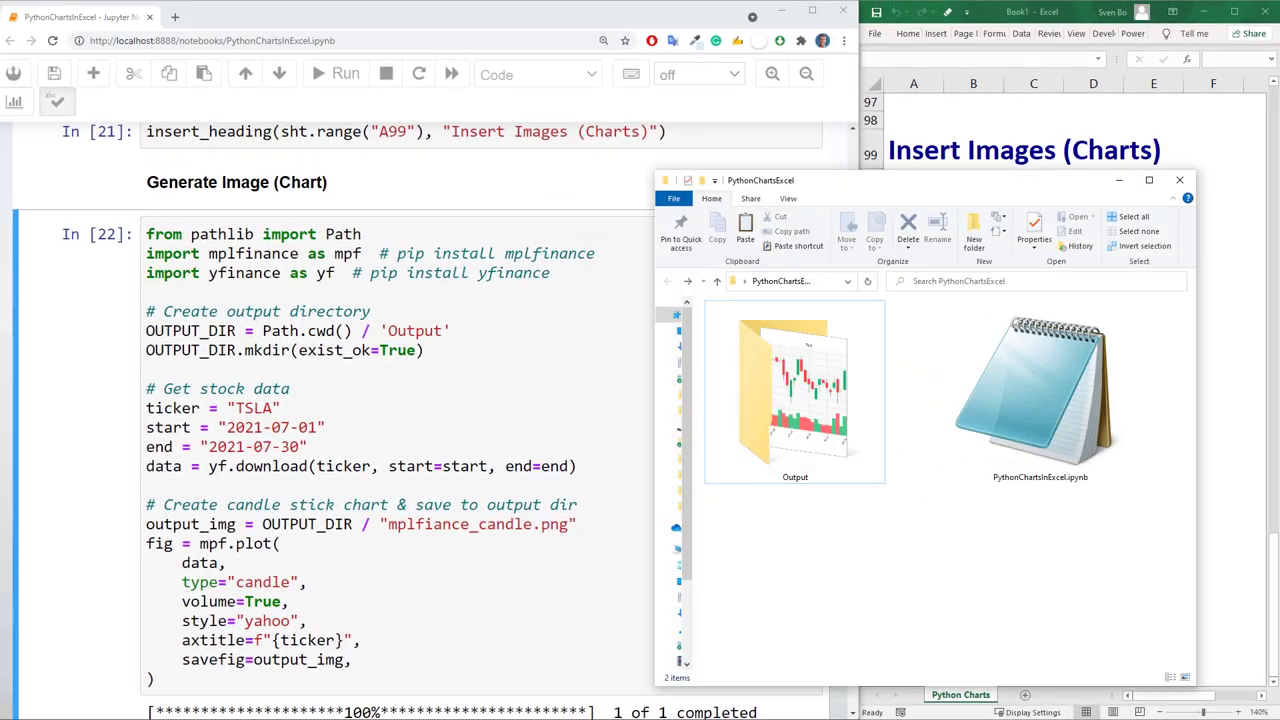
# Insert the TSLA candlestick and line chart images into the sheet
pyautogui.doubleClick(794, 390)
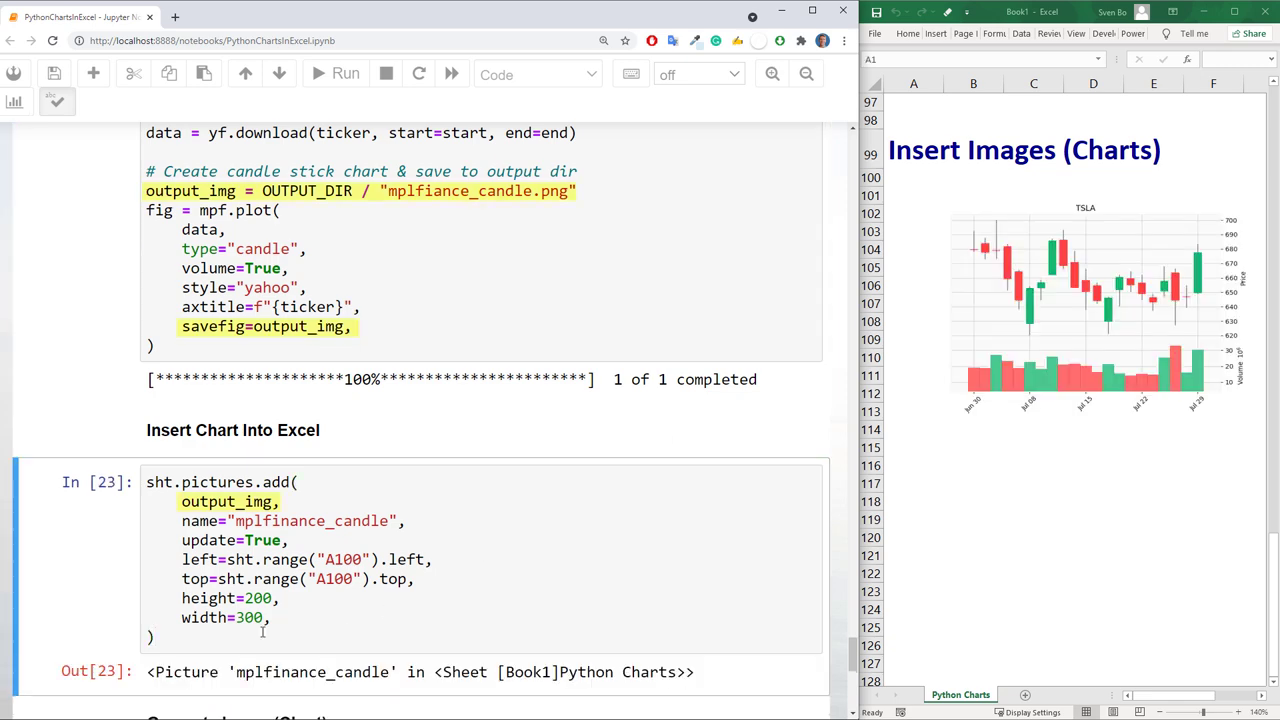
pyautogui.scroll(-3)
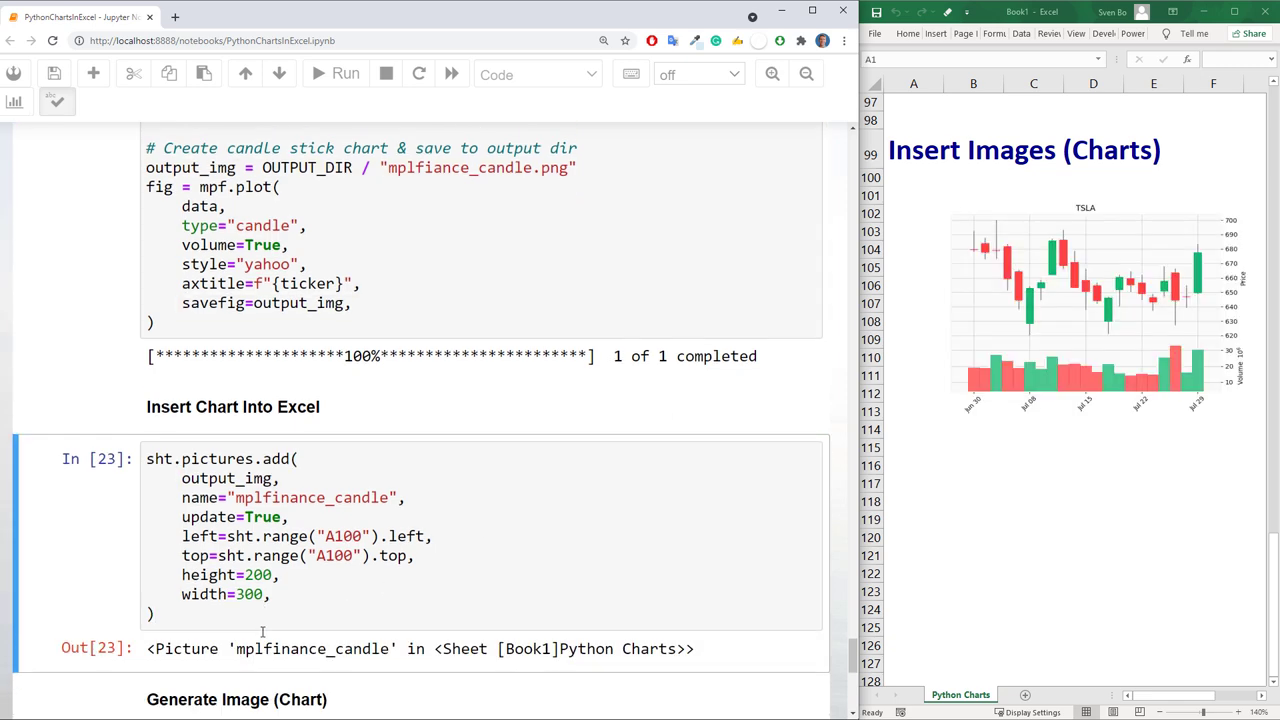
pyautogui.scroll(-3)
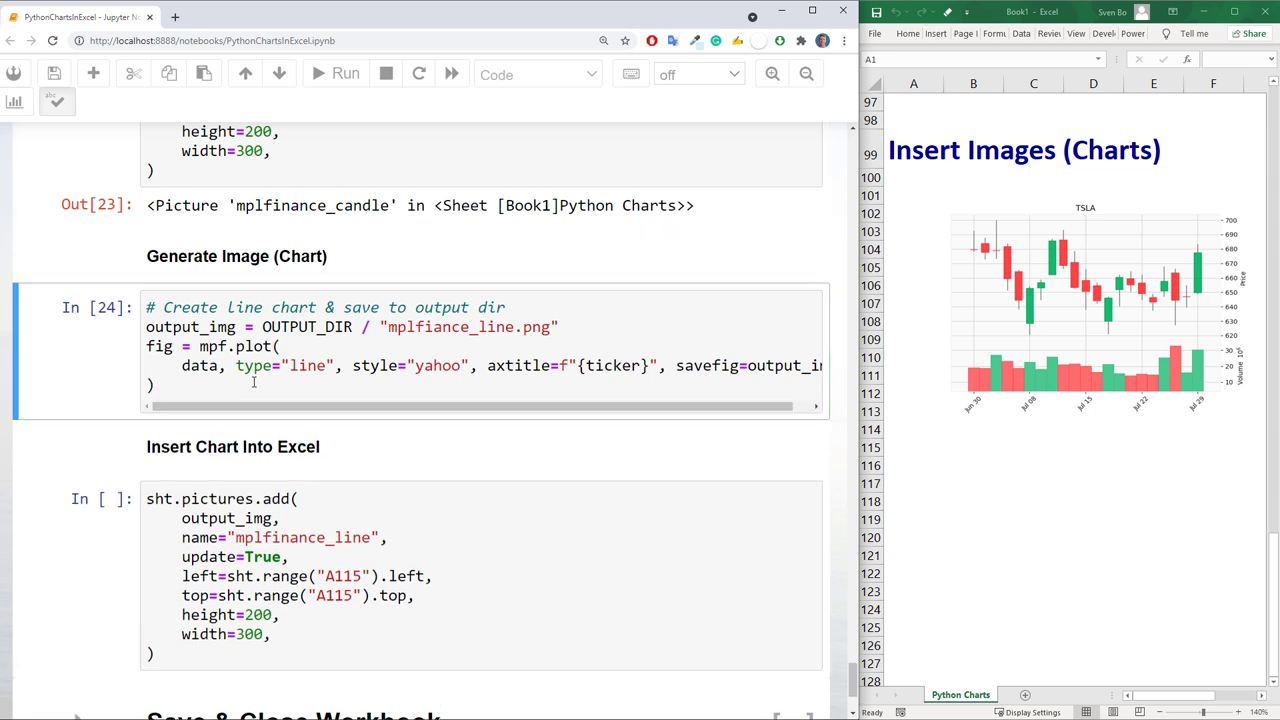
pyautogui.click(155, 656)
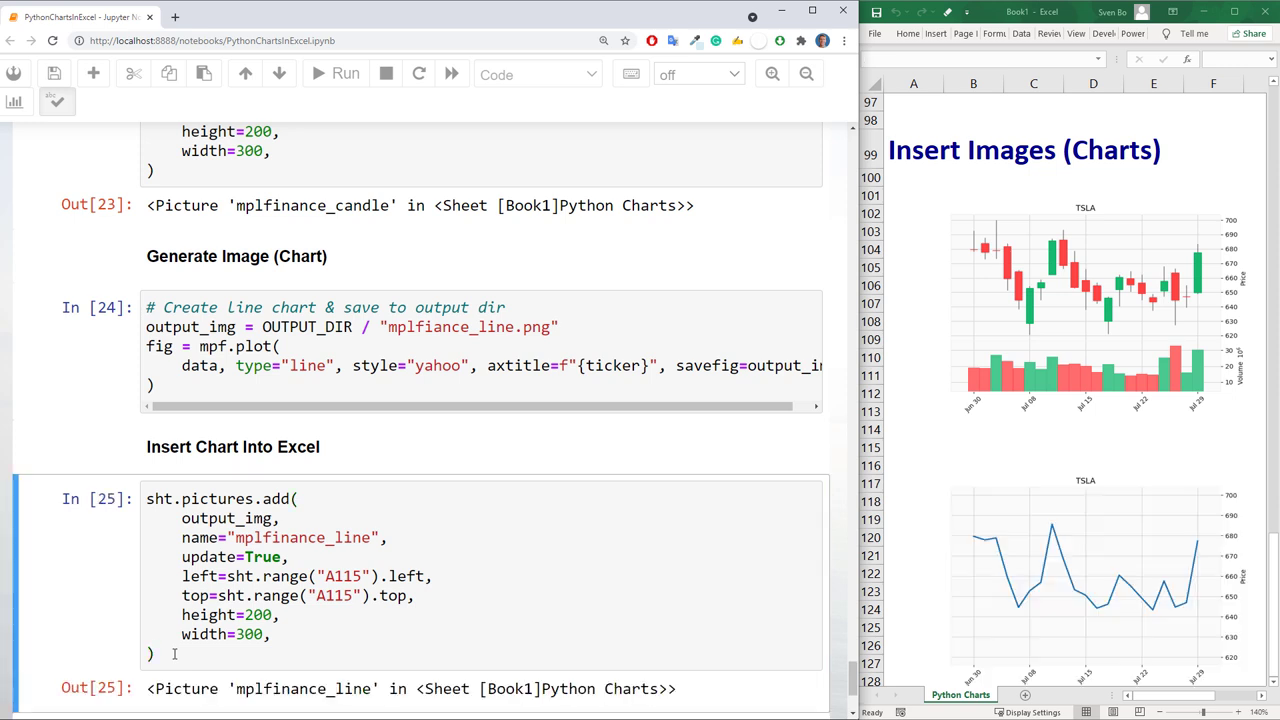
# Save and close the workbook as PythonCharts.xlsx, then reopen it from Output
pyautogui.scroll(-3)
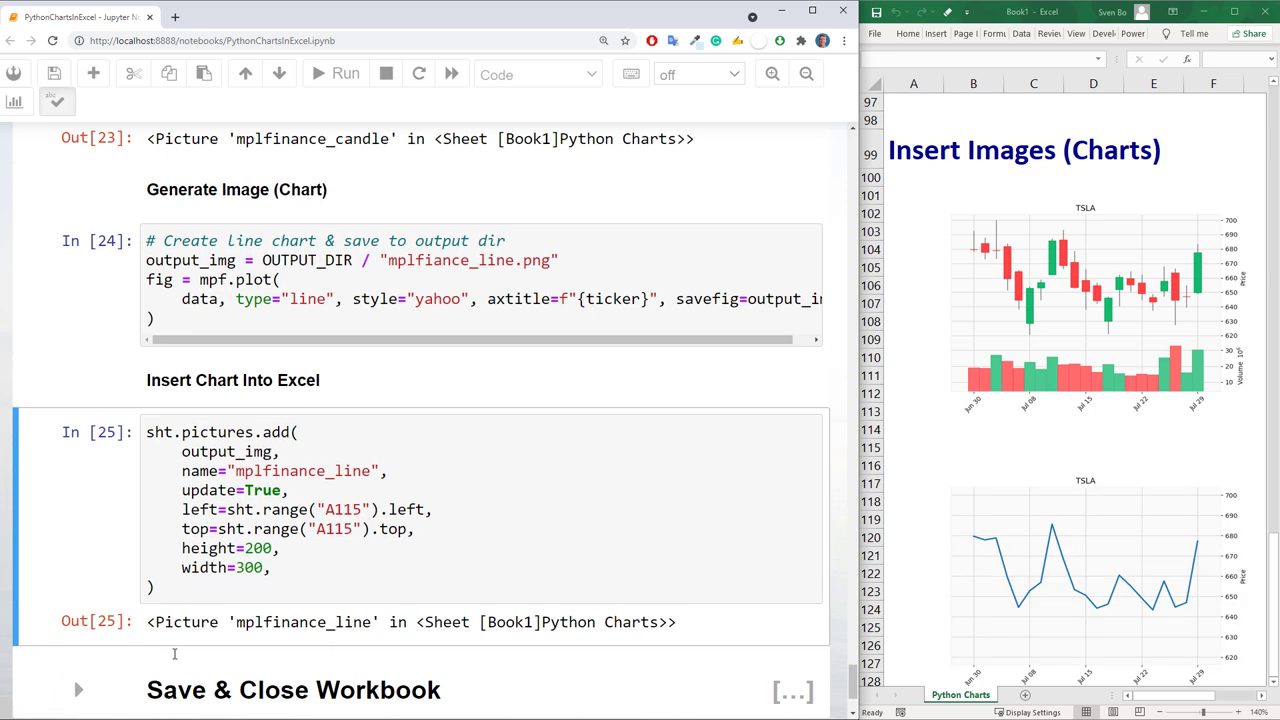
pyautogui.scroll(-3)
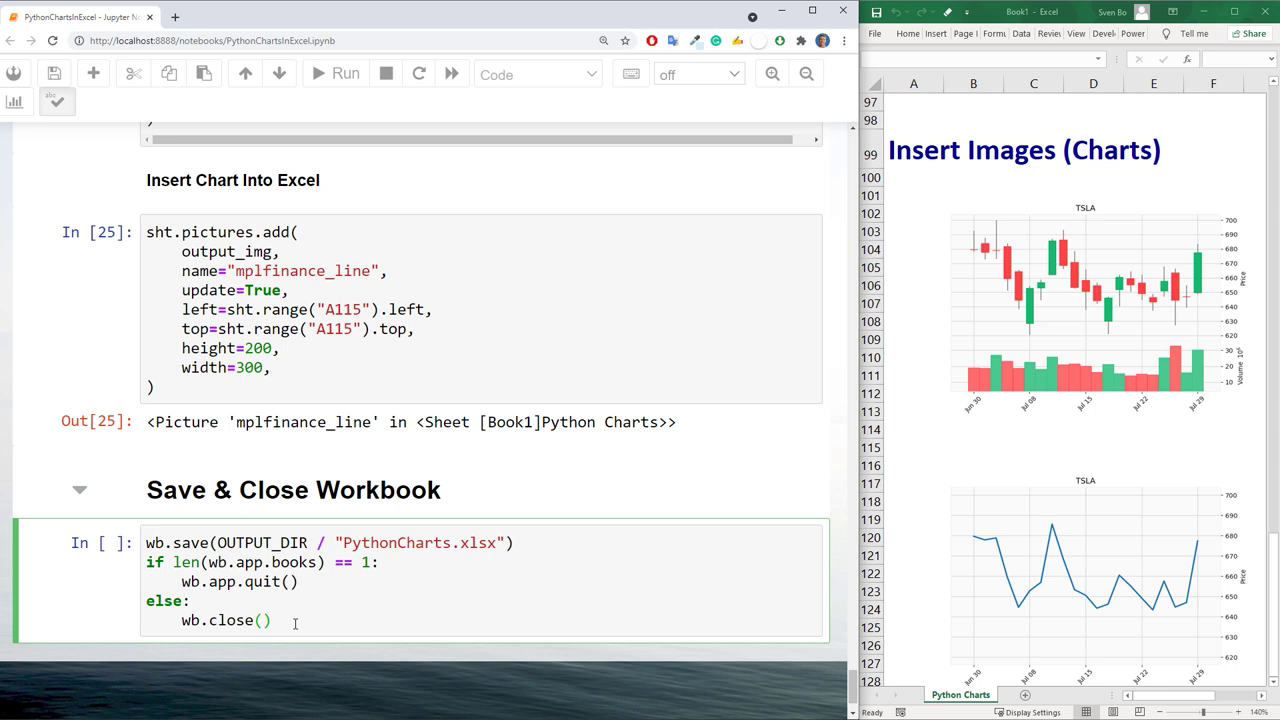
pyautogui.click(345, 73)
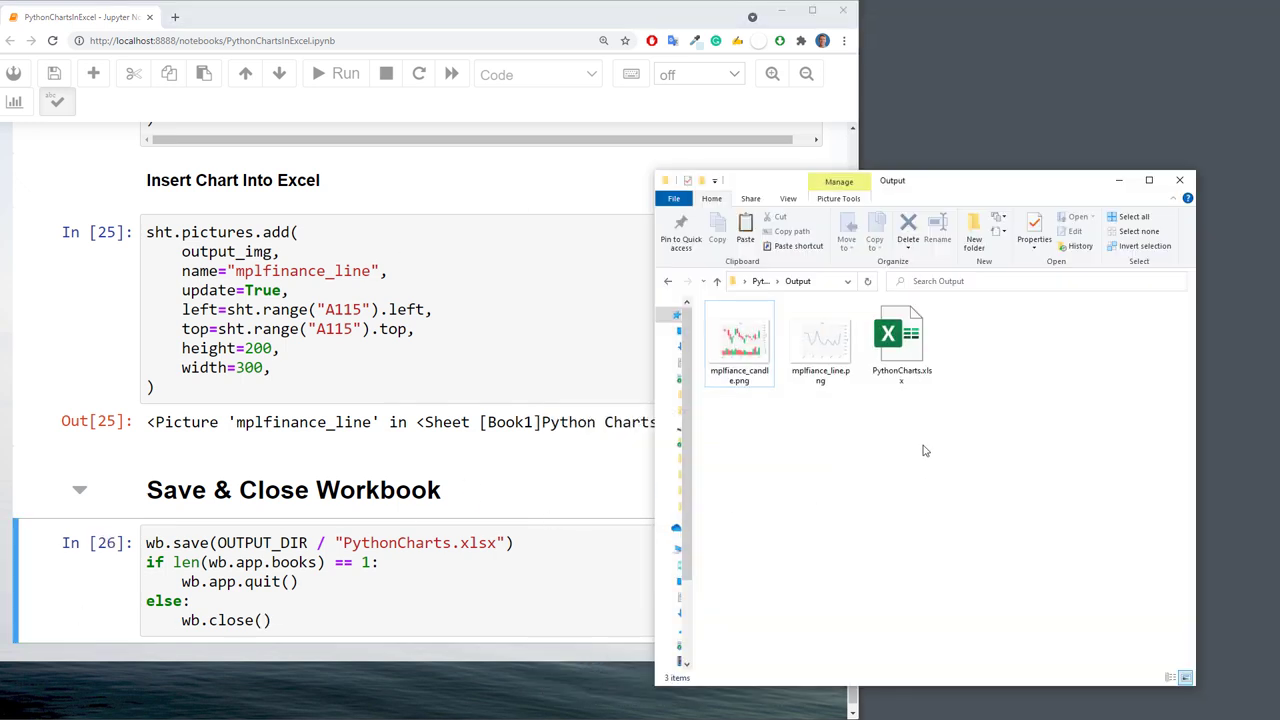
pyautogui.doubleClick(901, 335)
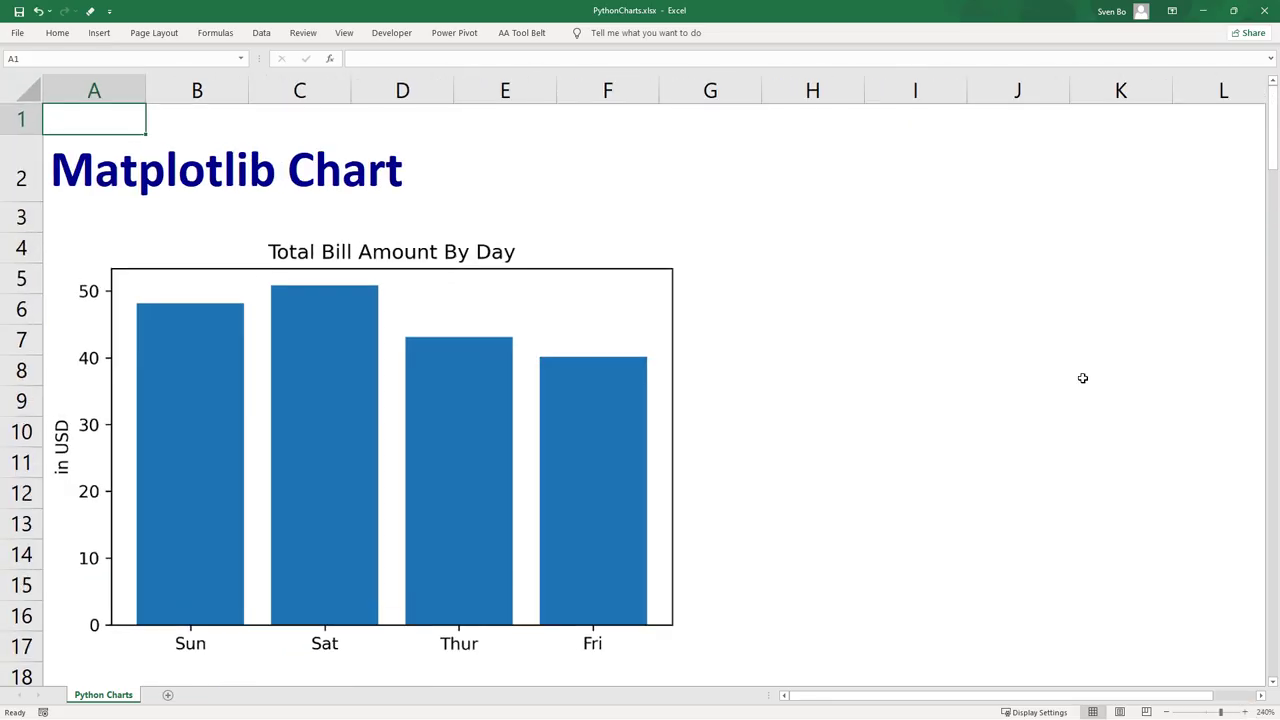
pyautogui.scroll(-3)
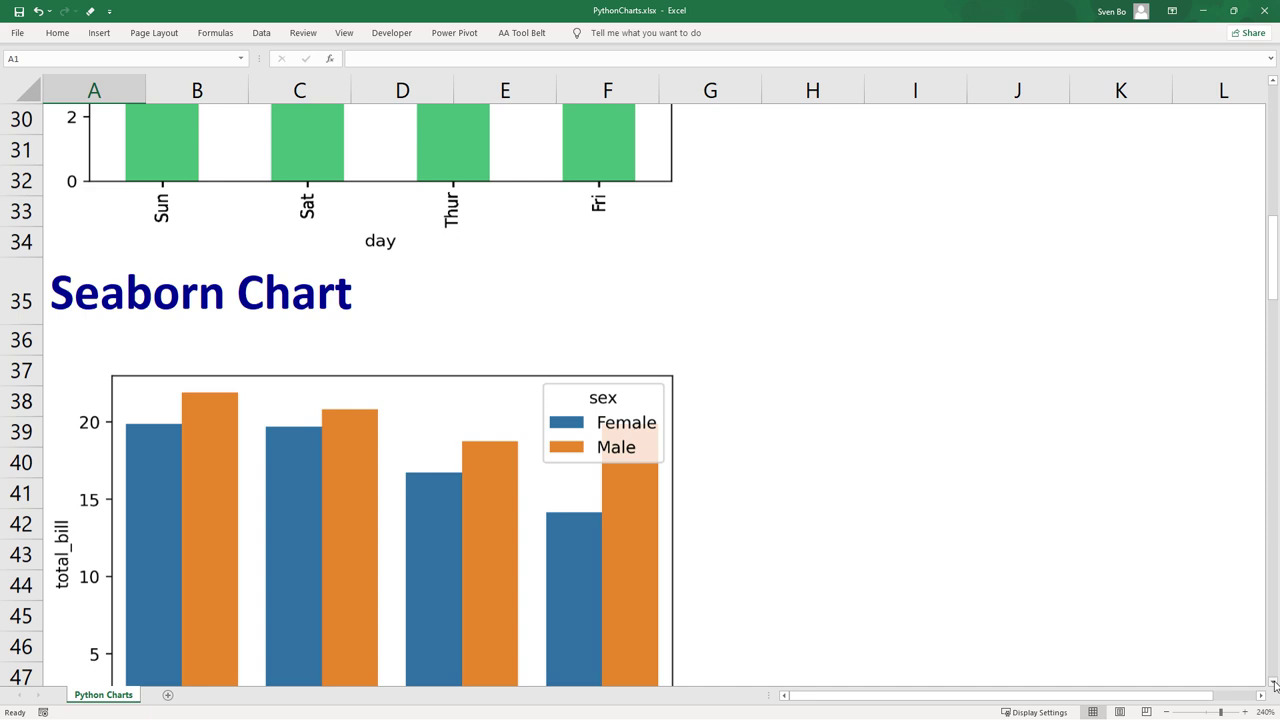
pyautogui.scroll(-3)
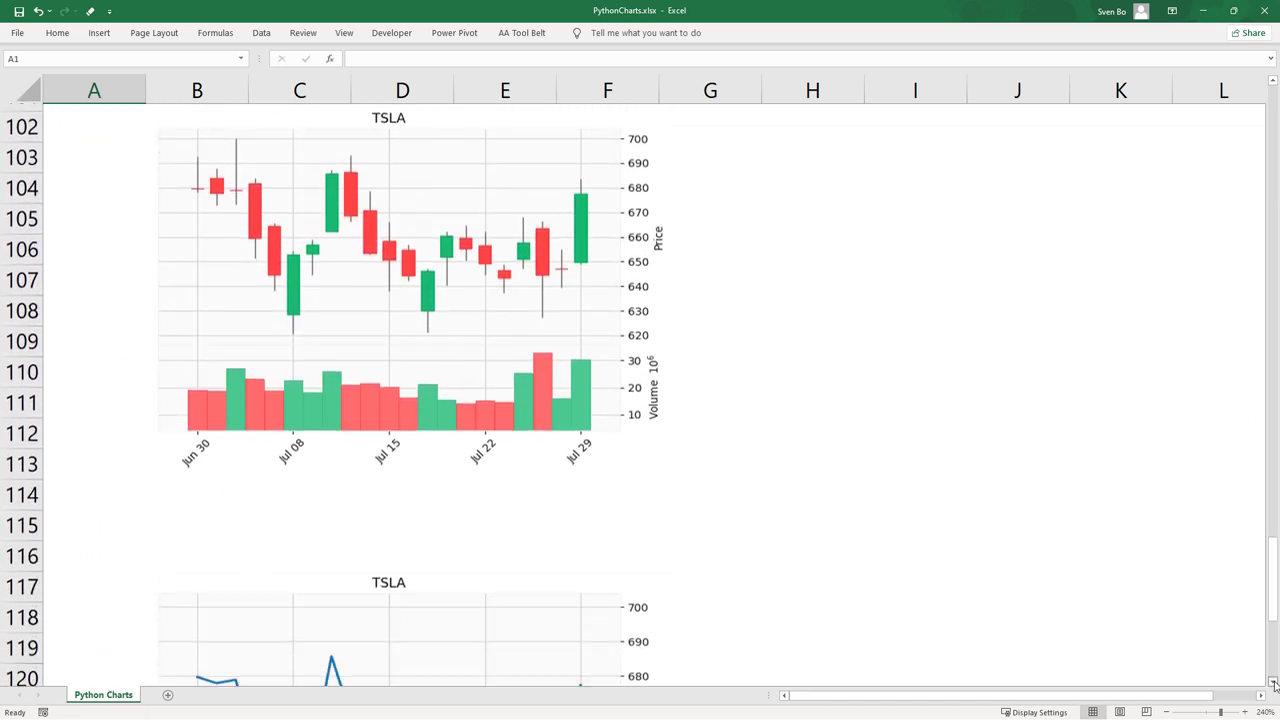
pyautogui.scroll(-3)
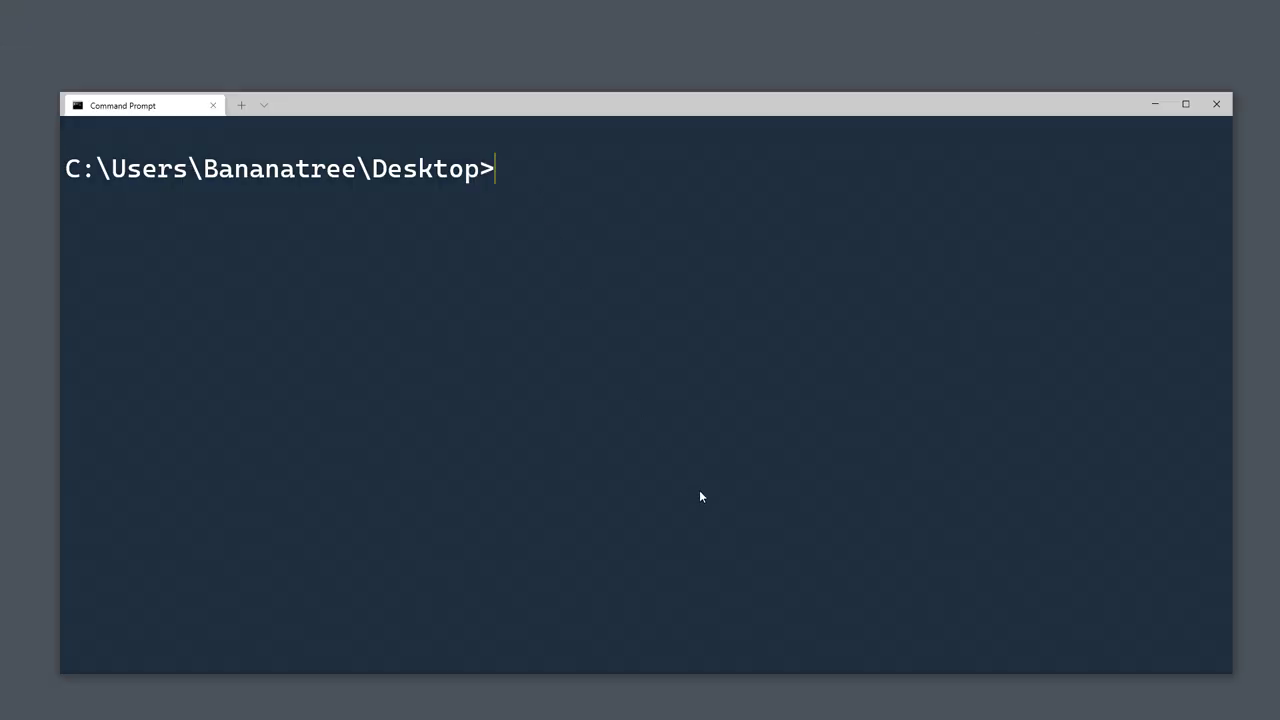
# Run 'xlwings quickstart PythonCharts --standalone' at the Desktop prompt
pyautogui.write('xlwings quickstart')
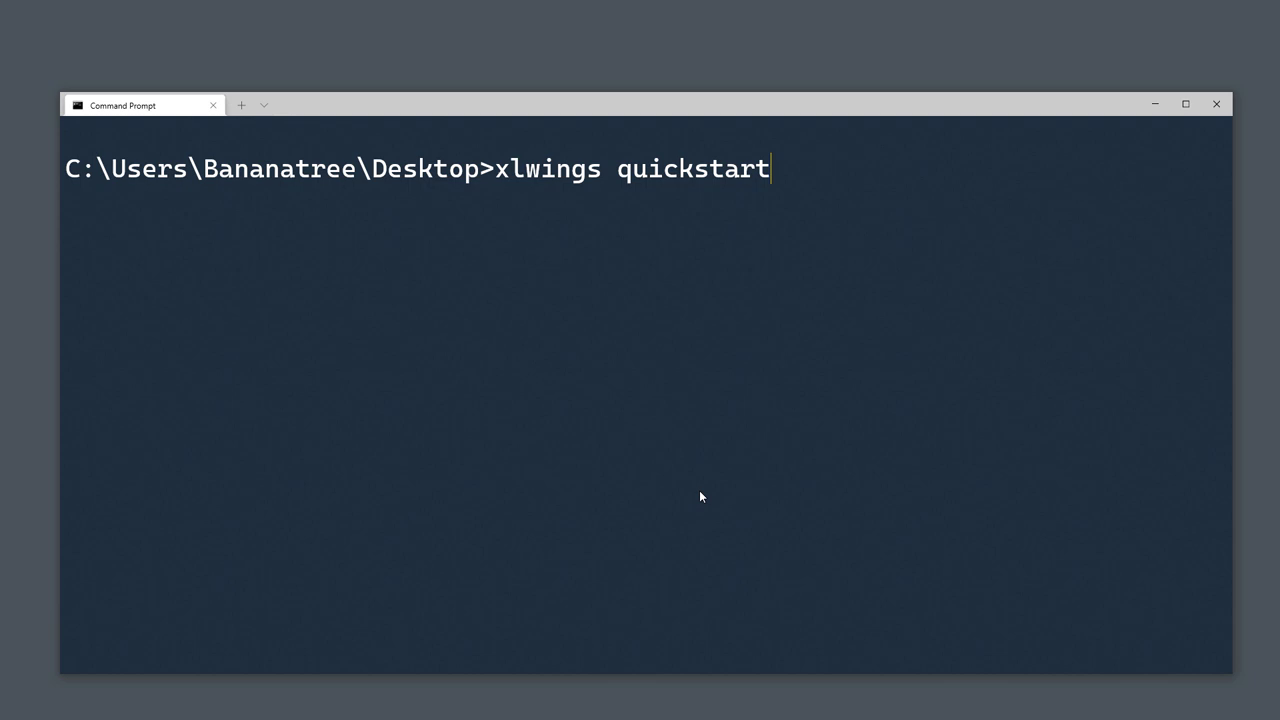
pyautogui.write('PythonCharts --stand')
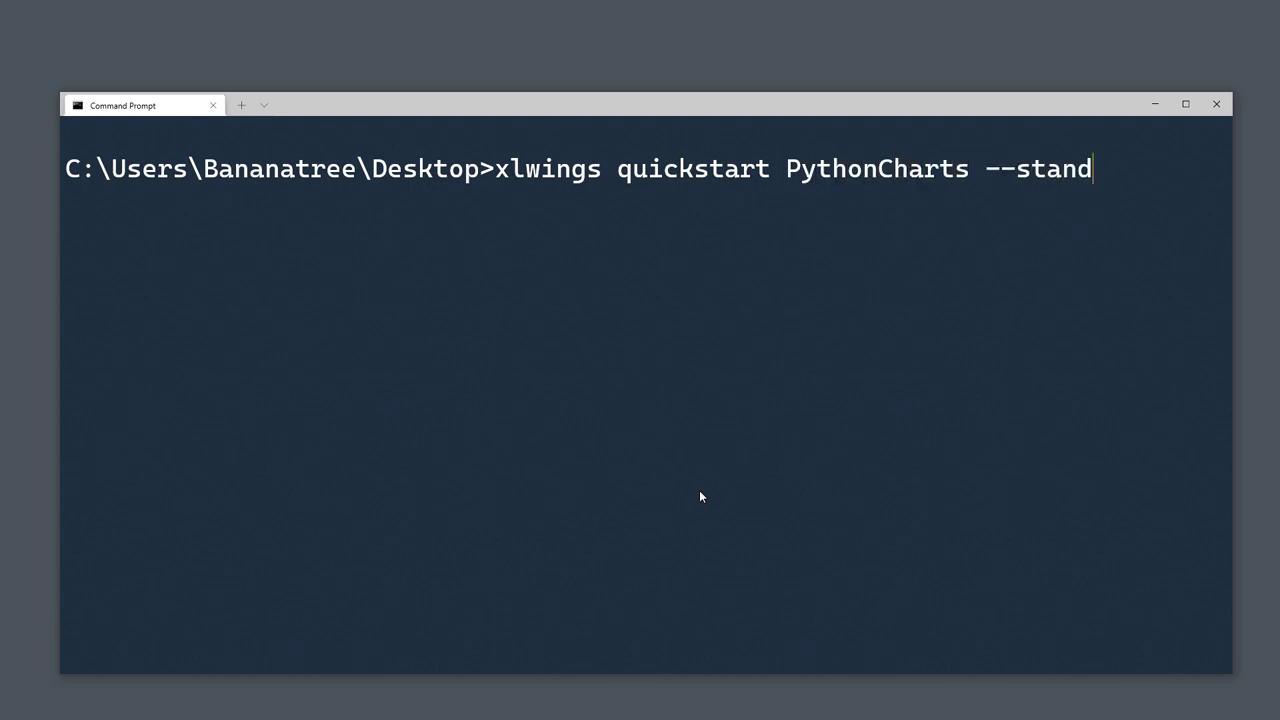
pyautogui.write('alone')
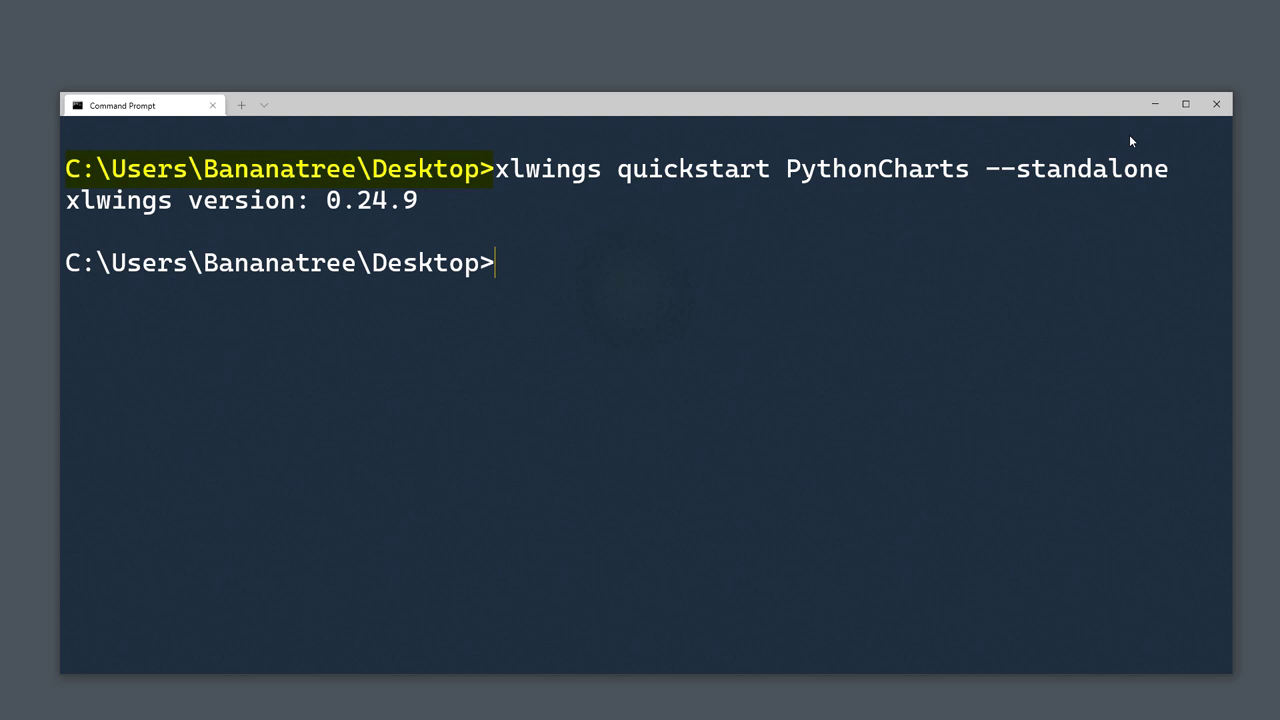
pyautogui.moveTo(1155, 107)
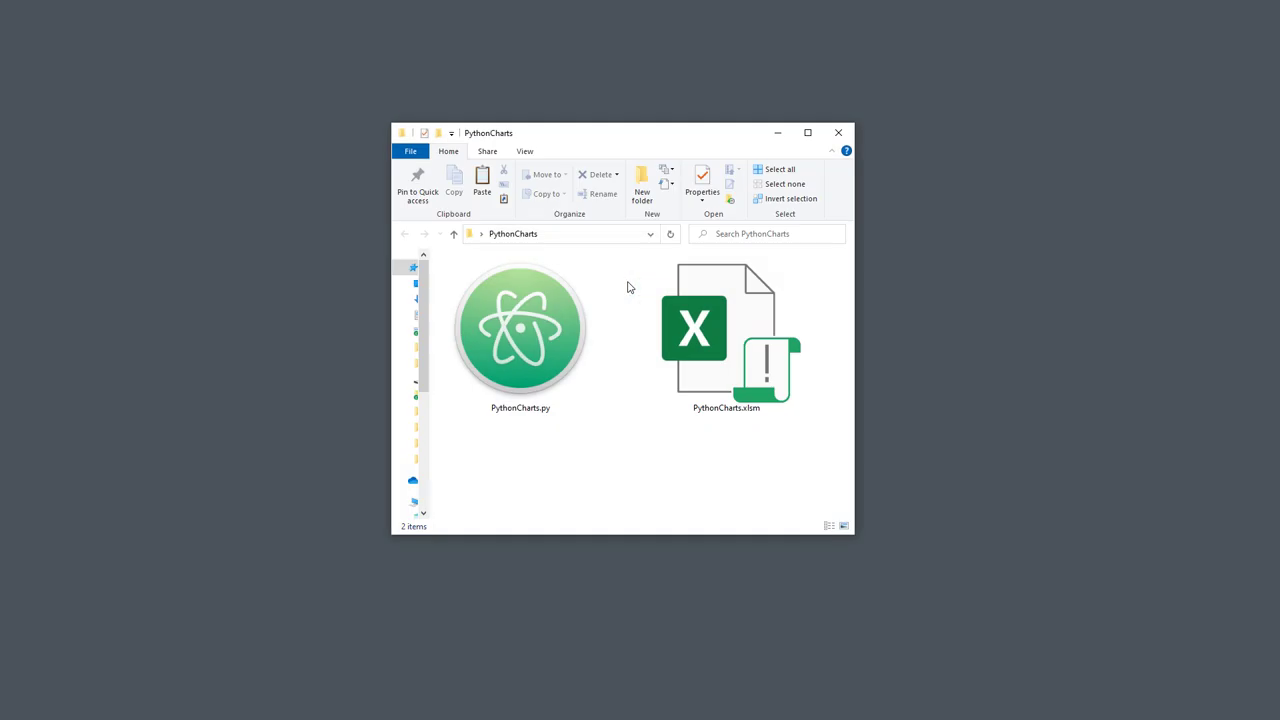
# Open PythonCharts.xlsm from the new PythonCharts folder in Excel
pyautogui.click(721, 340)
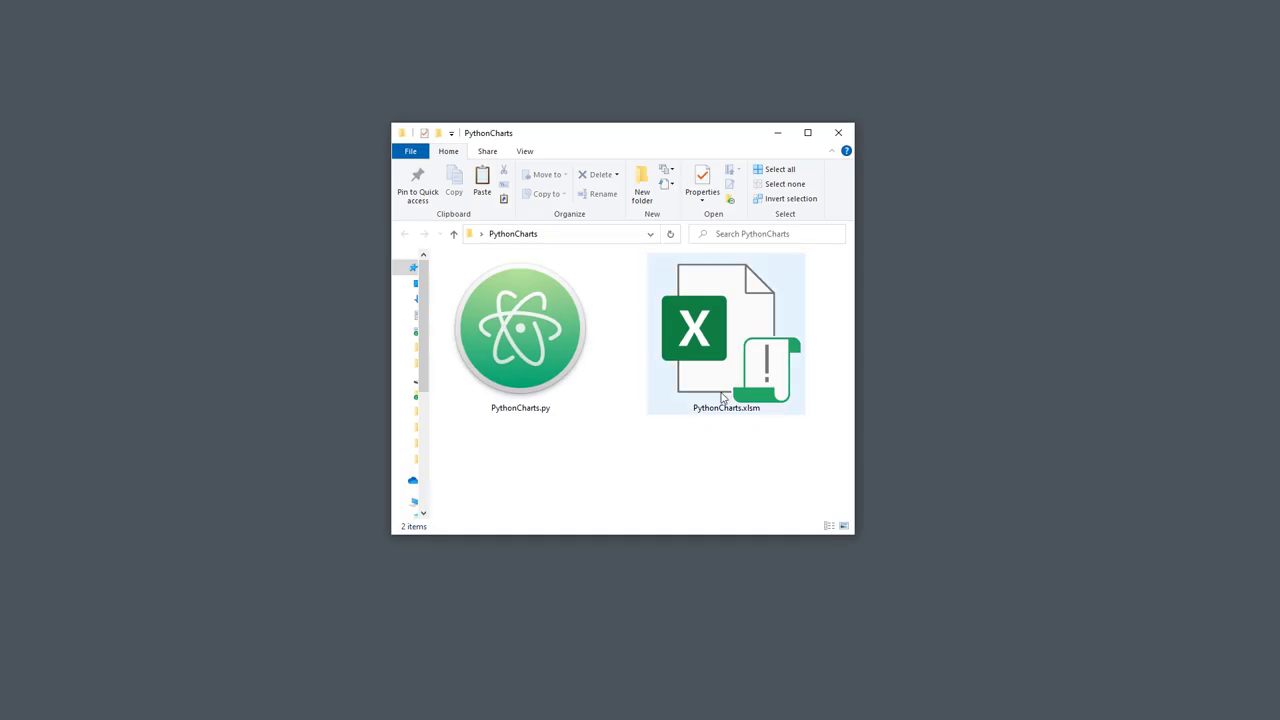
pyautogui.doubleClick(721, 330)
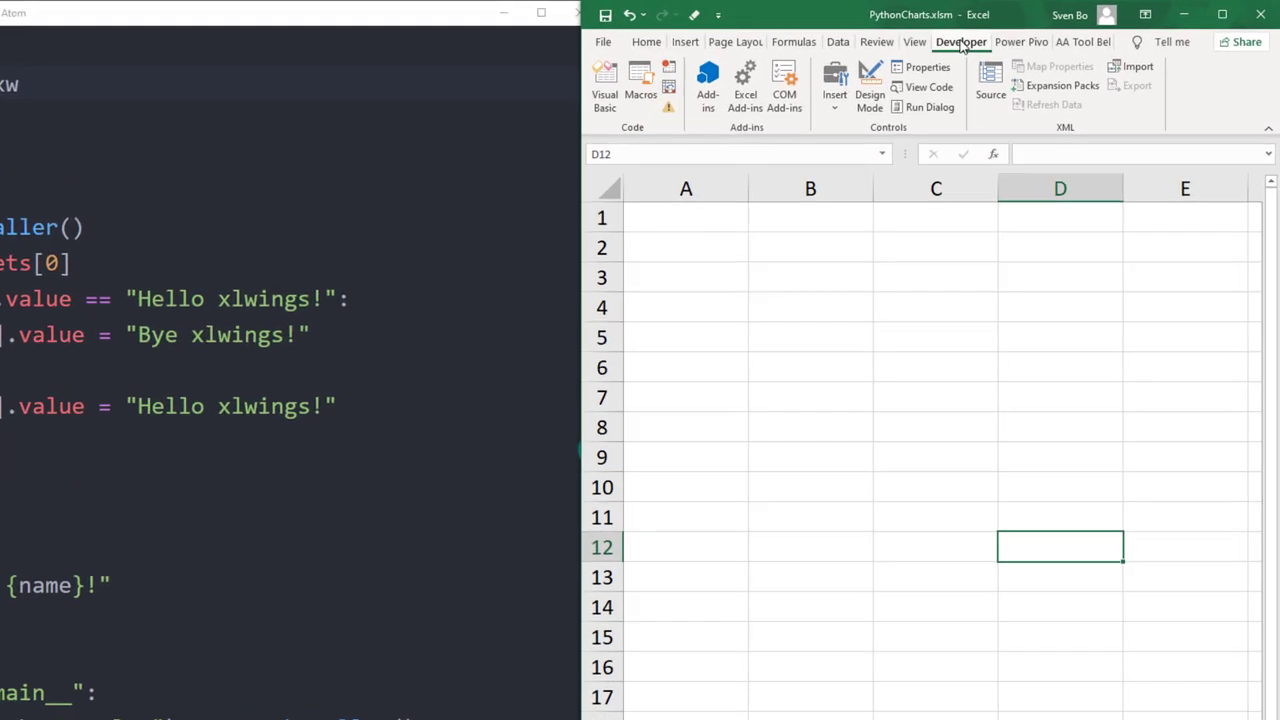
# Assign Button 1 to the SampleCall macro and run it to write Hello xlwings! in A1
pyautogui.rightClick(962, 41)
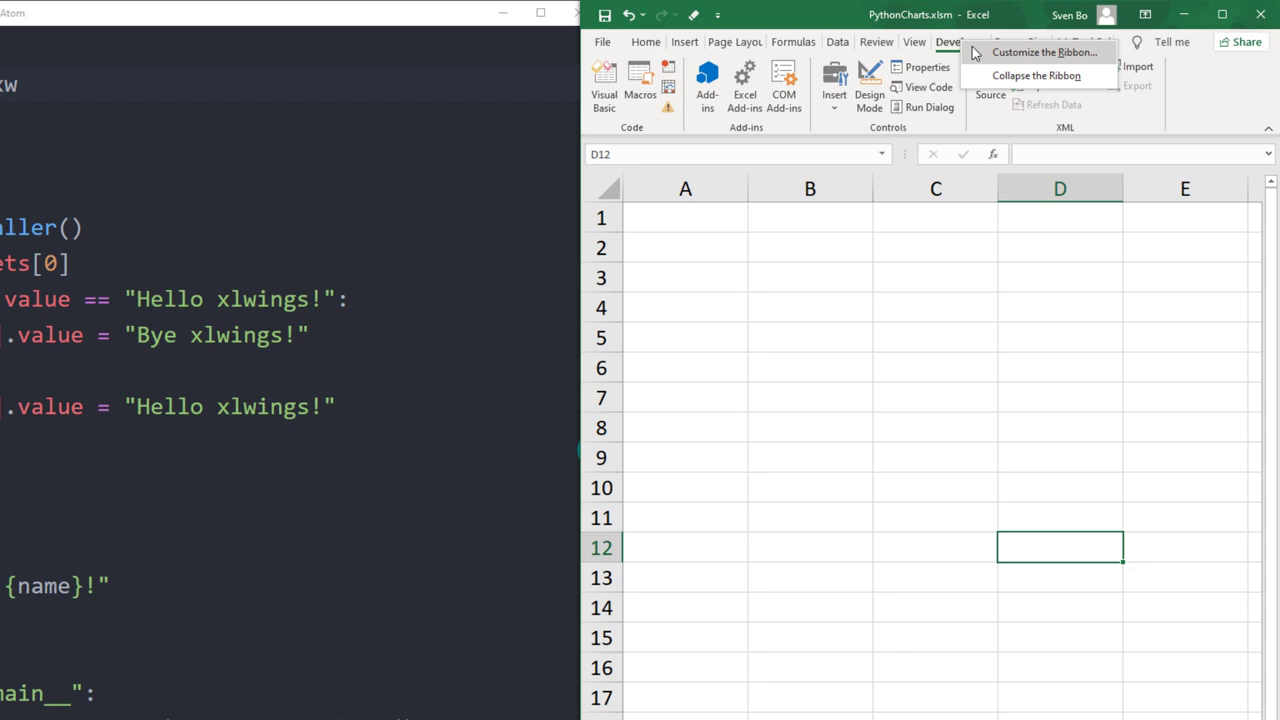
pyautogui.click(1048, 55)
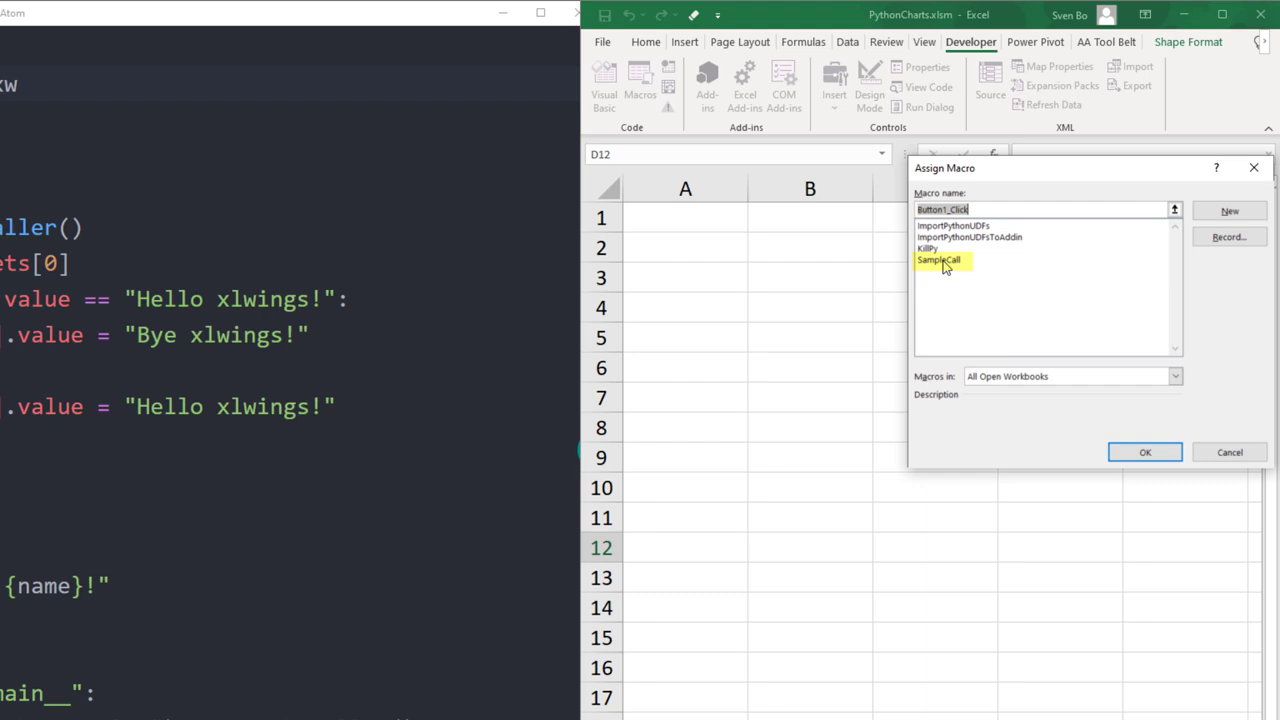
pyautogui.click(1146, 452)
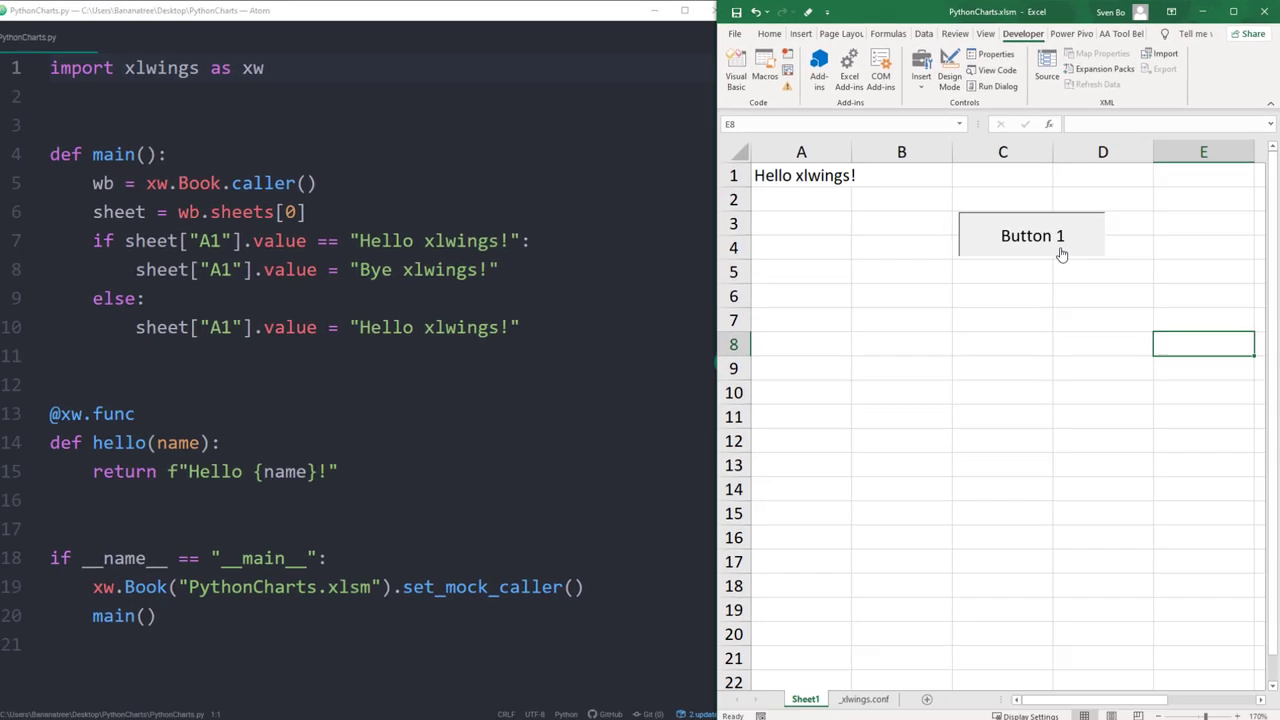
pyautogui.moveTo(1079, 299)
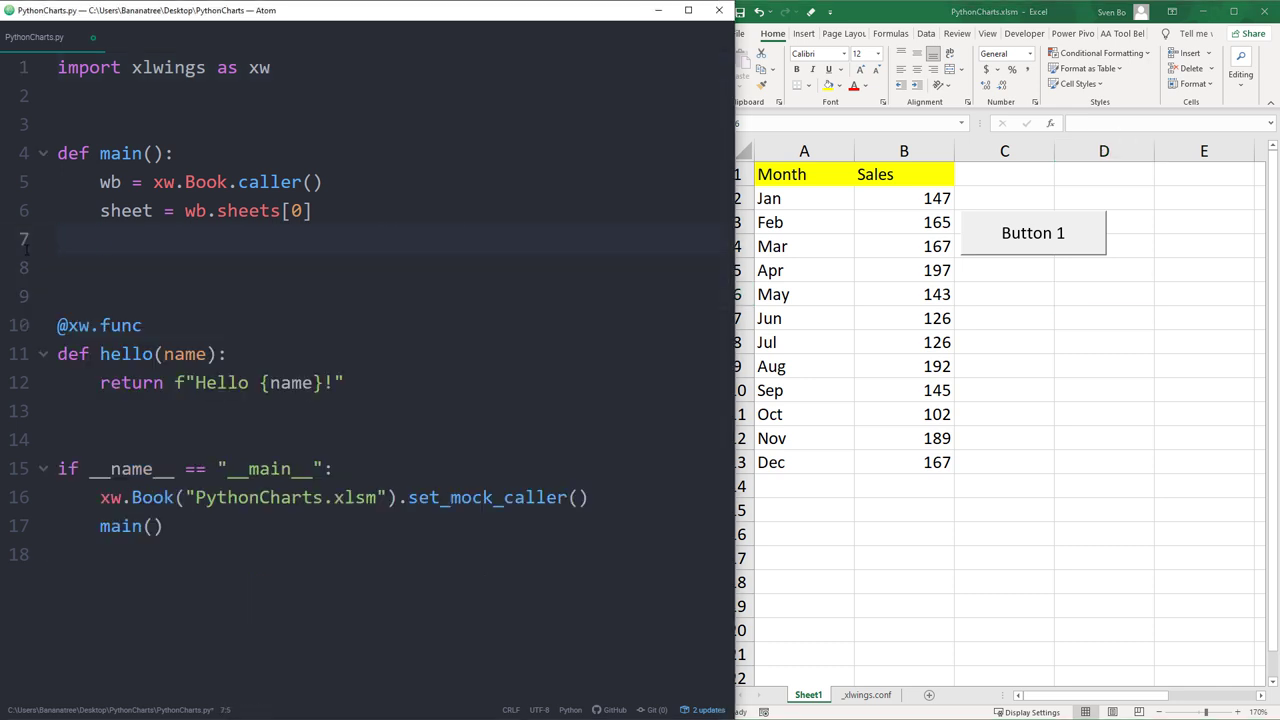
# Replace main's if/else with df = sheet.range("A1").options(pd.DataFrame, index=False, expand="table").value
pyautogui.write('df = sheet.range(')
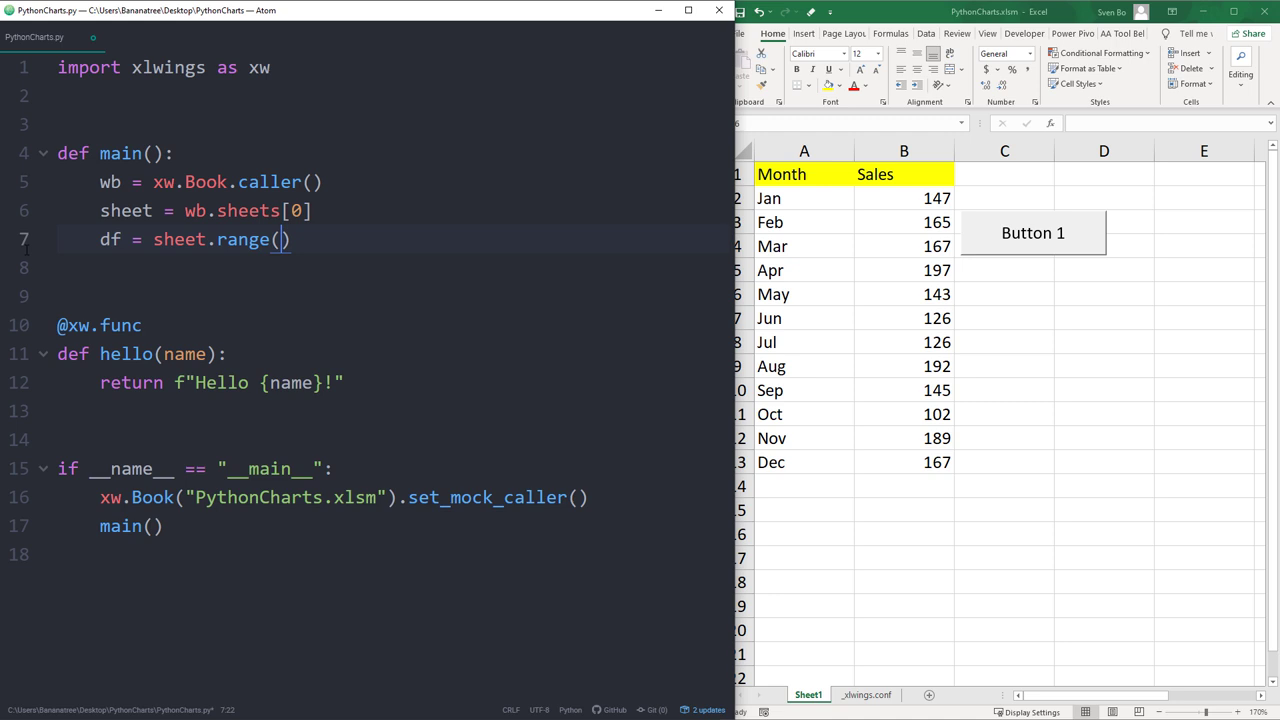
pyautogui.write('"A1").o')
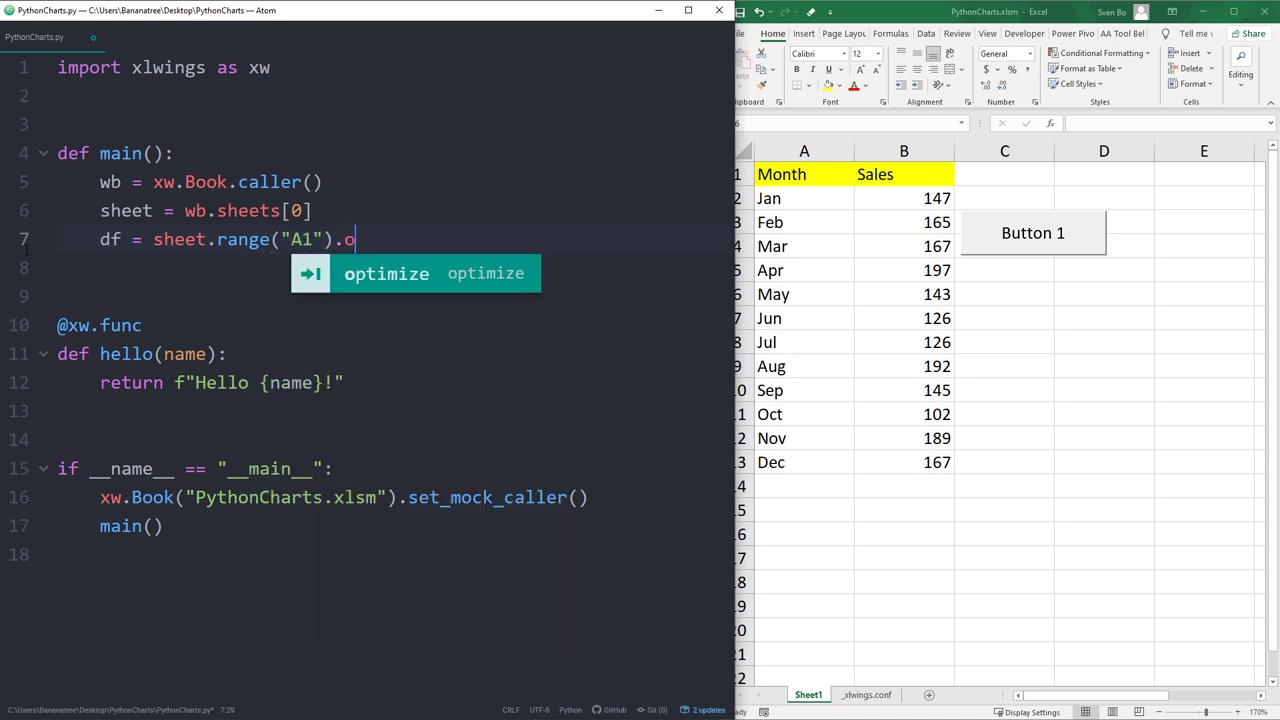
pyautogui.write('ptions(pd)')
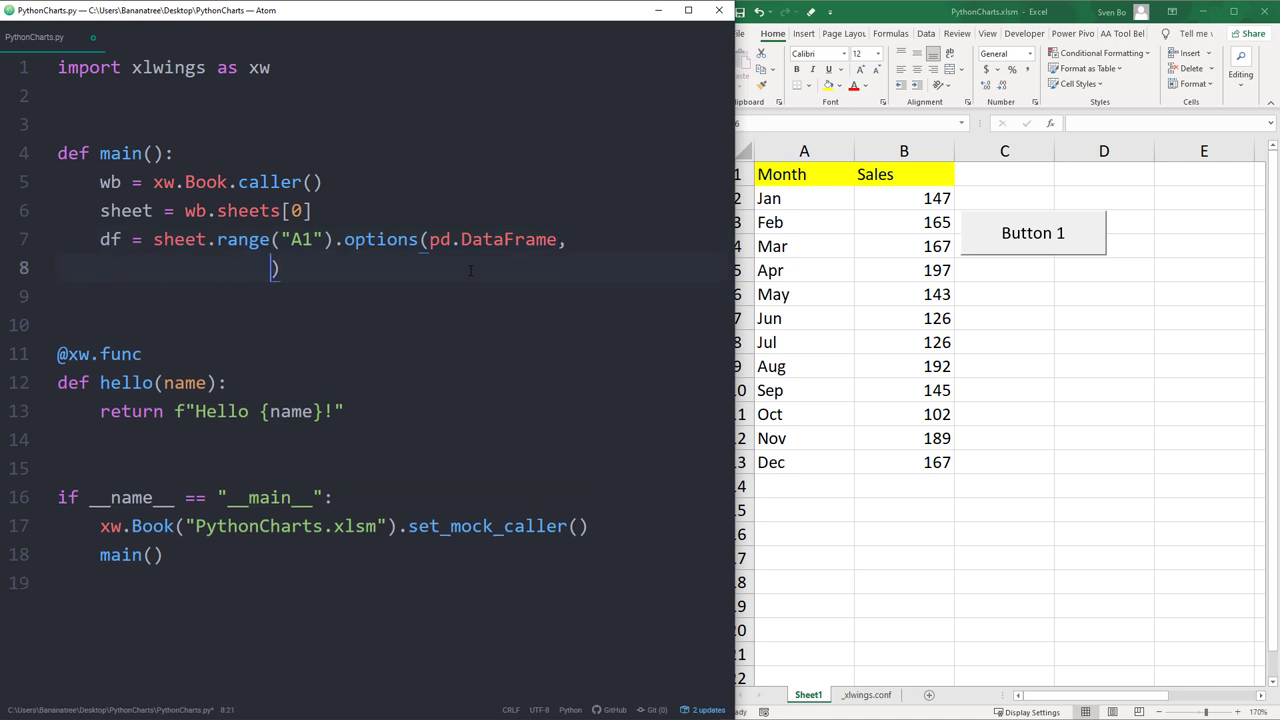
pyautogui.write('index=')
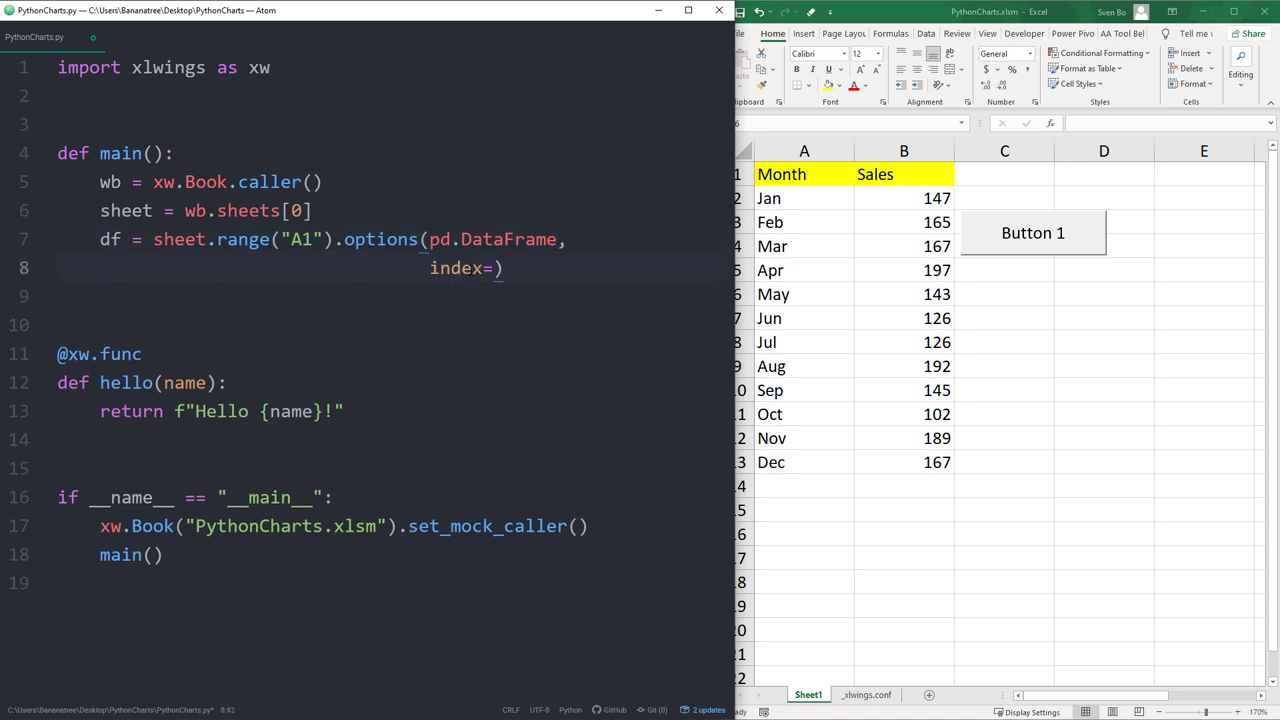
pyautogui.write('False,')
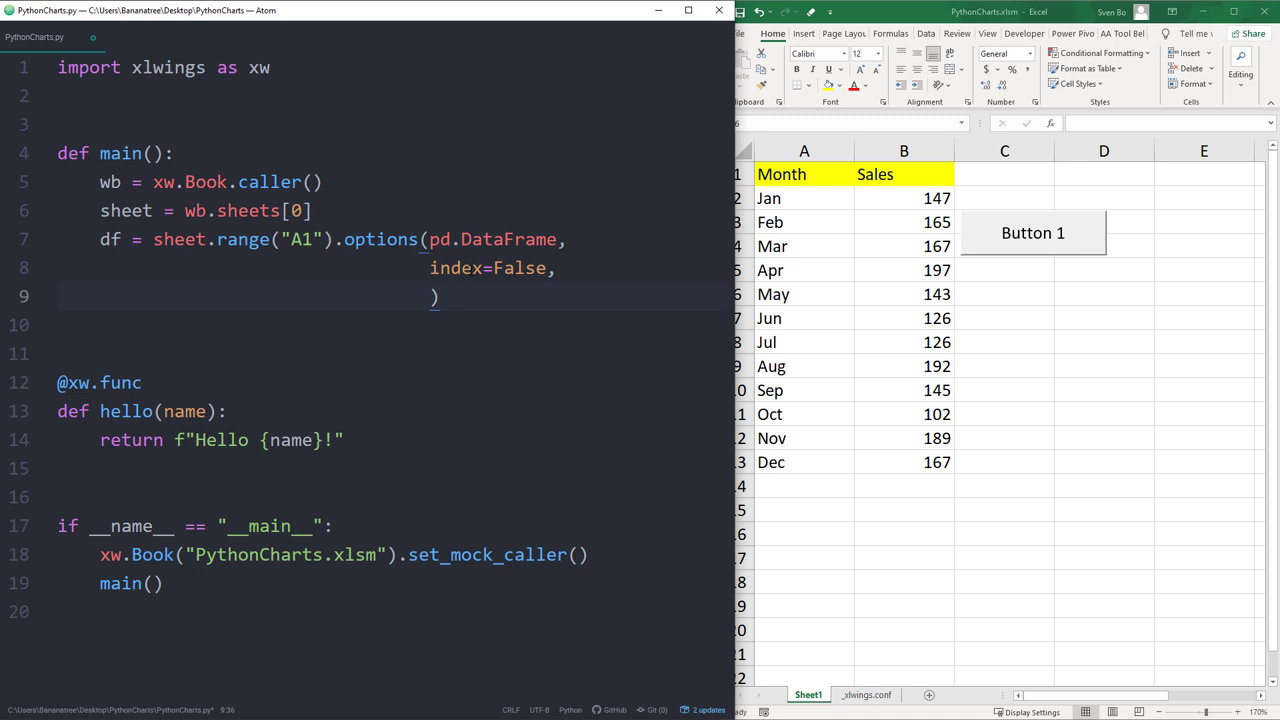
pyautogui.write('expand=""')
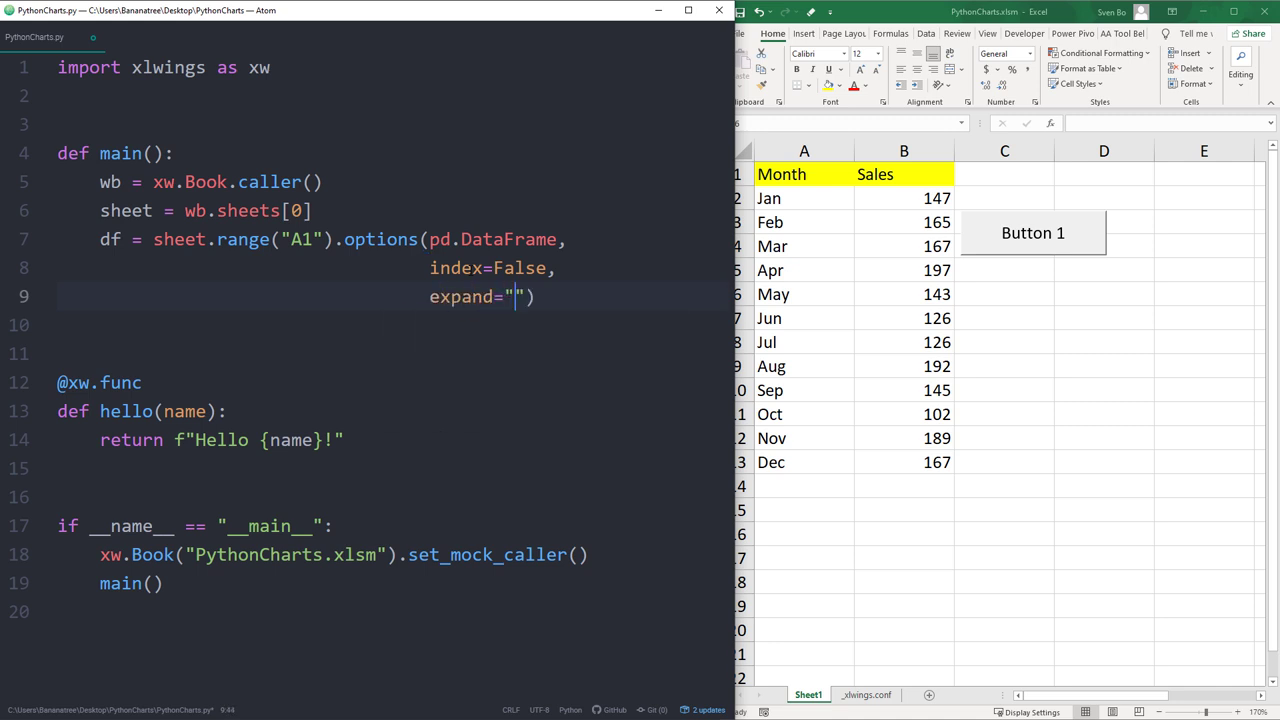
pyautogui.write('table')
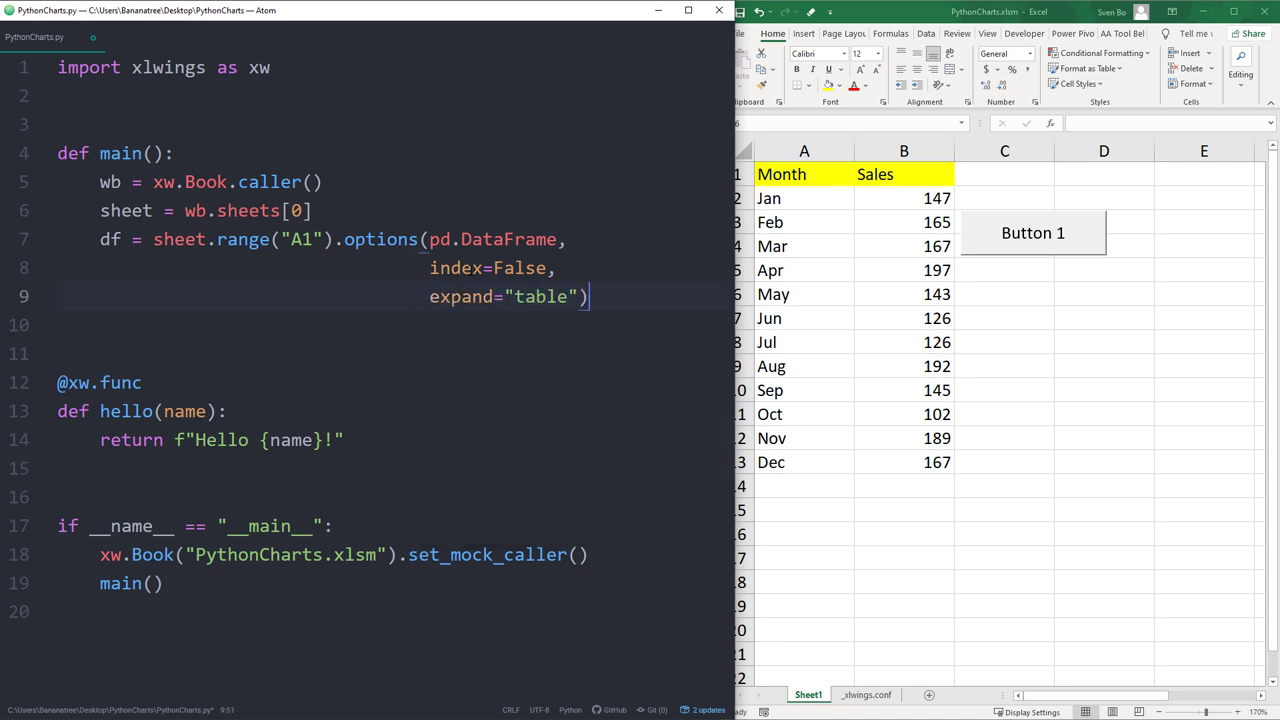
pyautogui.write('.value')
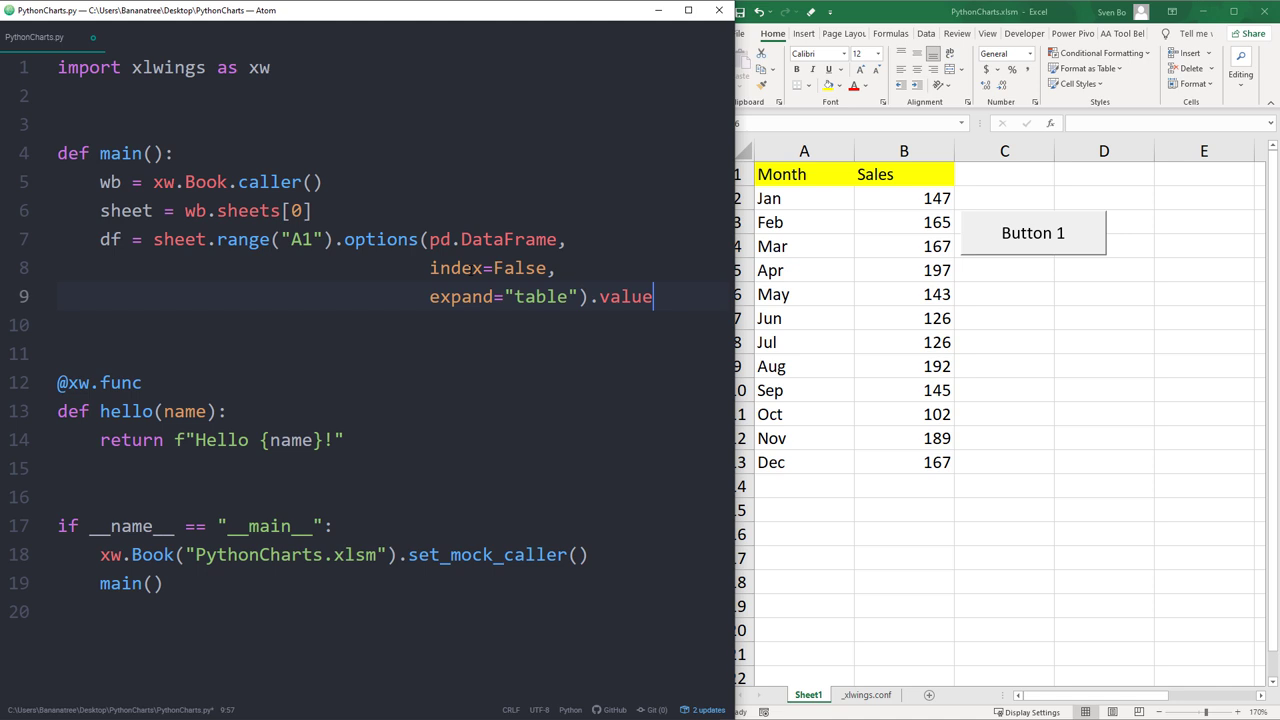
pyautogui.press('Enter')
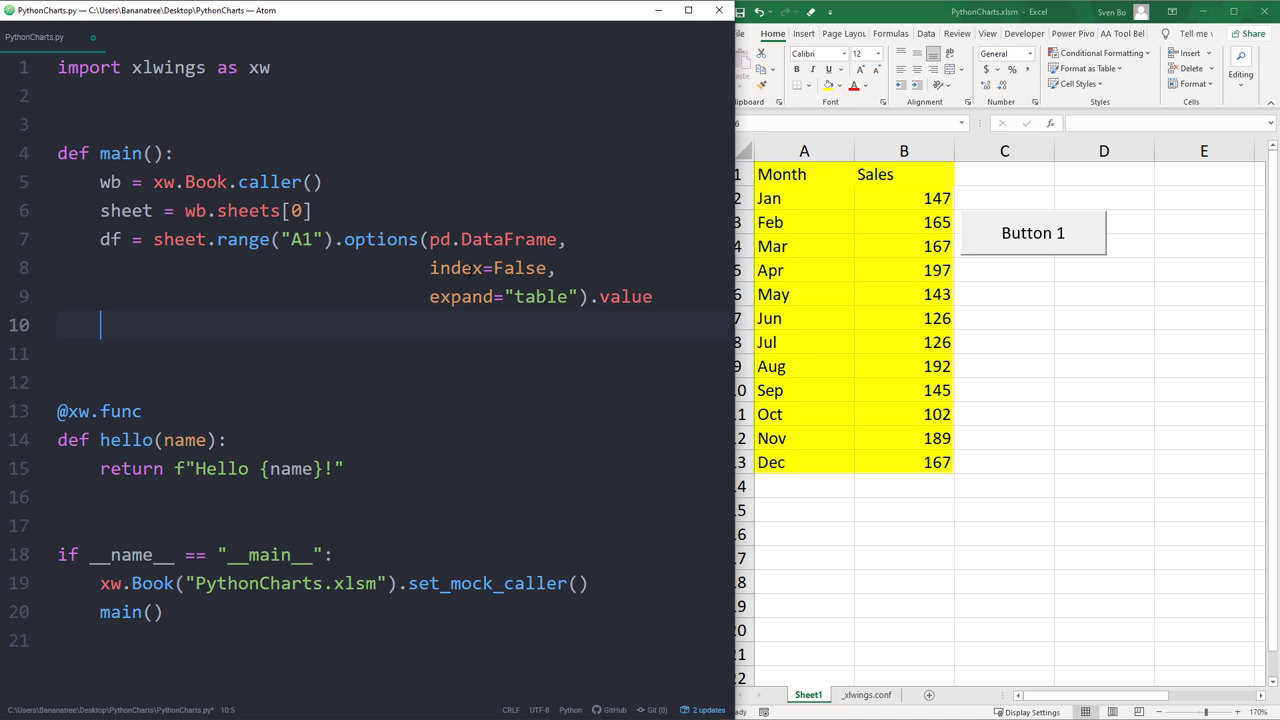
# Add a Month-vs-Sales bar chart picture named barchart at D6, and import pandas as pd
pyautogui.write('ax = df.plot(kind="bar")')
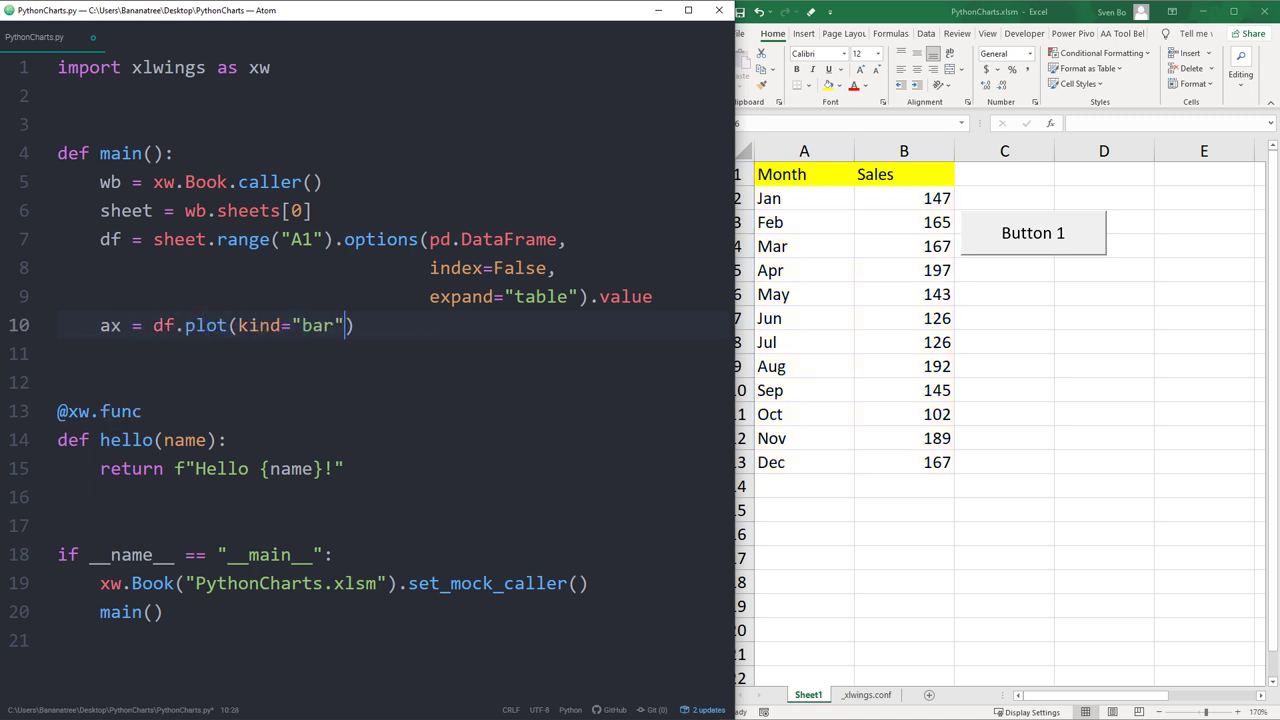
pyautogui.write(', x="Month", y="Sales')
pyautogui.click(393, 353)
pyautogui.write('fig =')
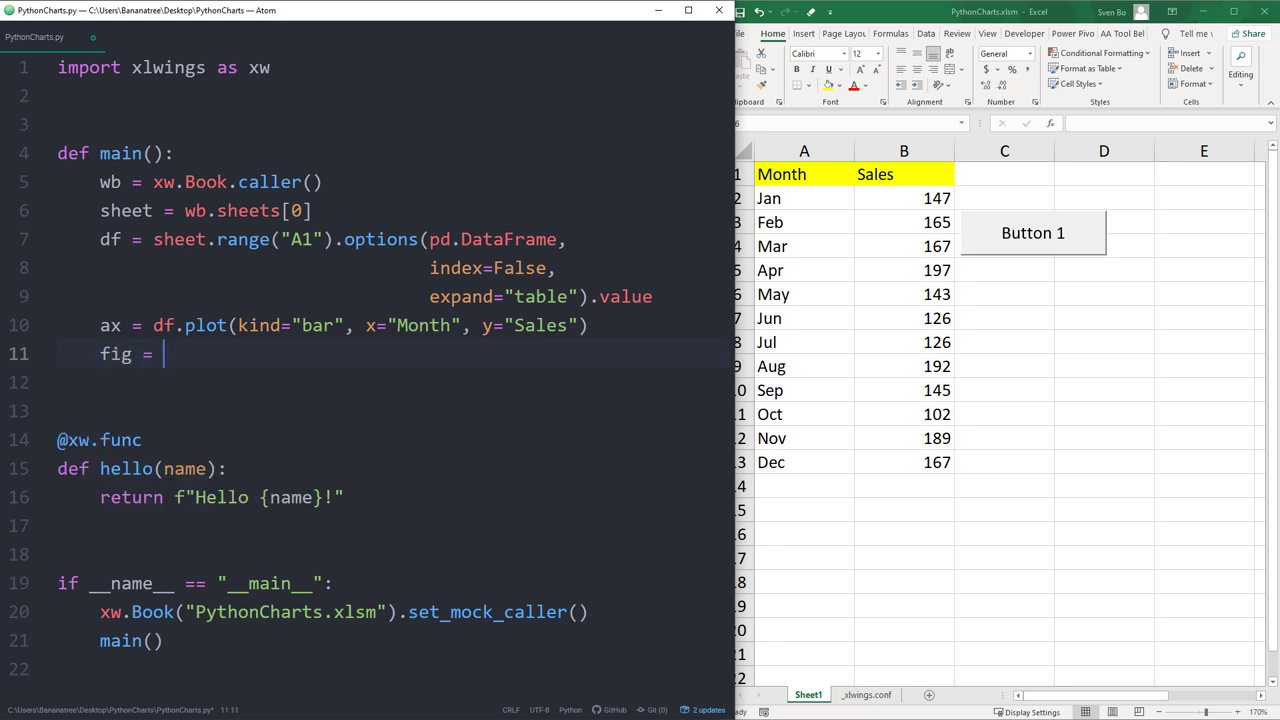
pyautogui.write('ax.get_figure()')
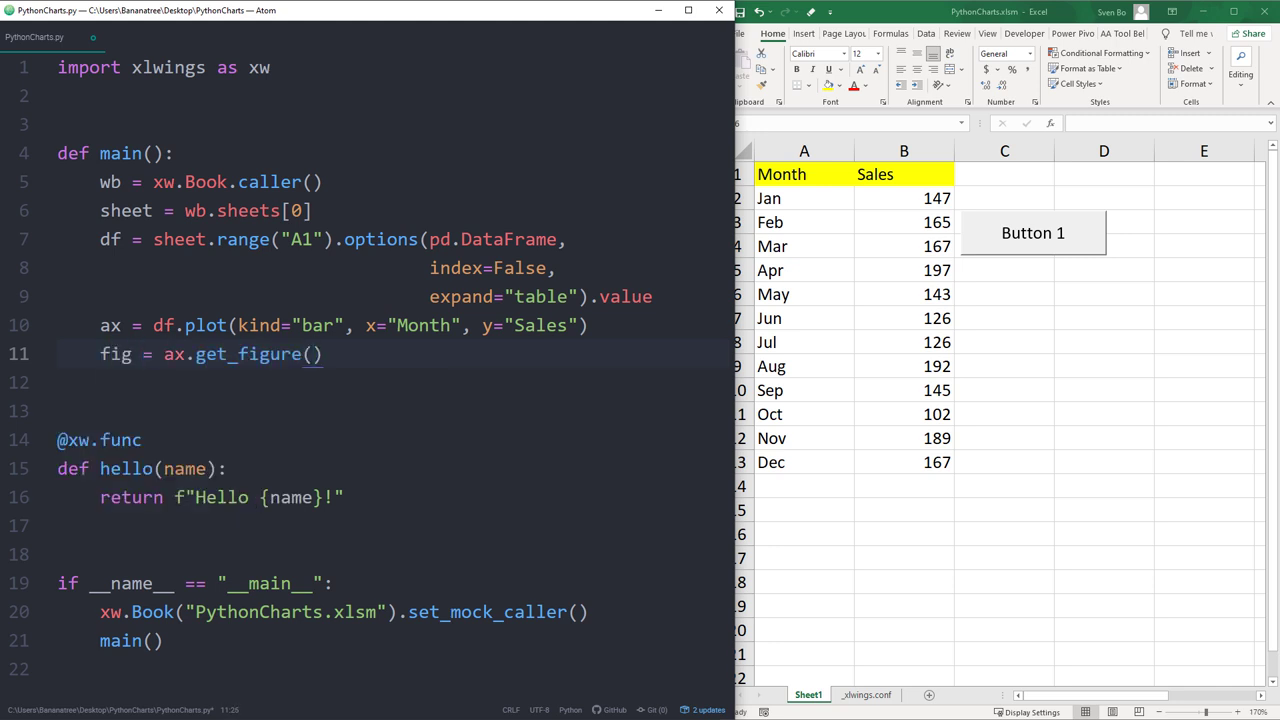
pyautogui.write('sheet.pictures.add(')
pyautogui.write('update="True",')
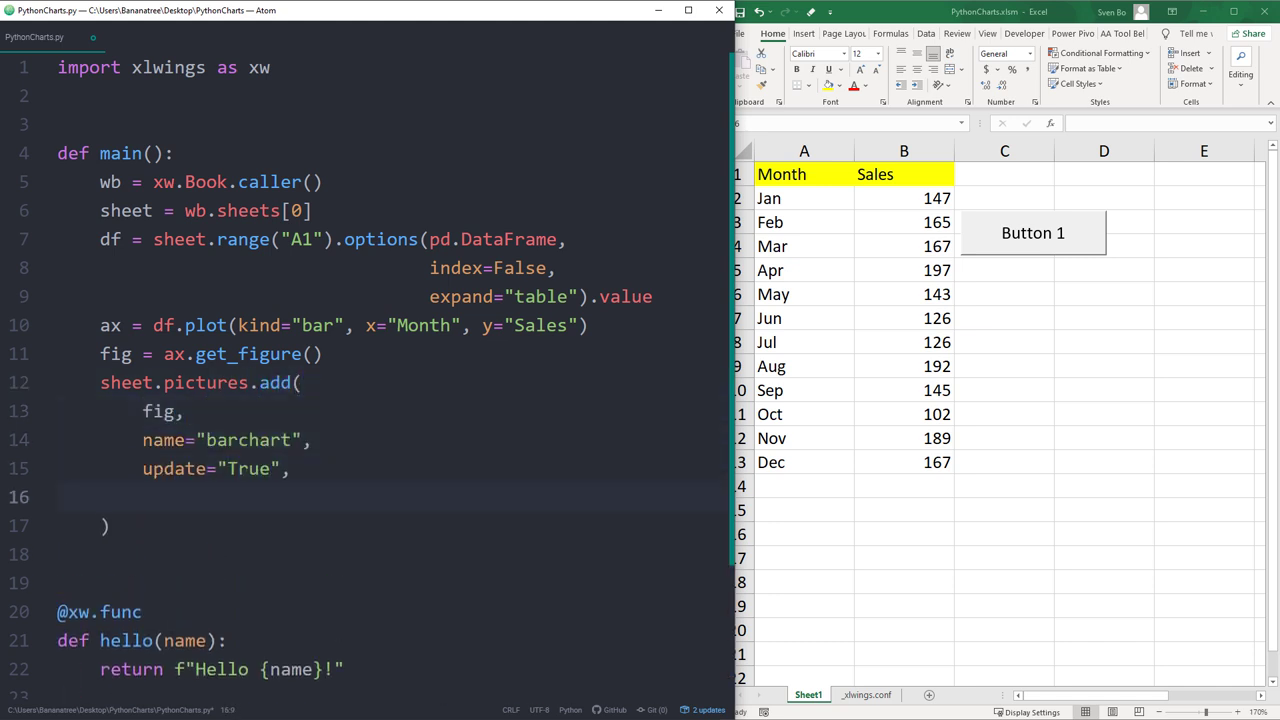
pyautogui.write('left=sheet.range("D6").left,')
pyautogui.write('top=sheet.range("D6").top,')
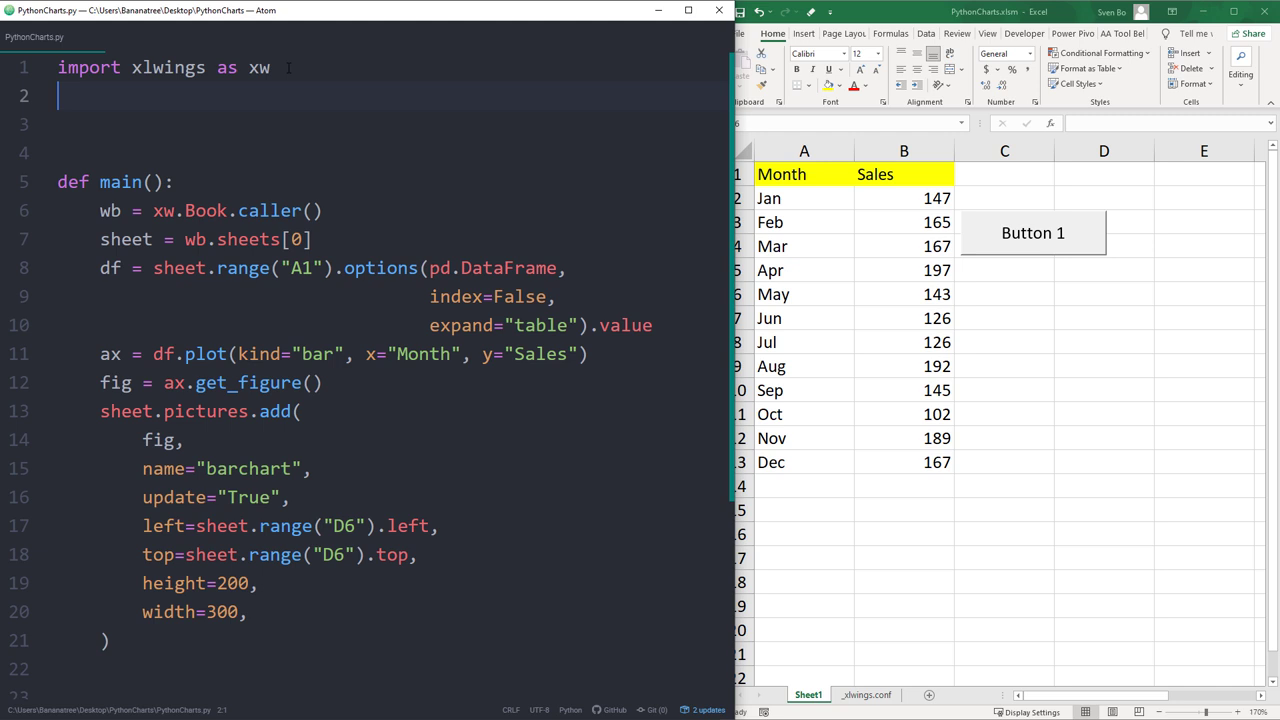
pyautogui.write('import pandas as pd')
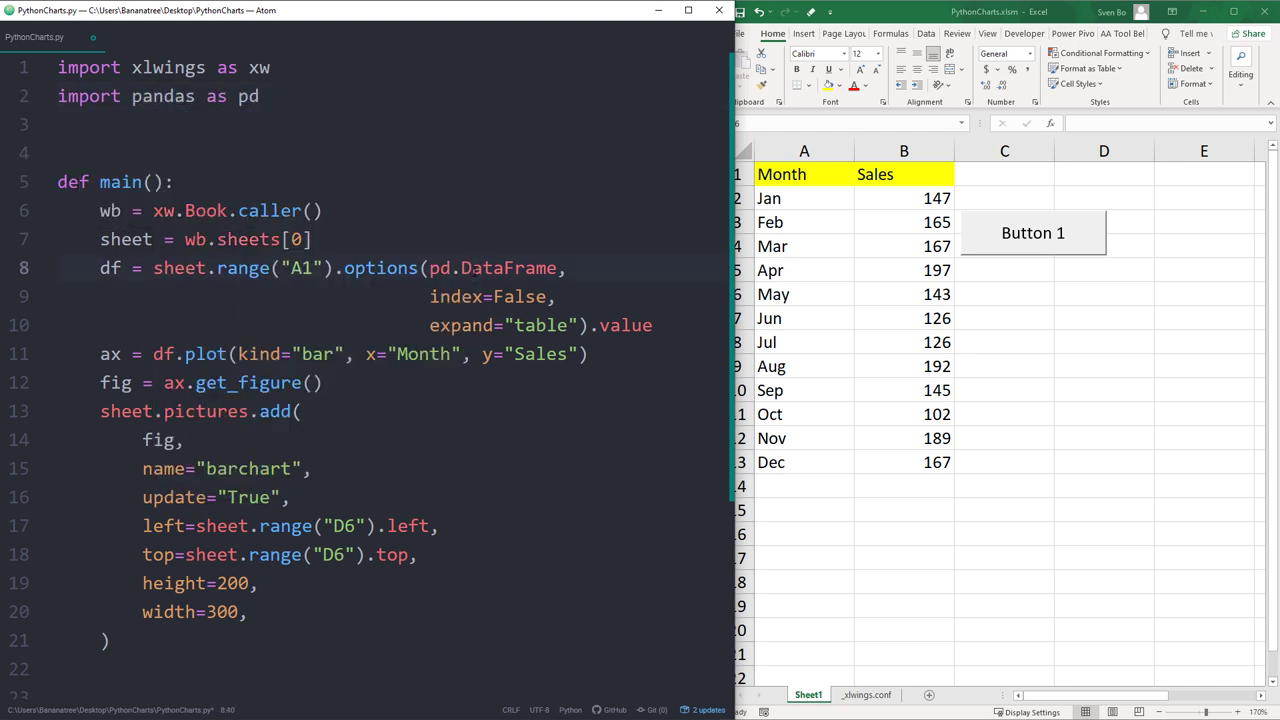
pyautogui.click(1103, 293)
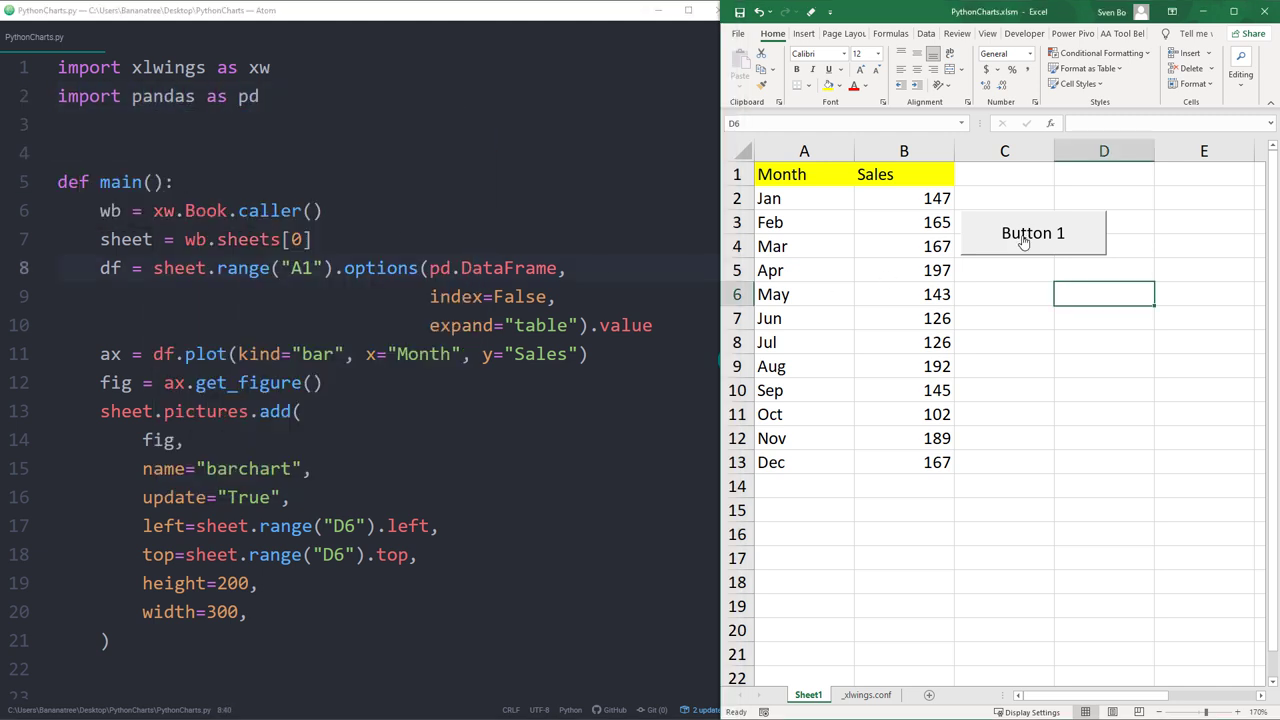
# Run the xlwings macro from Button 1 to insert the sales bar chart
pyautogui.click(1031, 232)
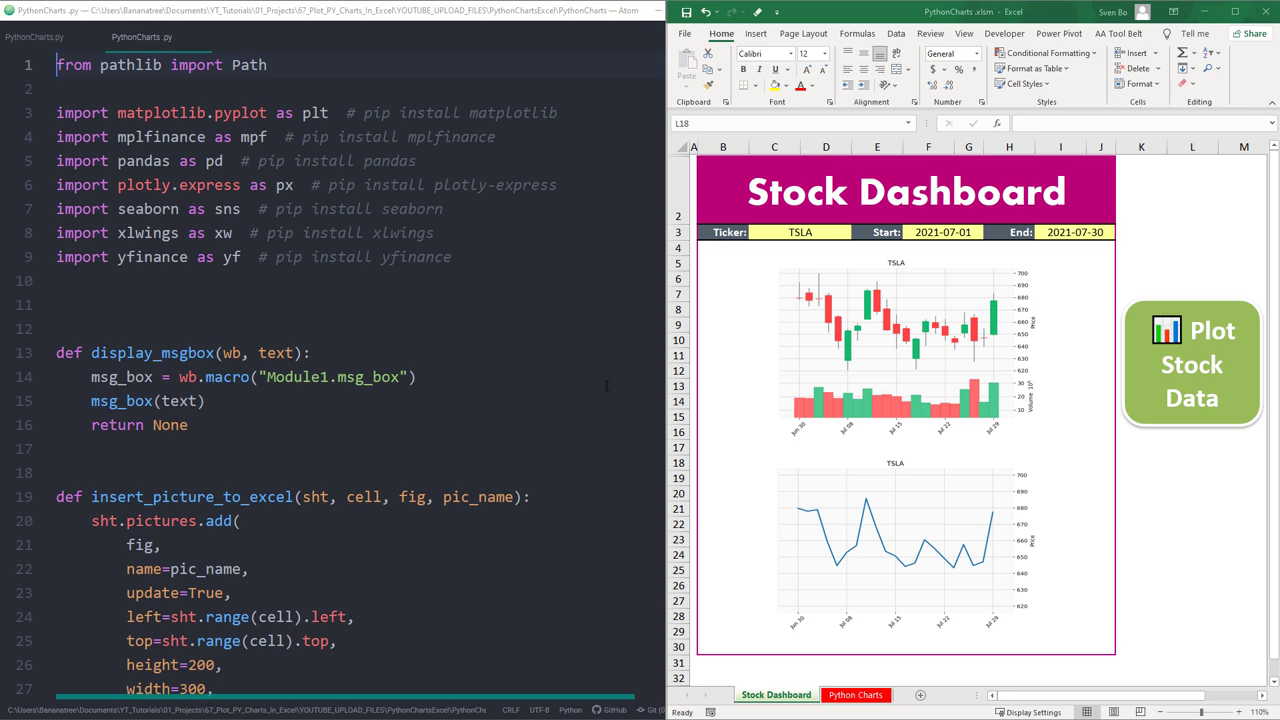
# Scroll through the fuller PythonCharts.py down to the plot_tips_data function
pyautogui.scroll(-3)
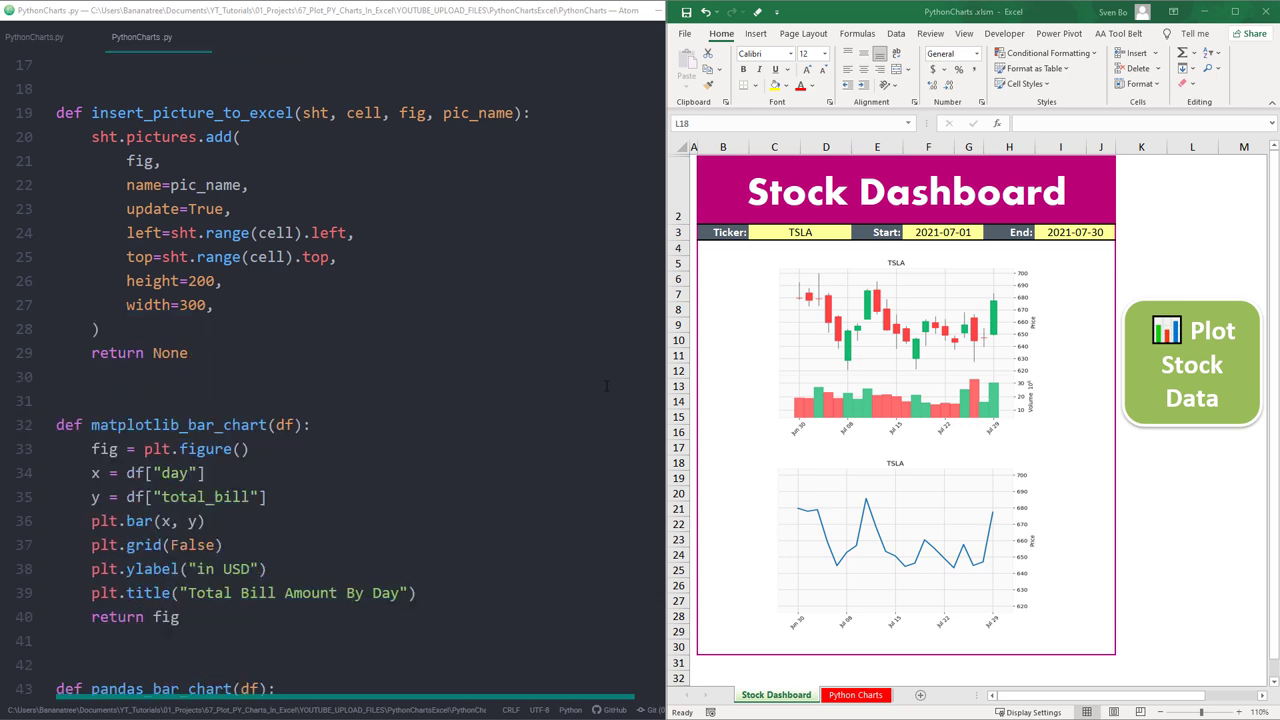
pyautogui.scroll(-3)
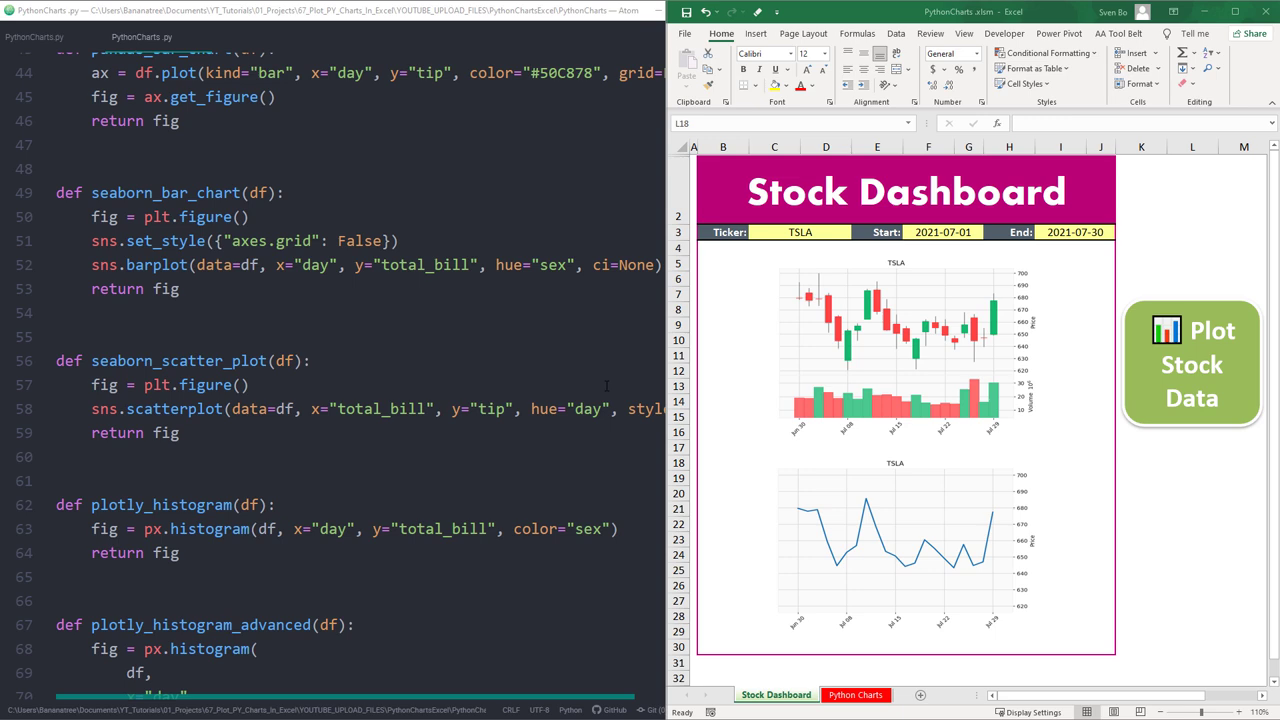
pyautogui.scroll(-3)
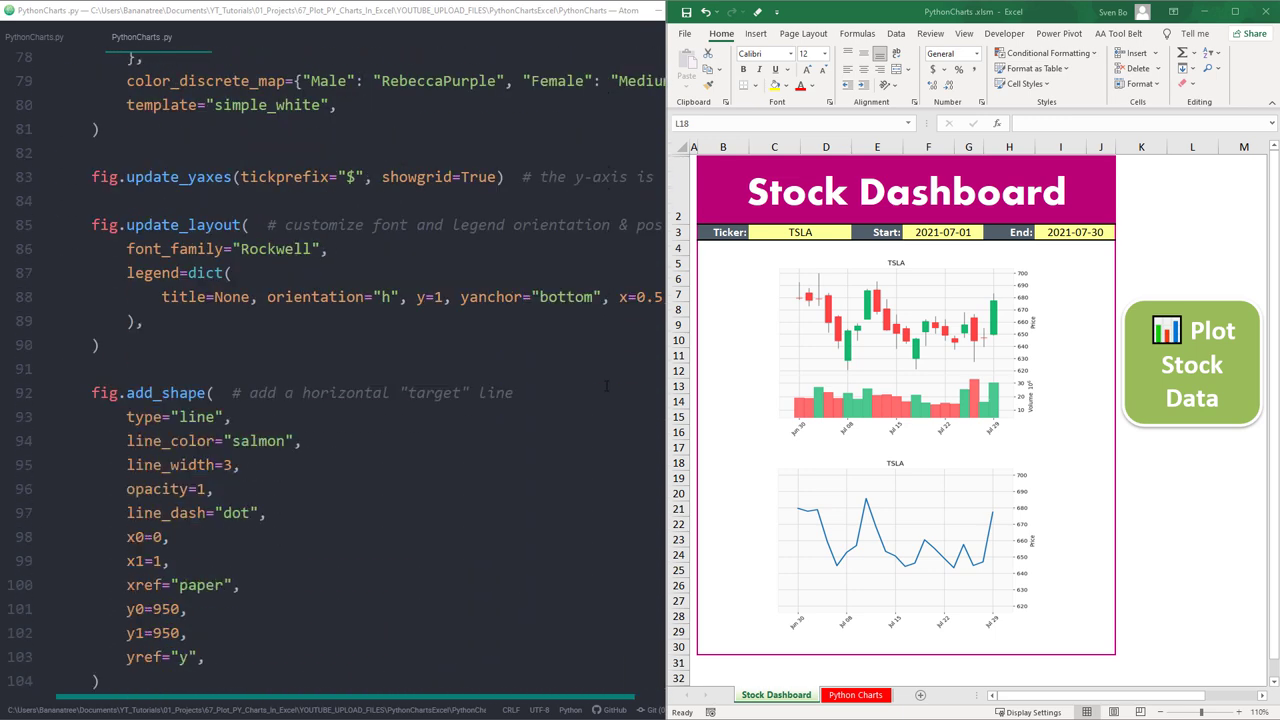
pyautogui.scroll(-3)
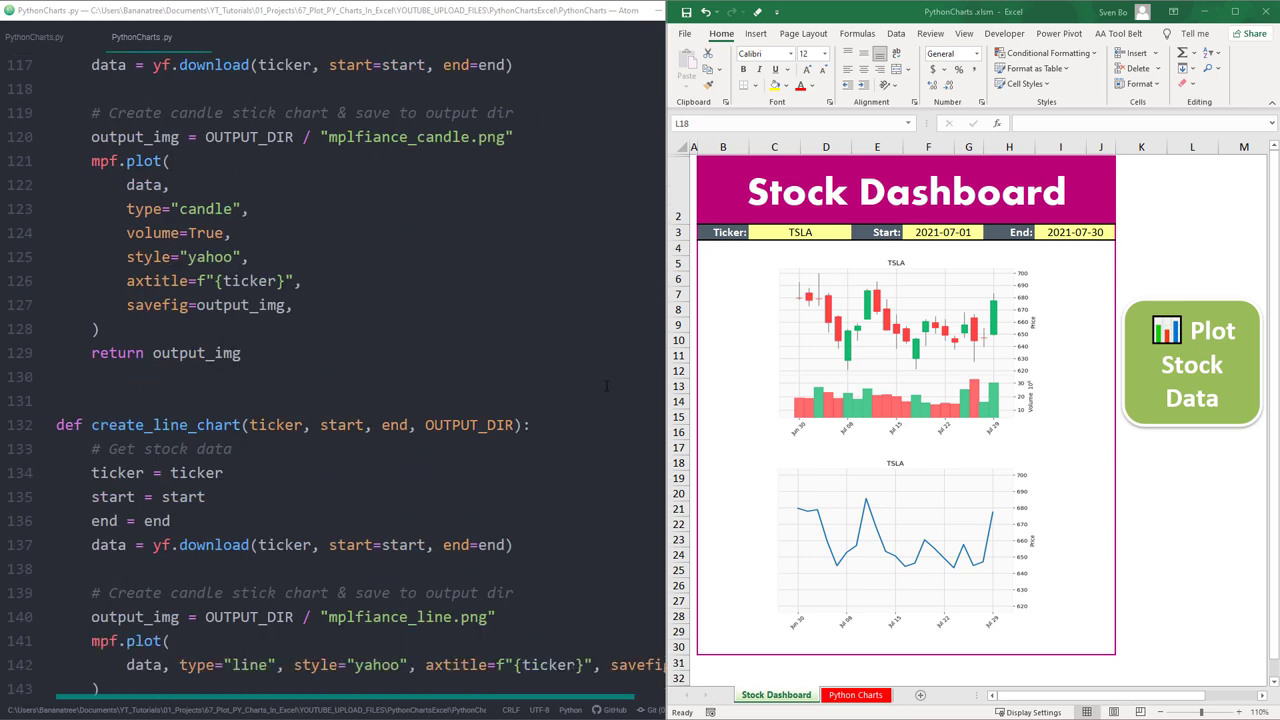
pyautogui.scroll(-3)
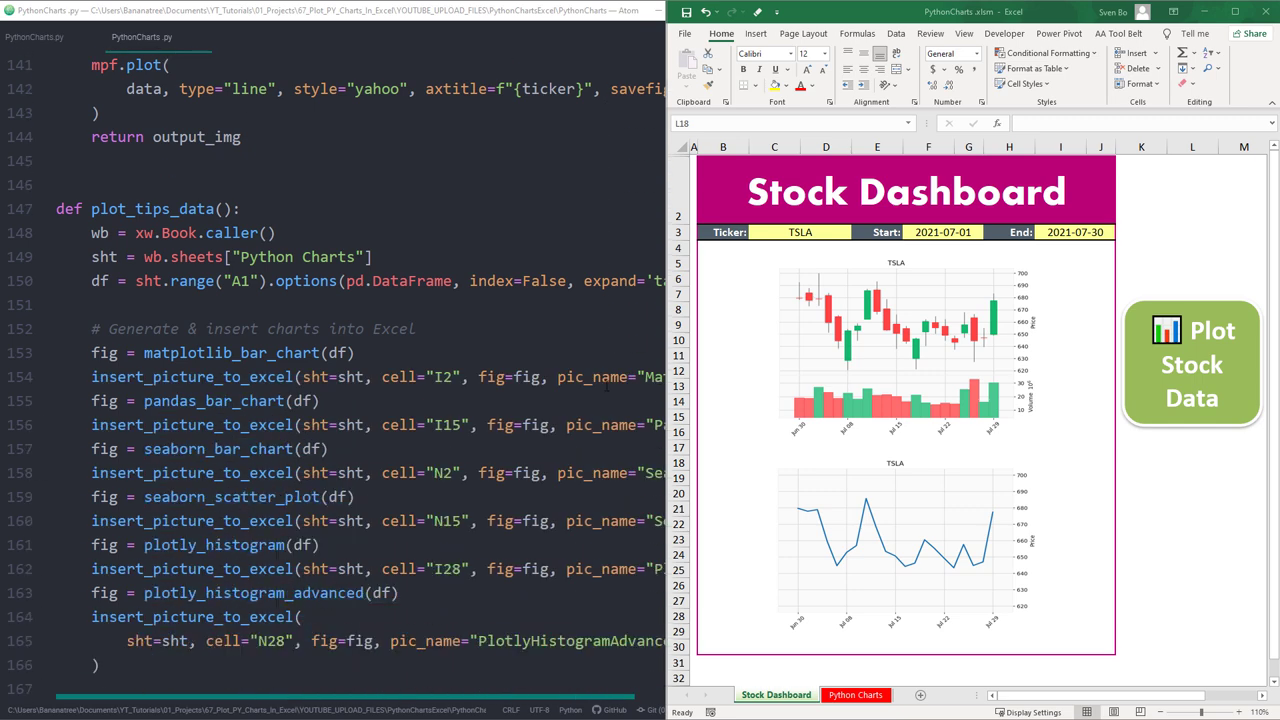